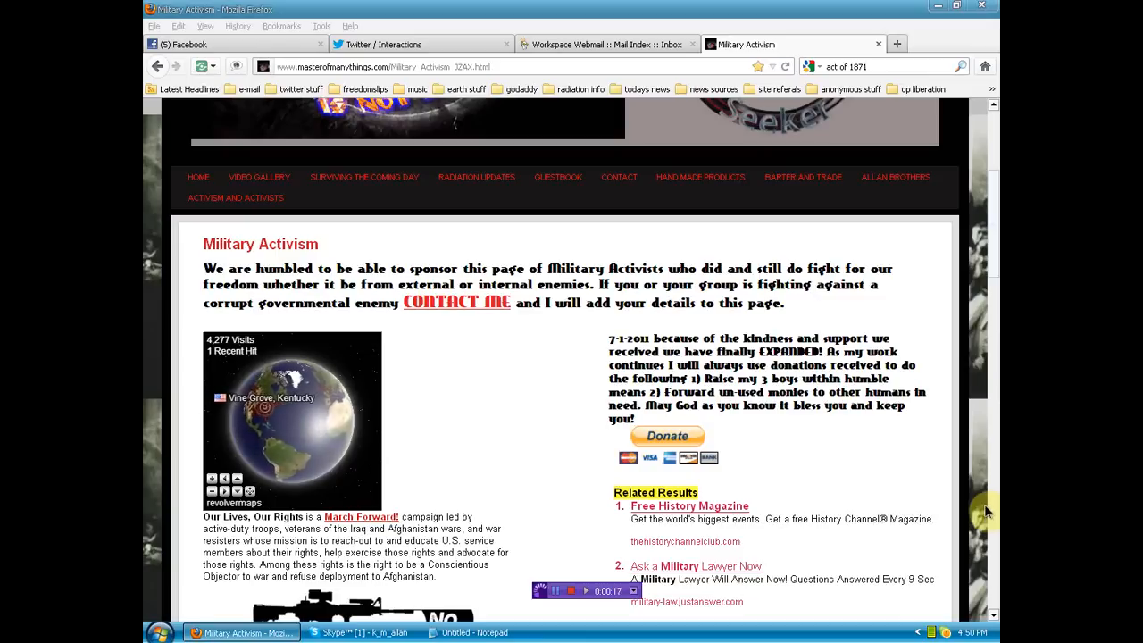
pyautogui.moveTo(963, 341)
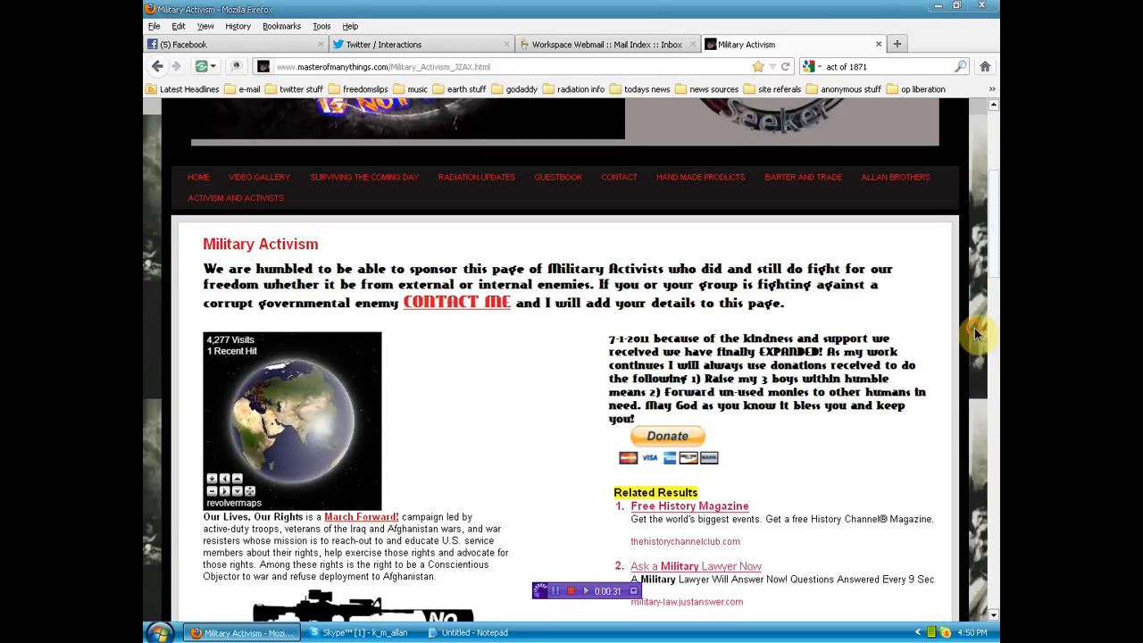
# Scroll the Military Activism page past the visitor globe to the Our Lives Our Rights graphic
pyautogui.scroll(-3)
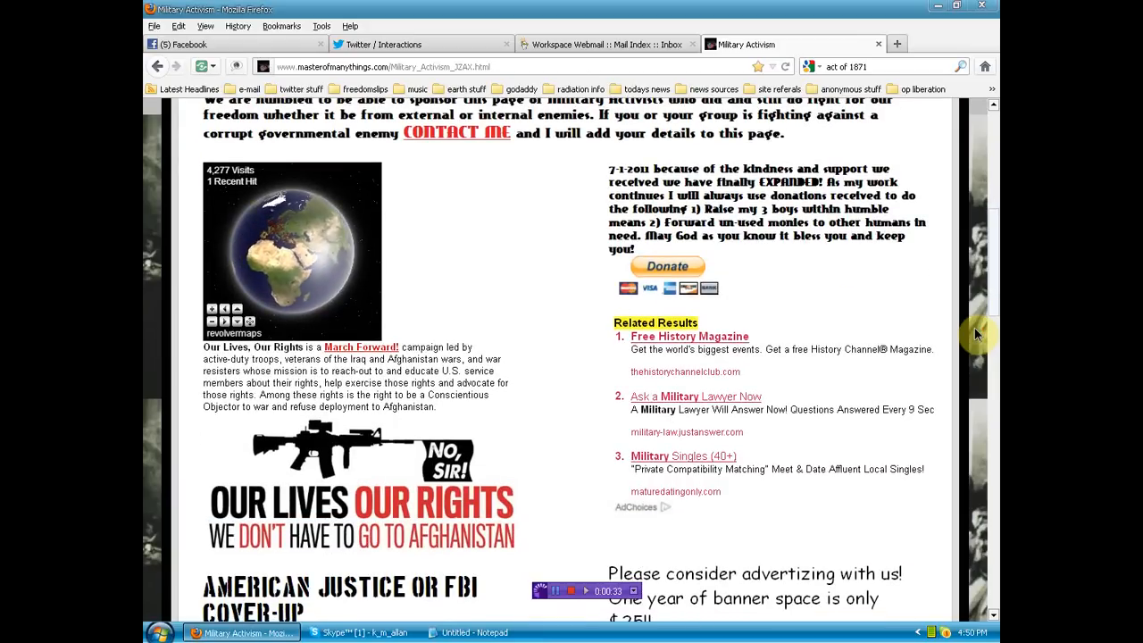
pyautogui.scroll(-3)
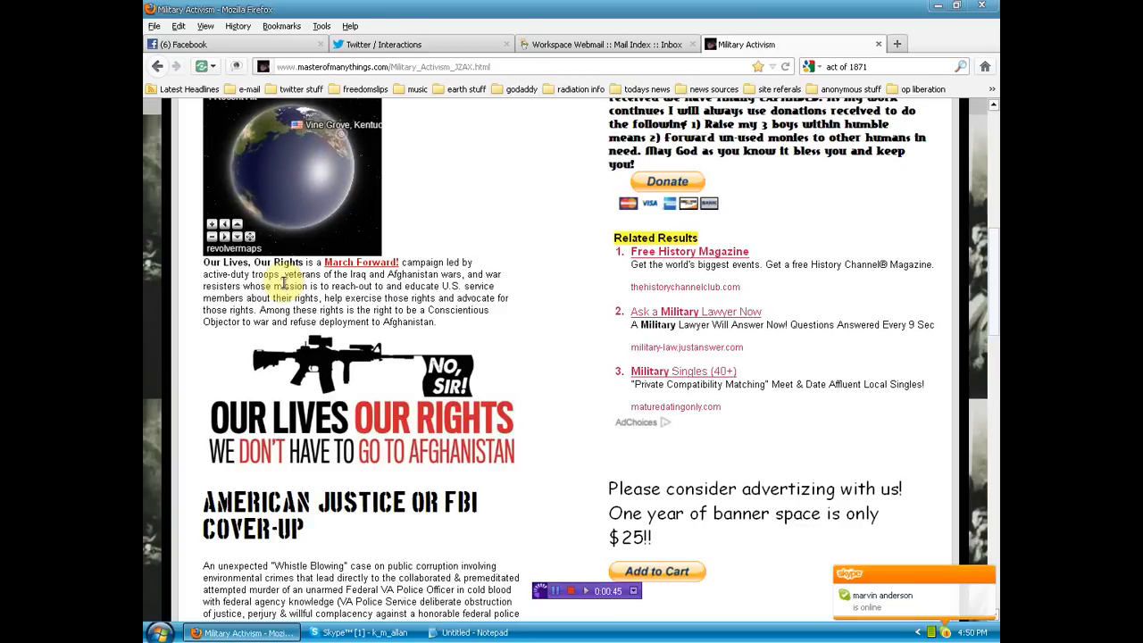
pyautogui.moveTo(338, 270)
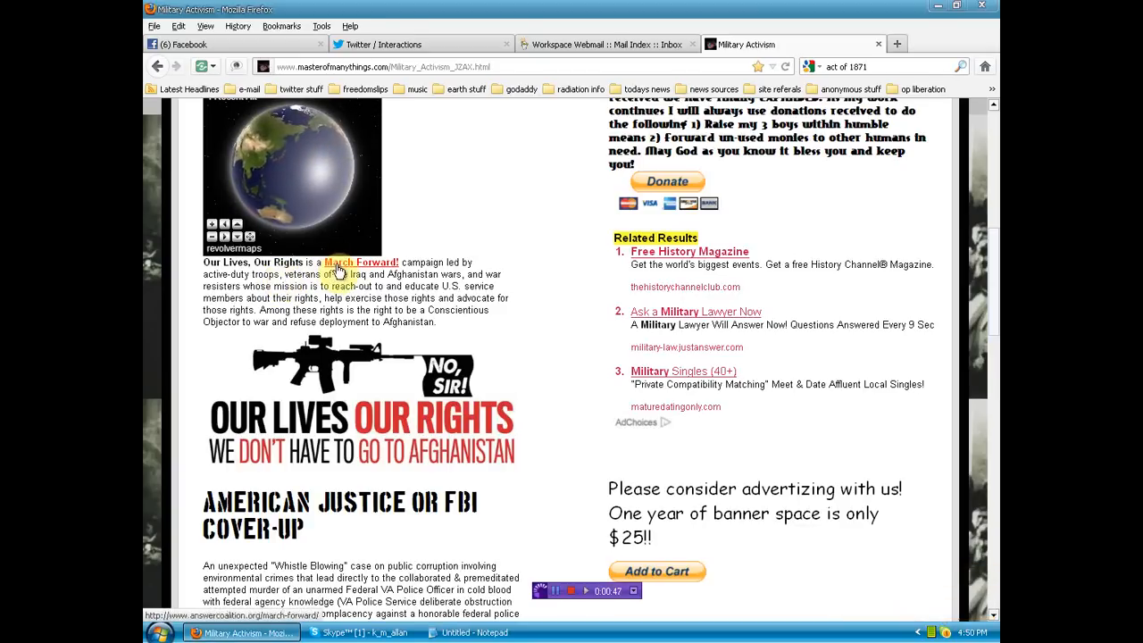
pyautogui.moveTo(295, 433)
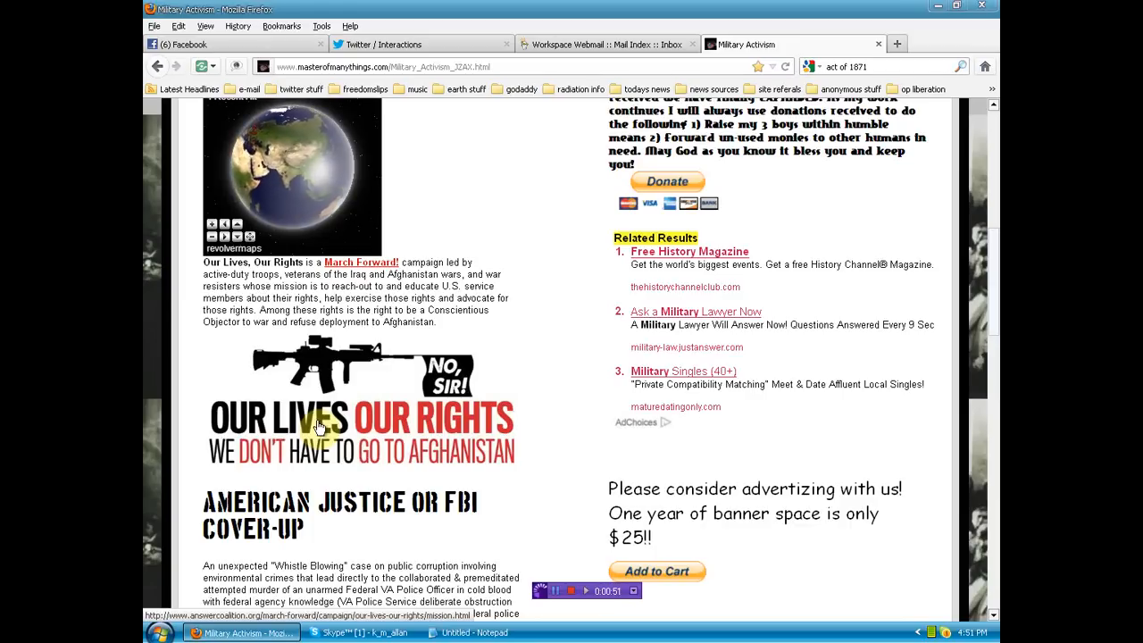
pyautogui.moveTo(516, 384)
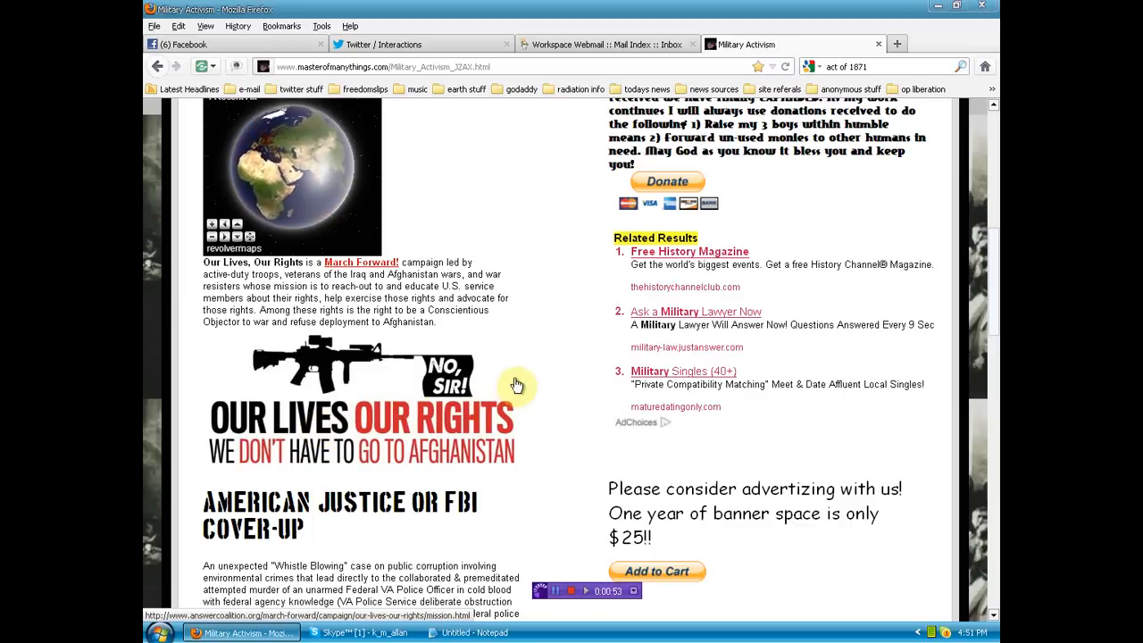
# Scroll down to the whistle-blowing case text under the American Justice or FBI Cover-up heading
pyautogui.scroll(-3)
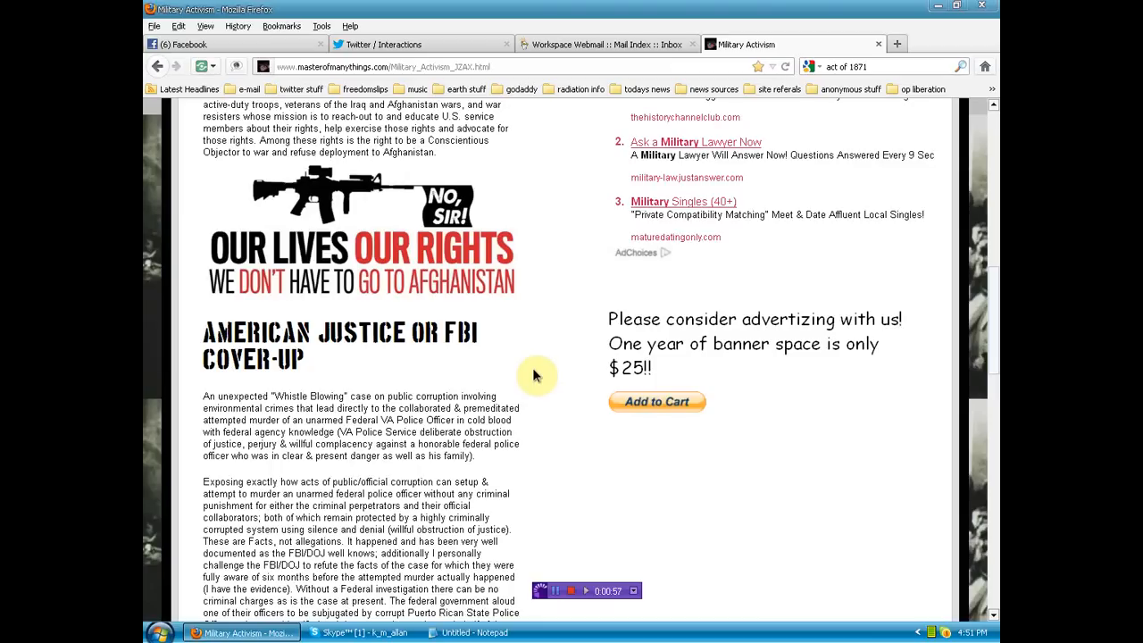
pyautogui.moveTo(339, 367)
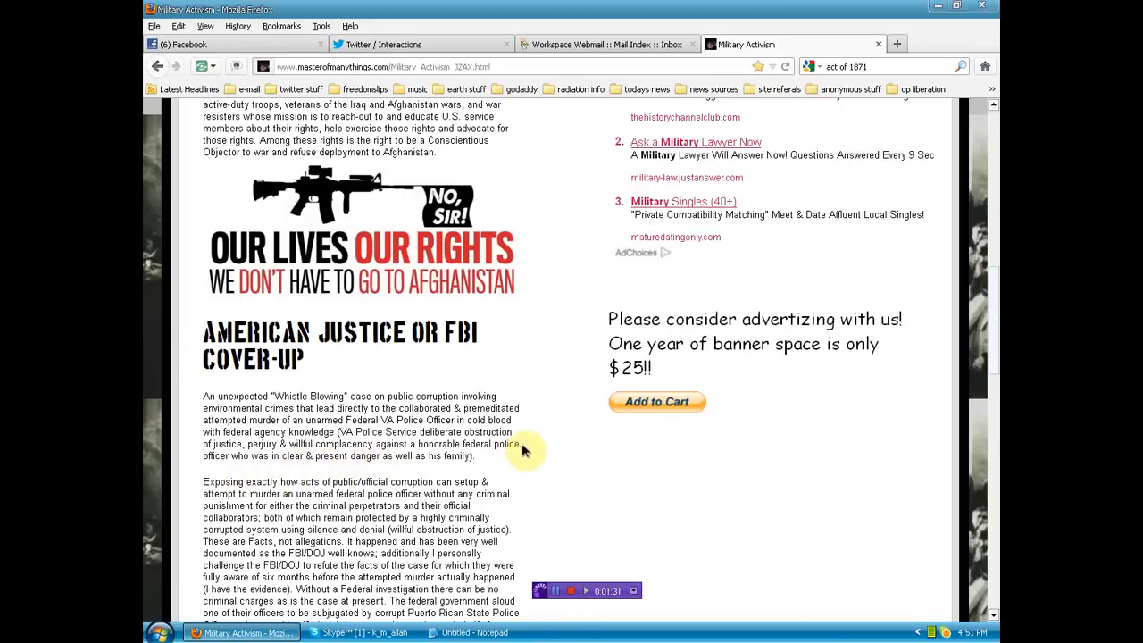
pyautogui.scroll(-3)
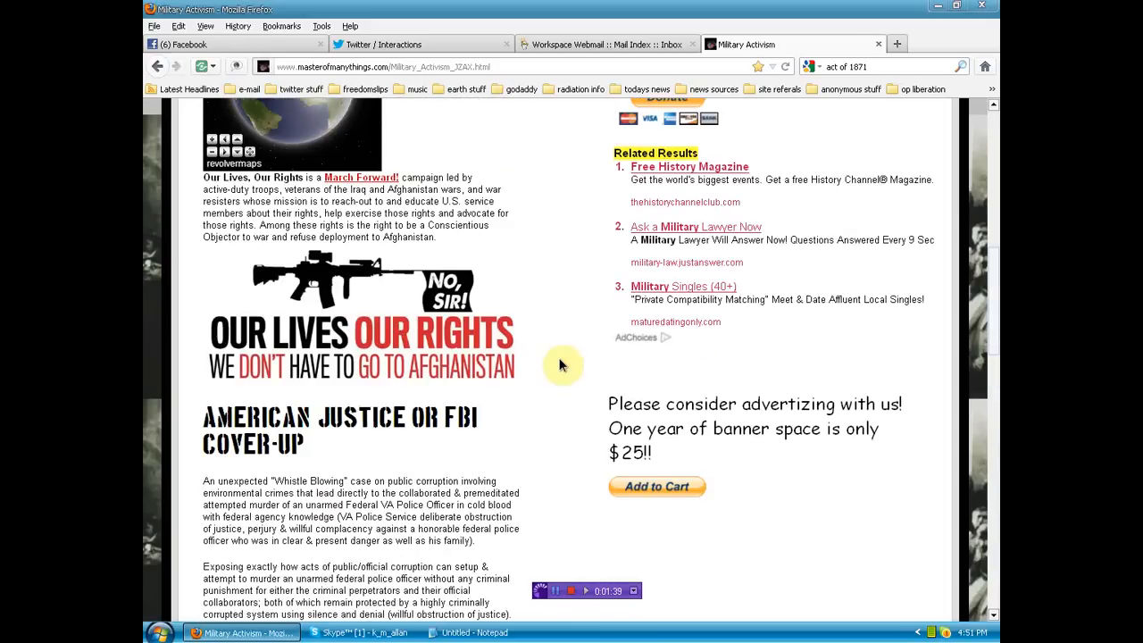
pyautogui.moveTo(611, 46)
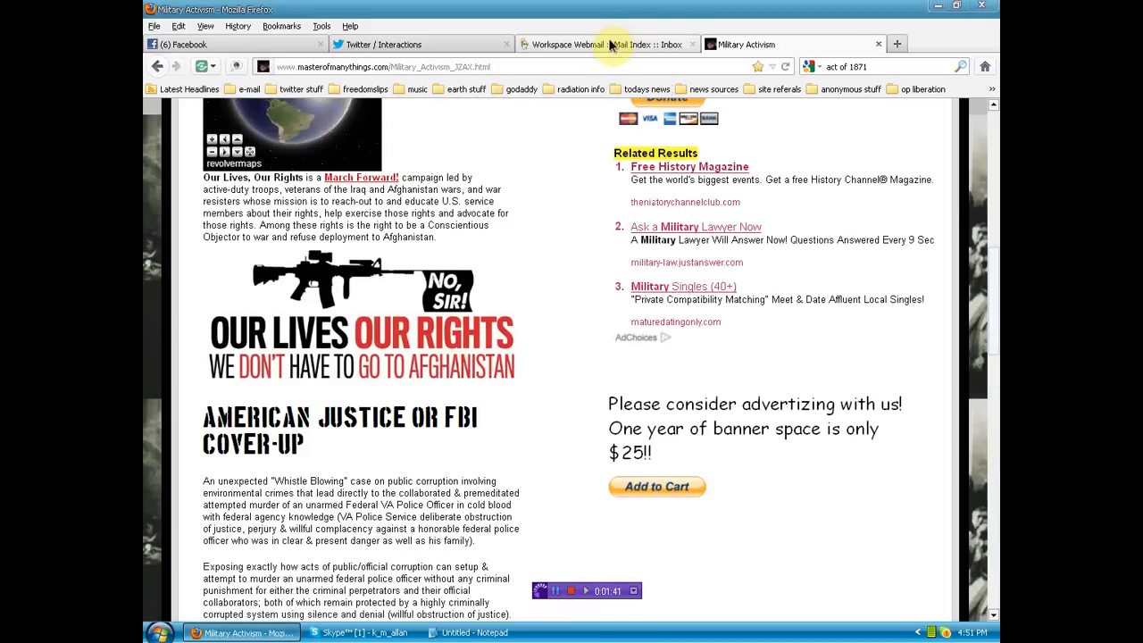
pyautogui.moveTo(615, 43)
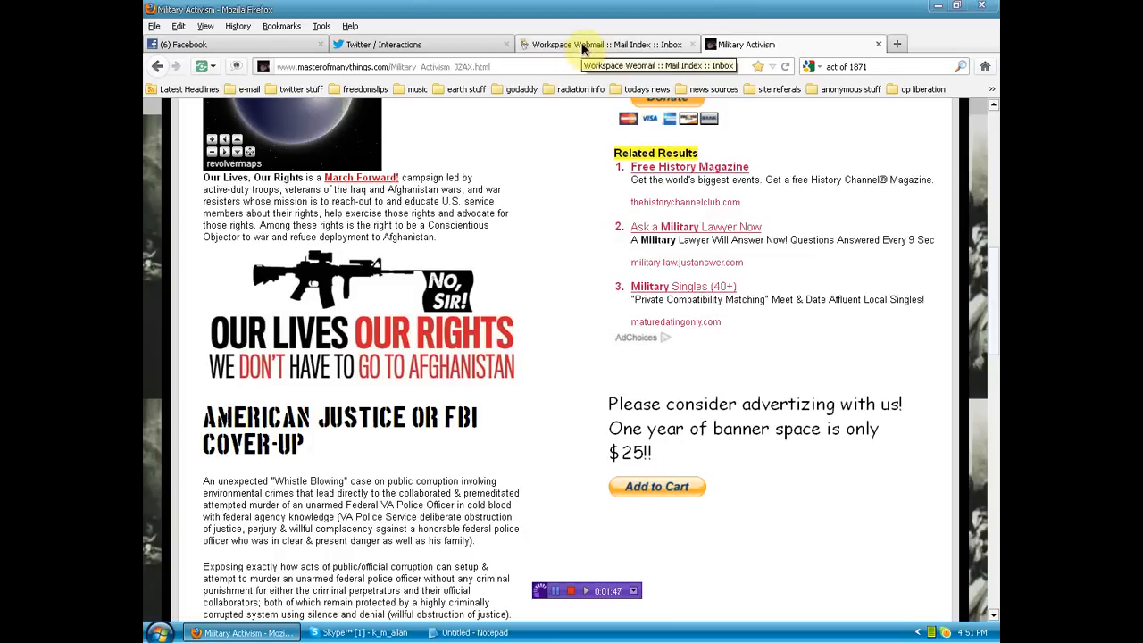
# Switch to the Workspace Webmail tab showing the Corrected Copy 1998 (Hurricane Georges) message
pyautogui.click(598, 44)
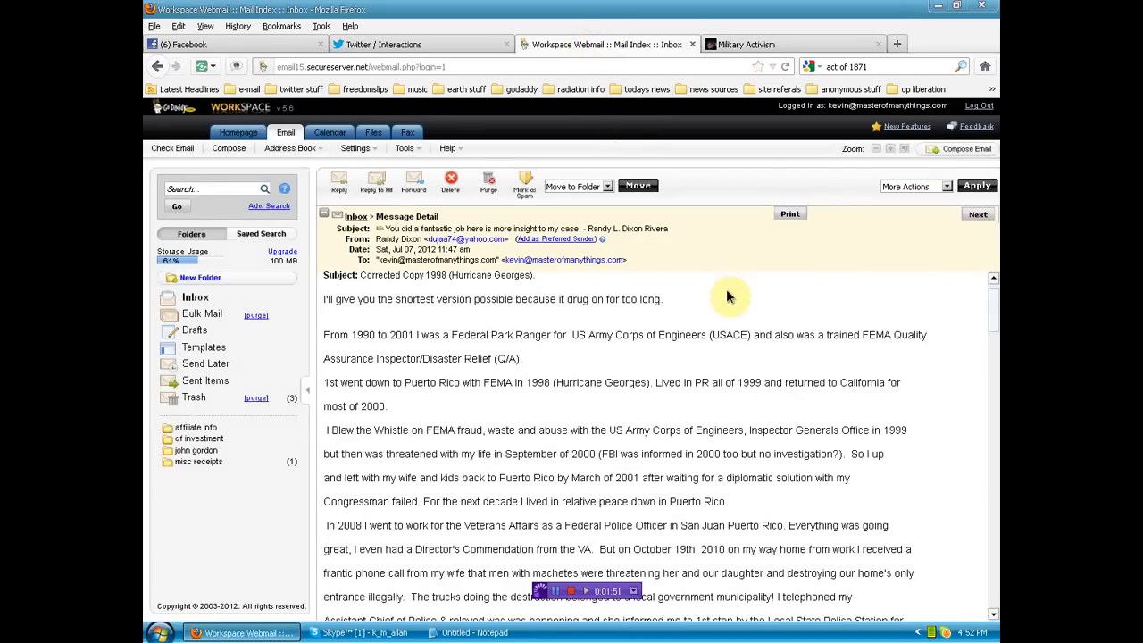
pyautogui.moveTo(731, 274)
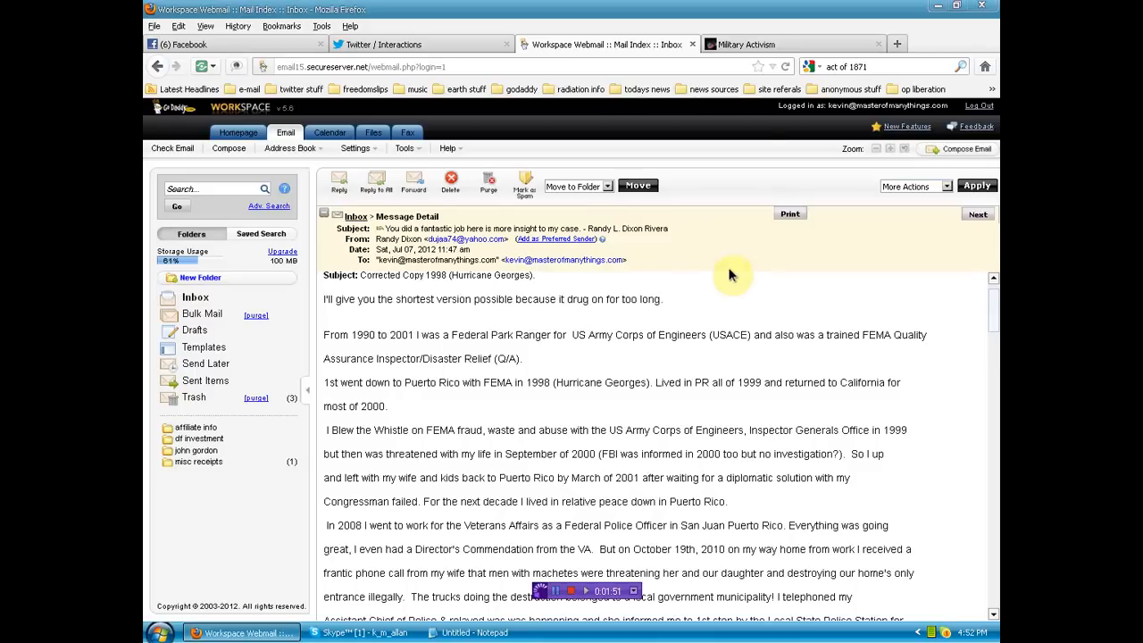
pyautogui.moveTo(755, 310)
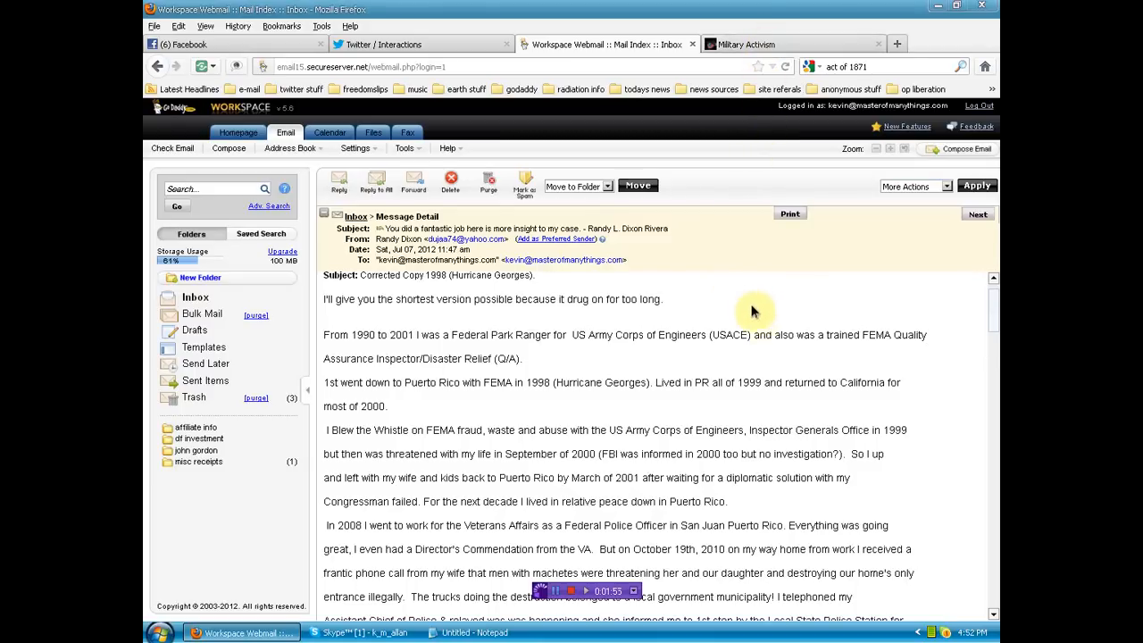
pyautogui.moveTo(750, 307)
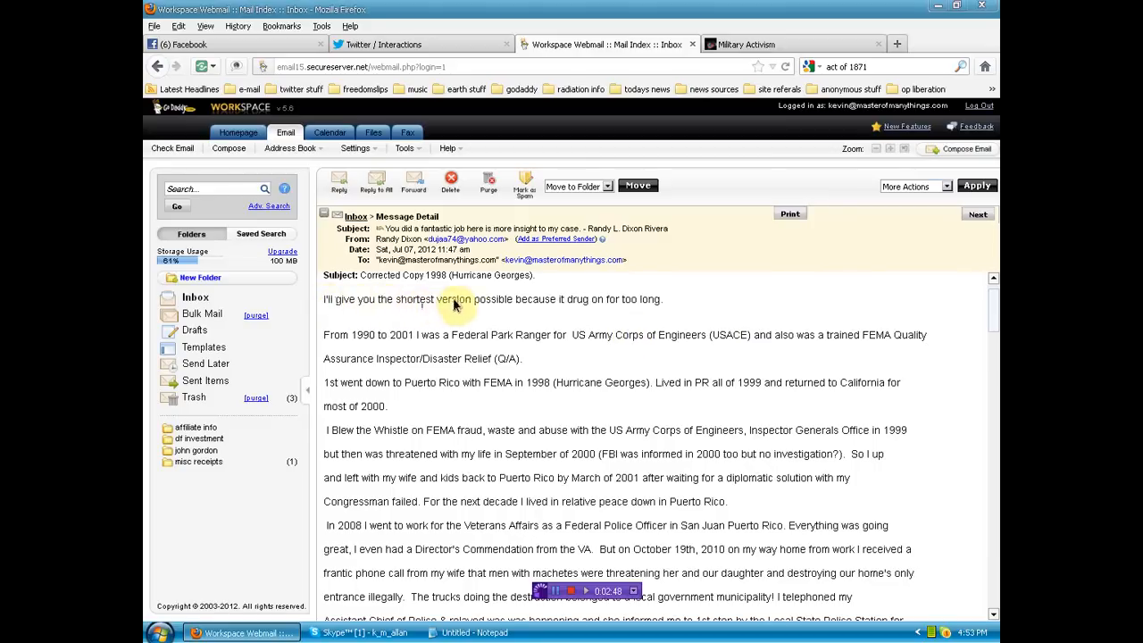
pyautogui.moveTo(630, 307)
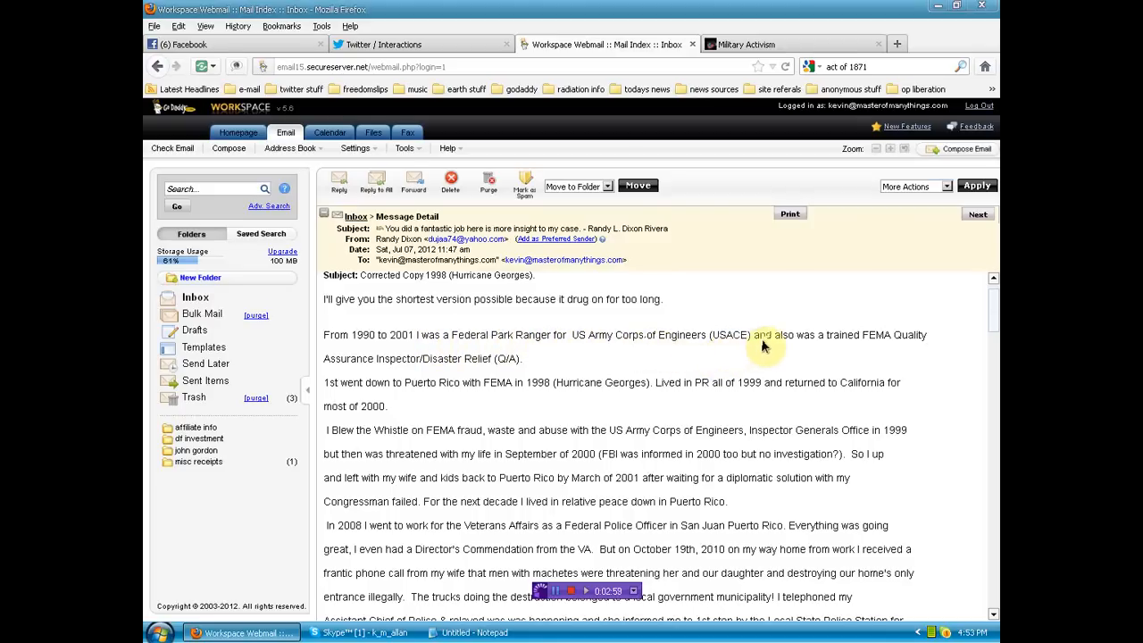
pyautogui.moveTo(854, 351)
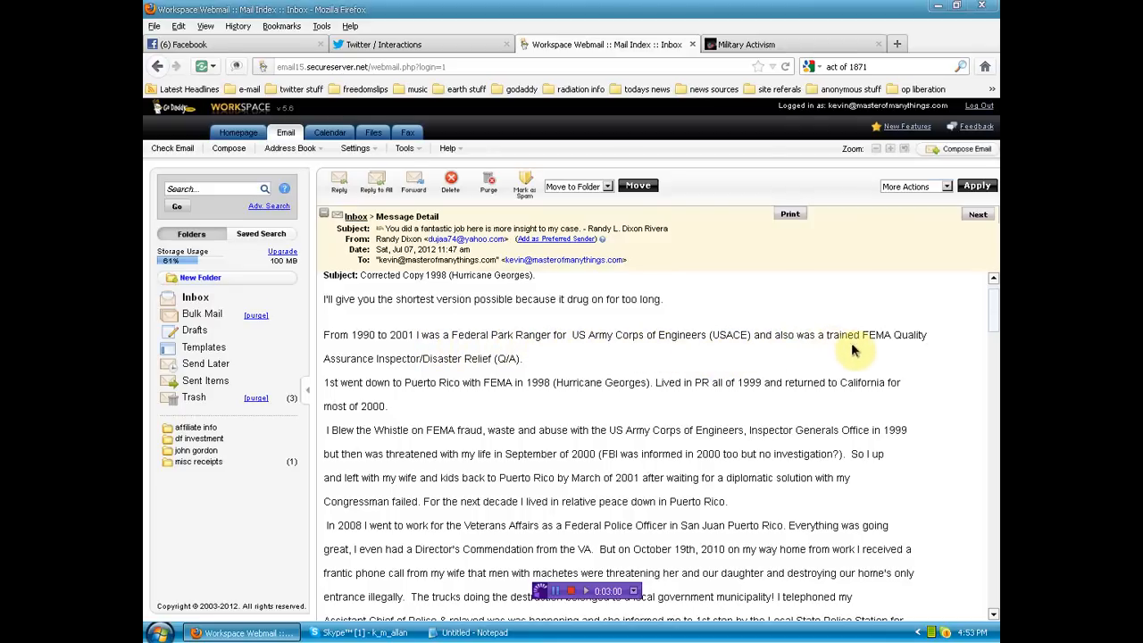
pyautogui.moveTo(421, 373)
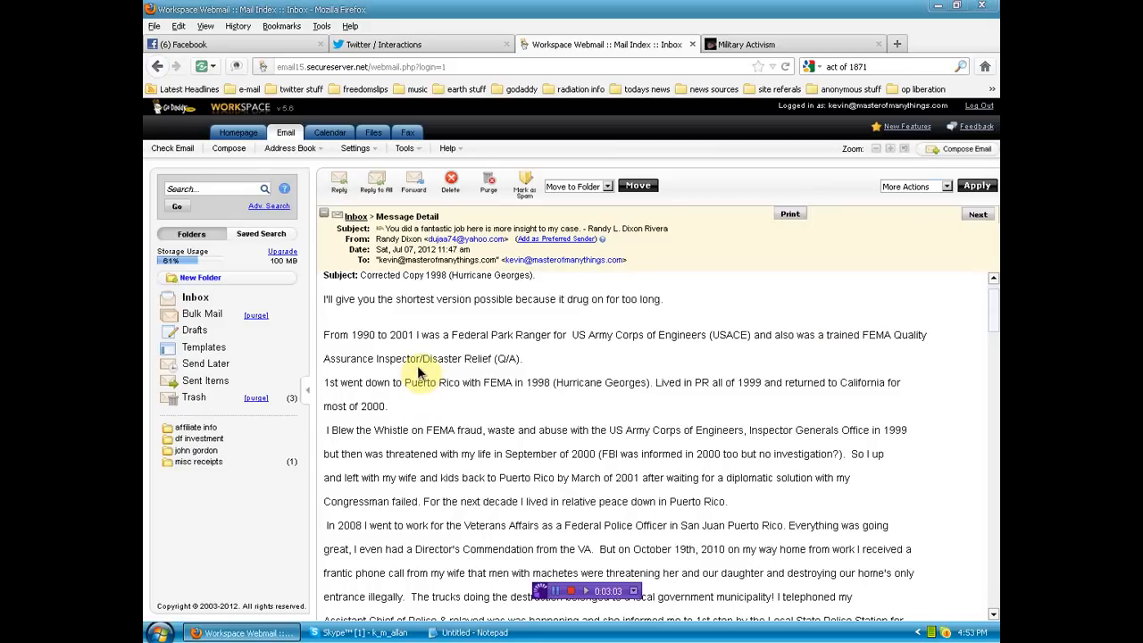
pyautogui.moveTo(415, 384)
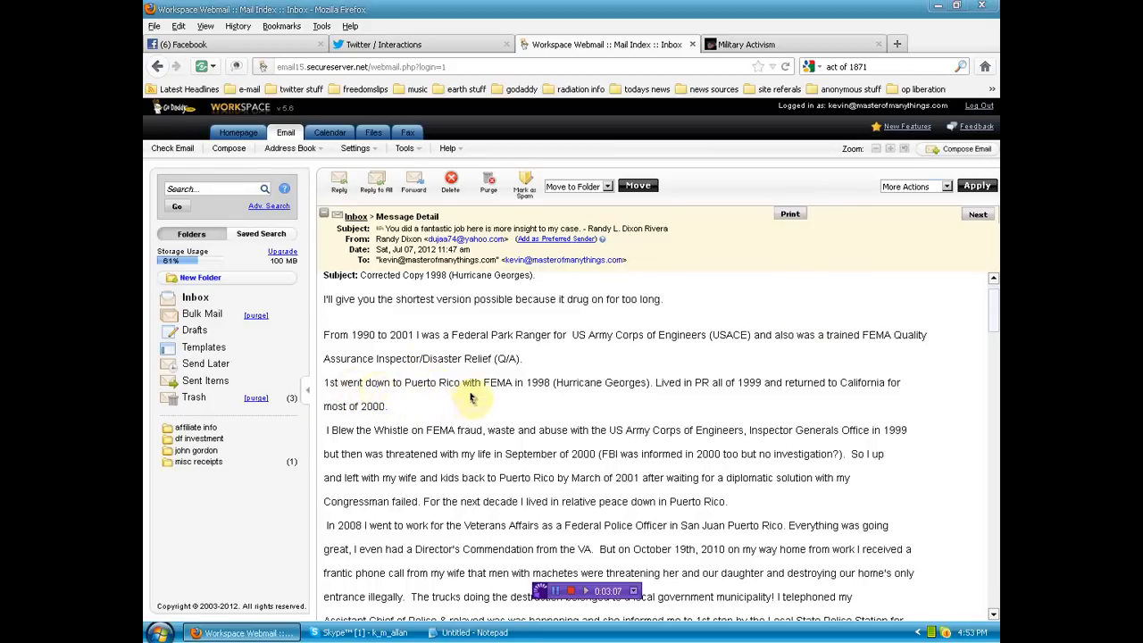
pyautogui.moveTo(645, 401)
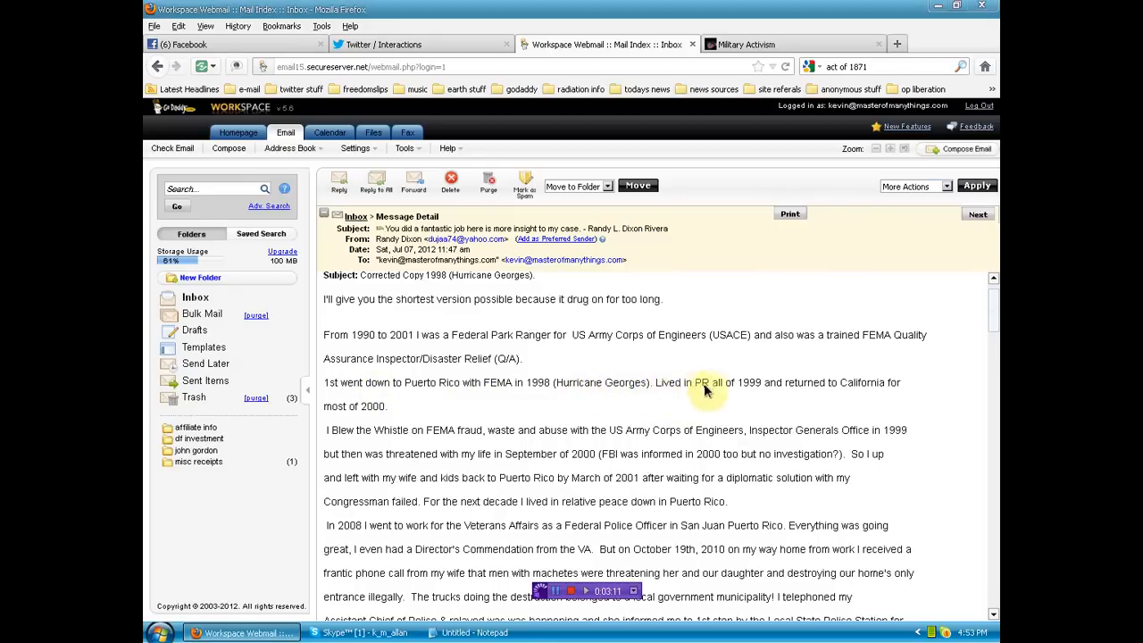
pyautogui.moveTo(917, 405)
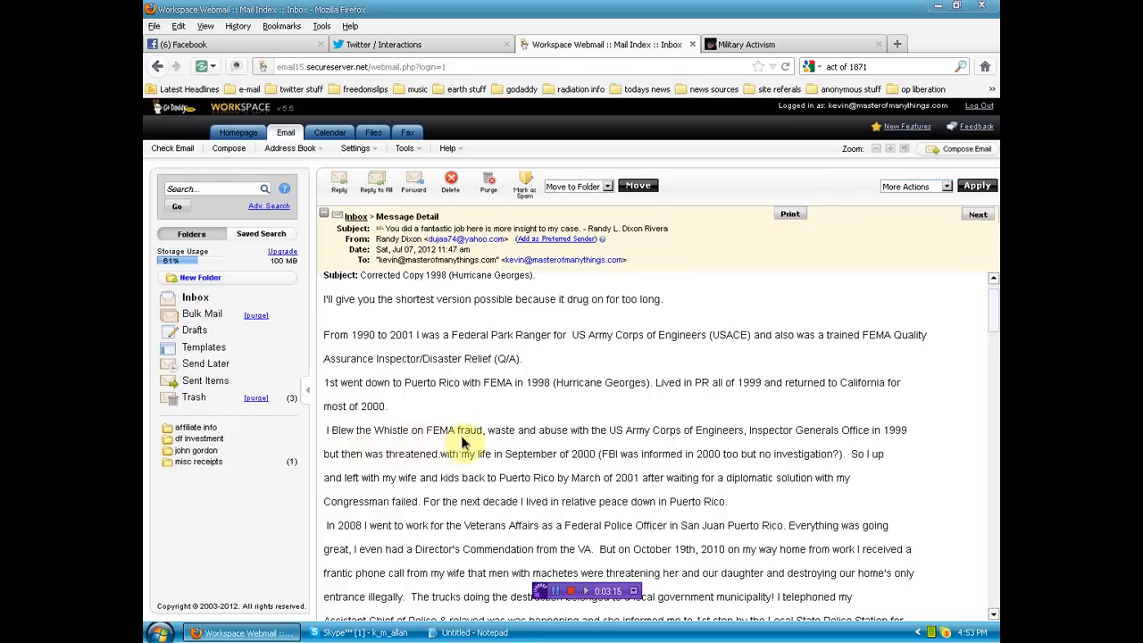
pyautogui.moveTo(647, 442)
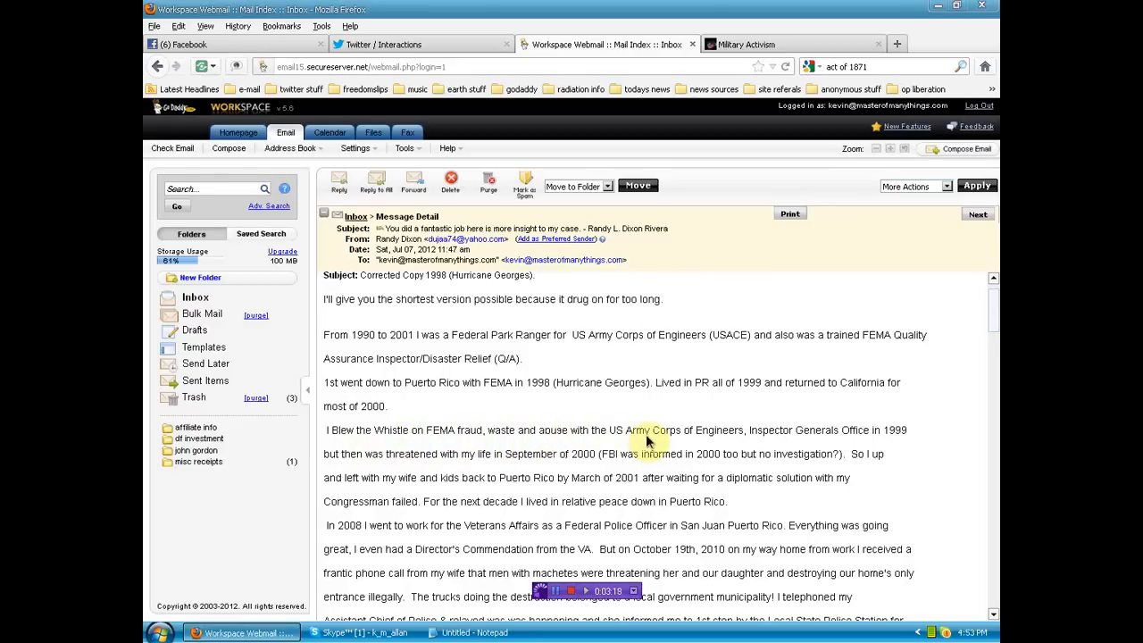
pyautogui.moveTo(762, 438)
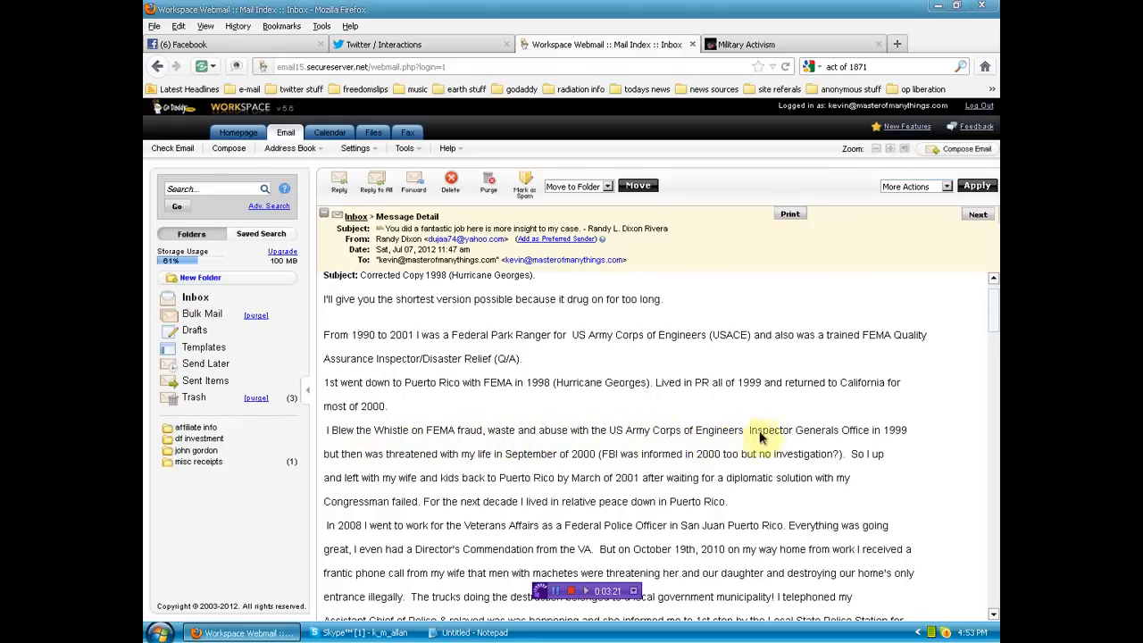
pyautogui.moveTo(622, 466)
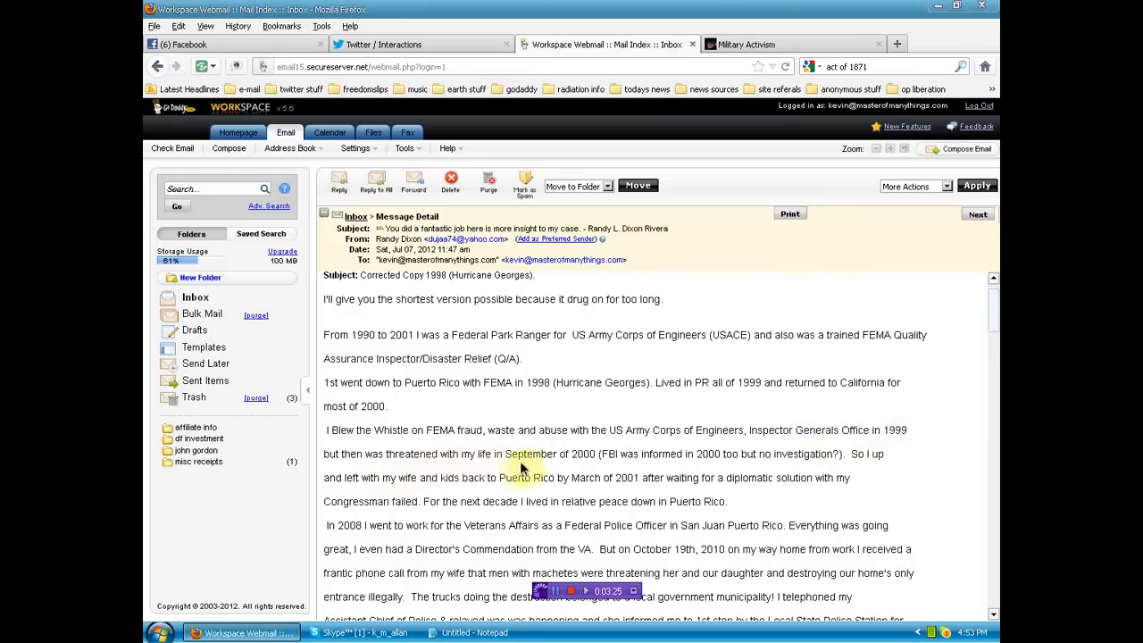
pyautogui.moveTo(616, 461)
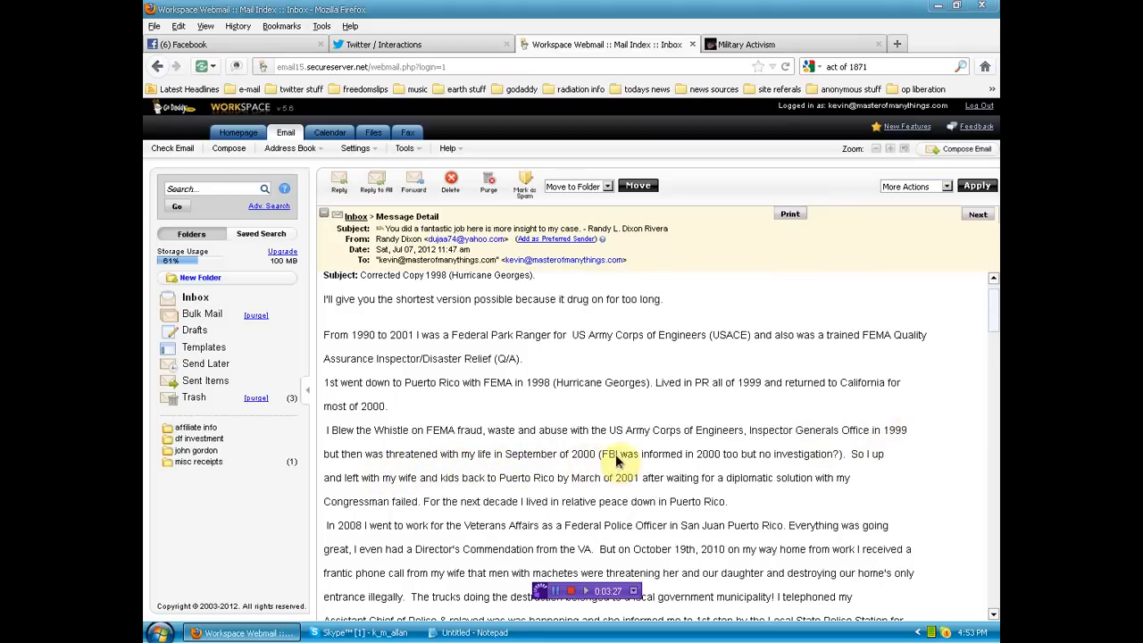
pyautogui.moveTo(726, 461)
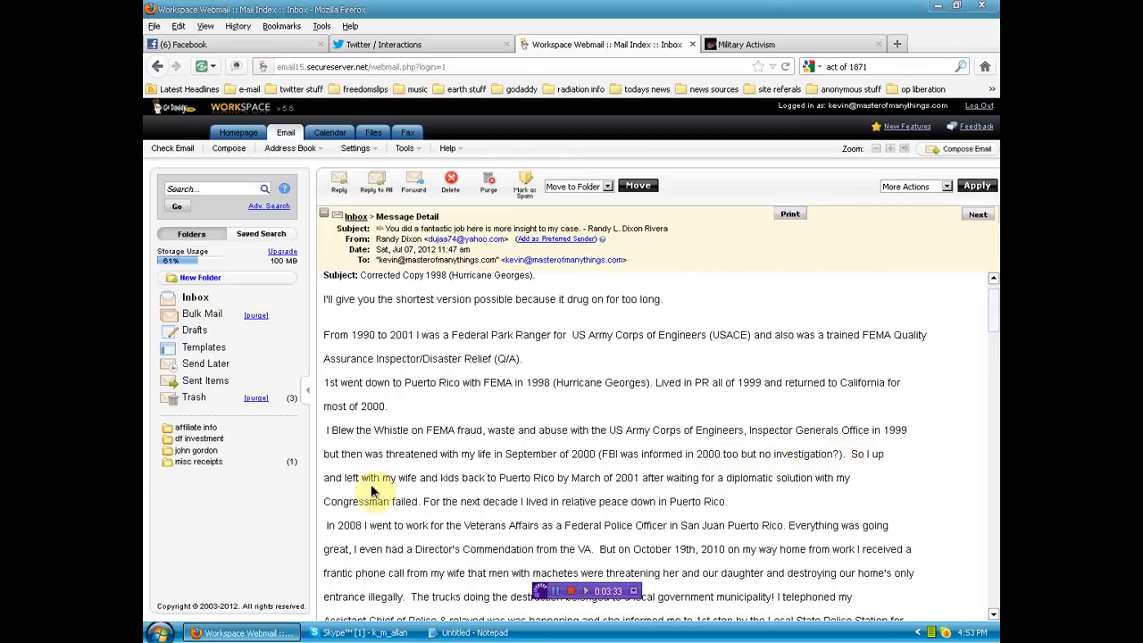
pyautogui.moveTo(596, 484)
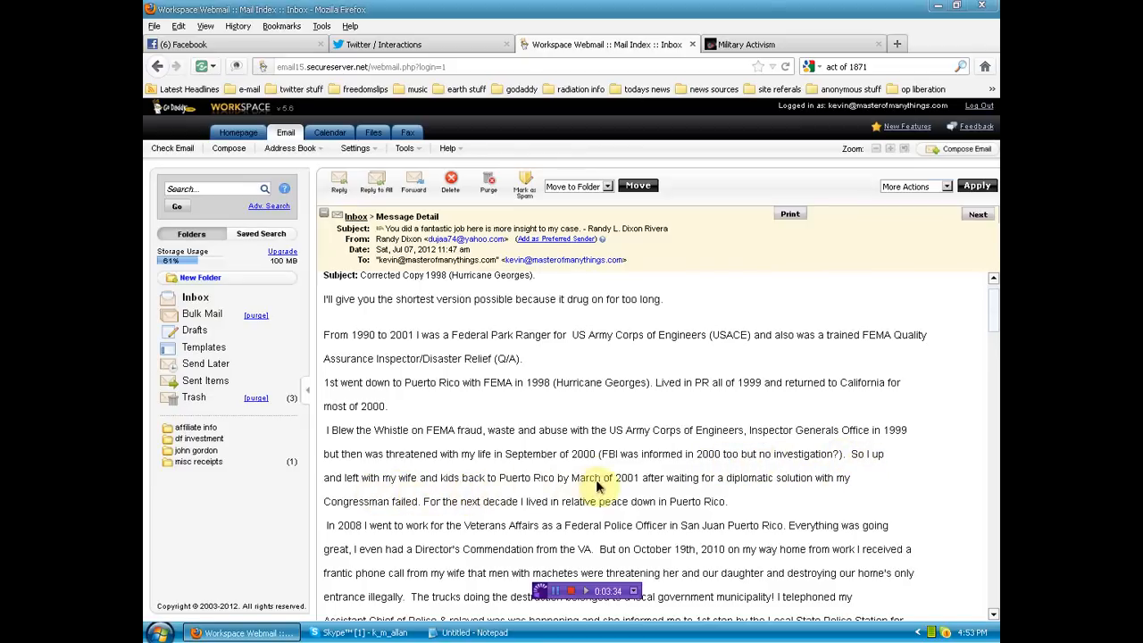
pyautogui.moveTo(863, 487)
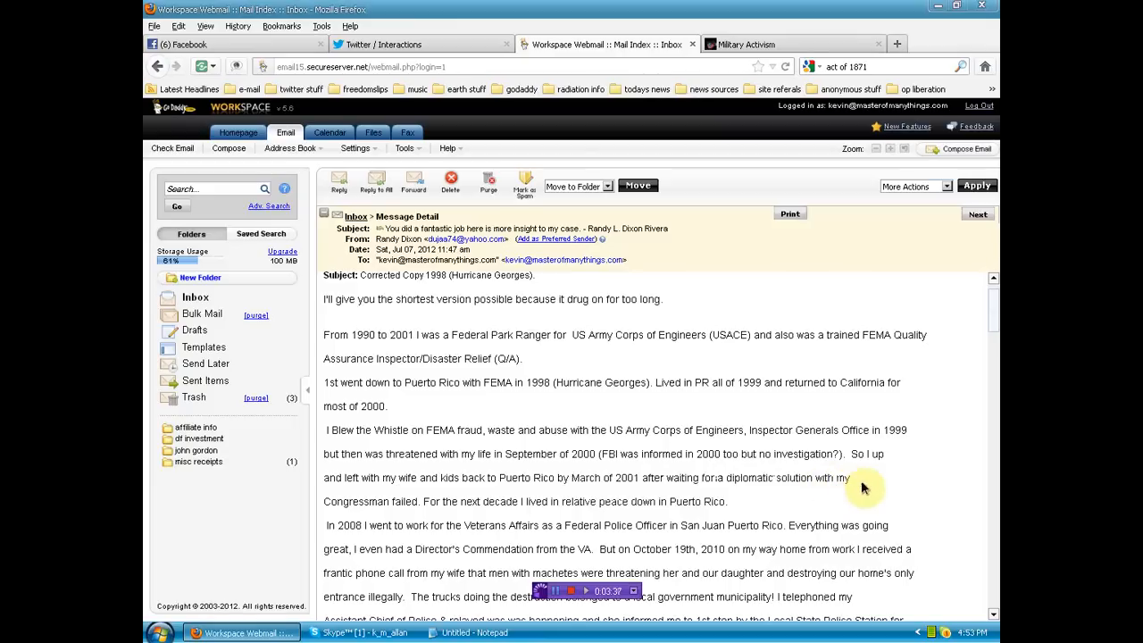
pyautogui.scroll(-3)
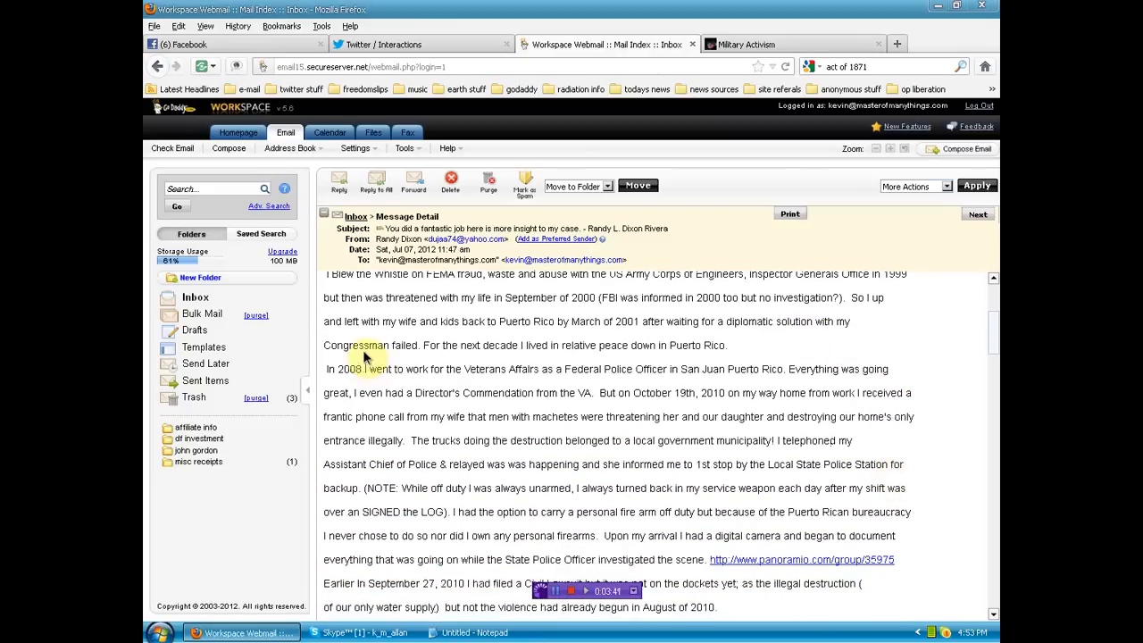
pyautogui.moveTo(415, 355)
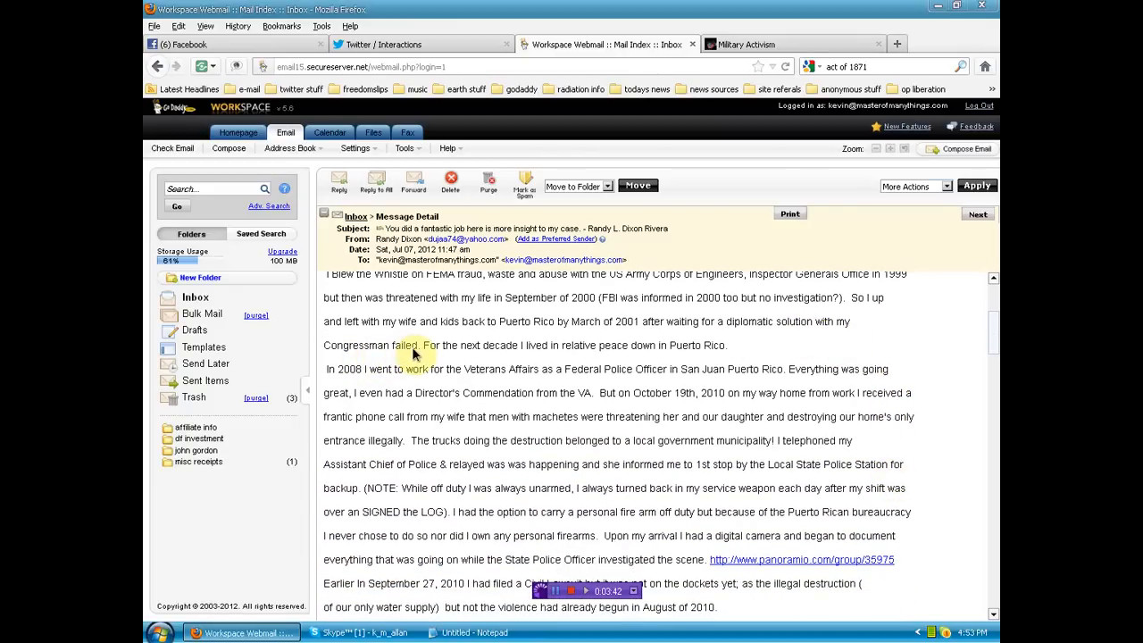
pyautogui.moveTo(560, 349)
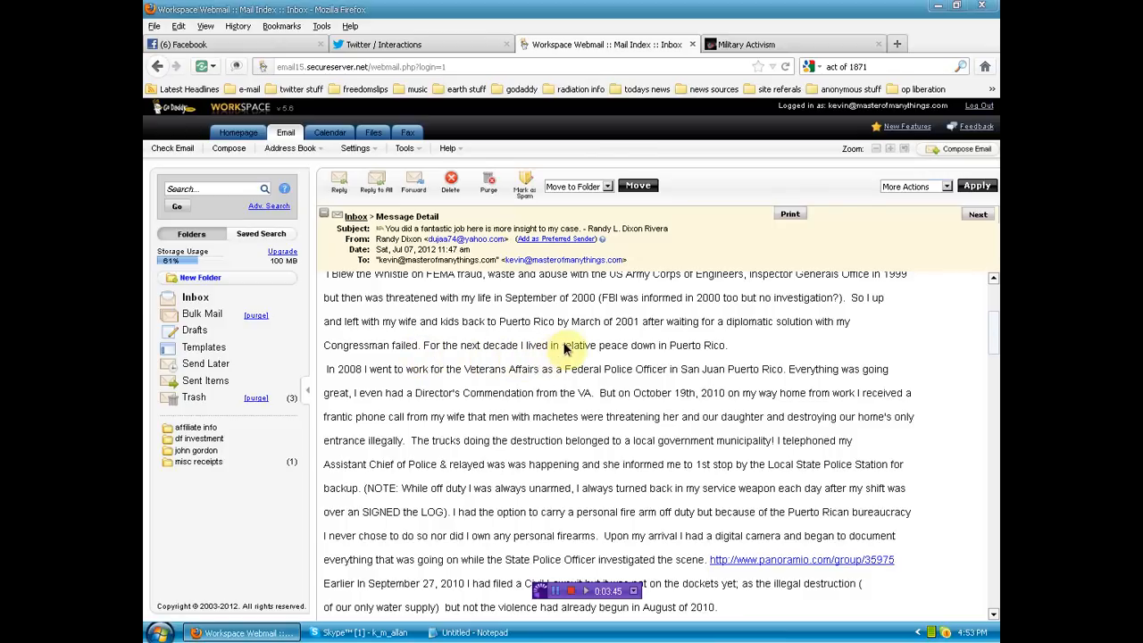
pyautogui.moveTo(356, 384)
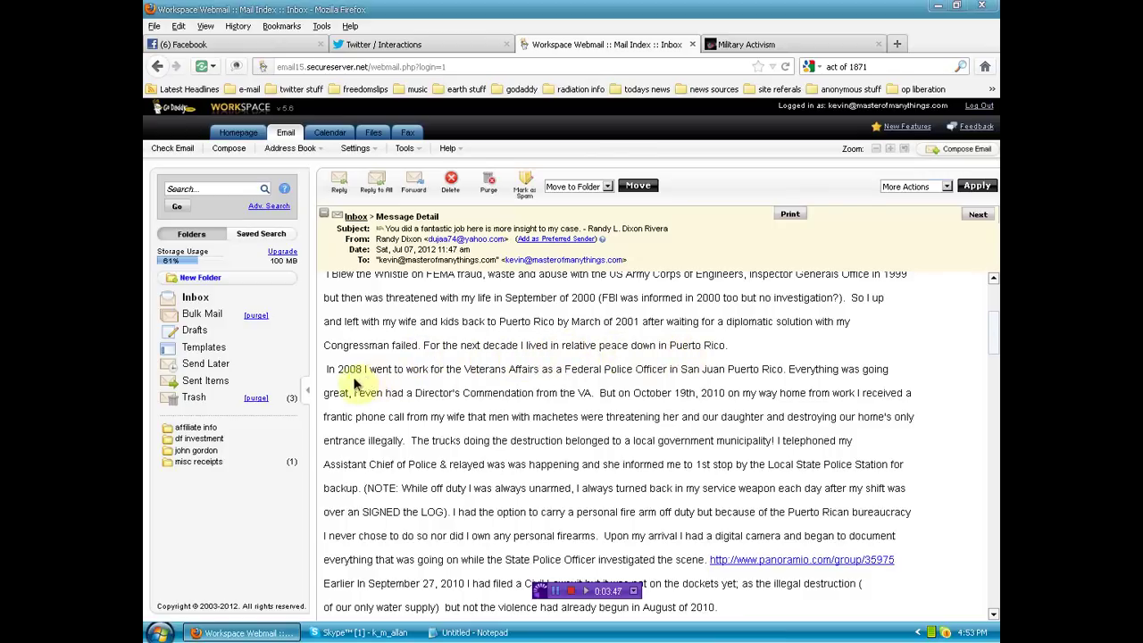
pyautogui.moveTo(460, 379)
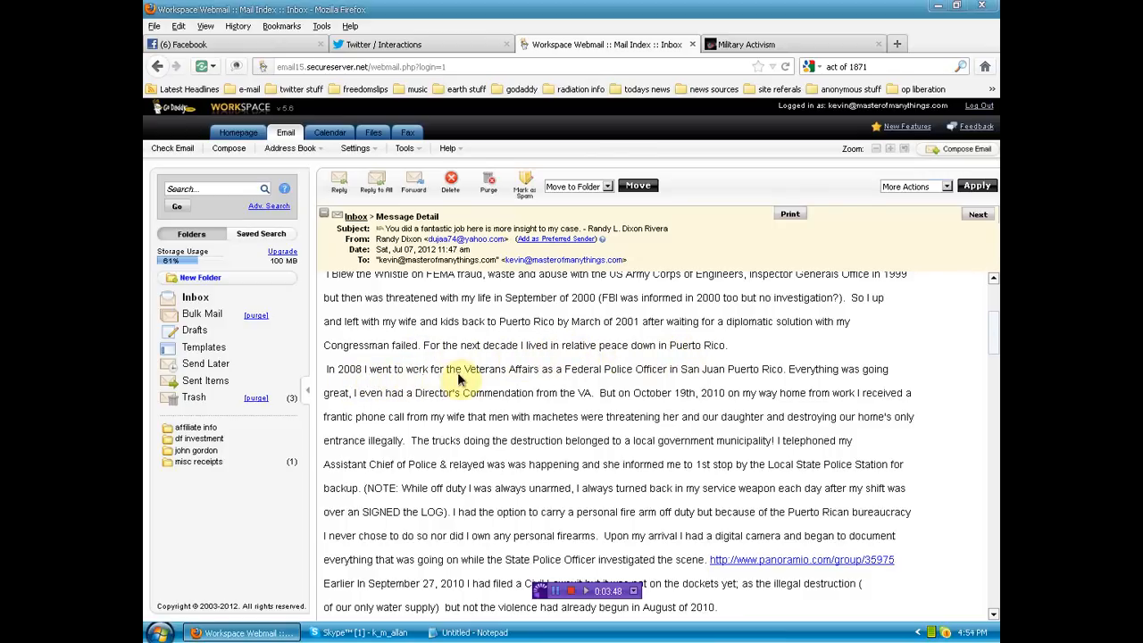
pyautogui.moveTo(625, 373)
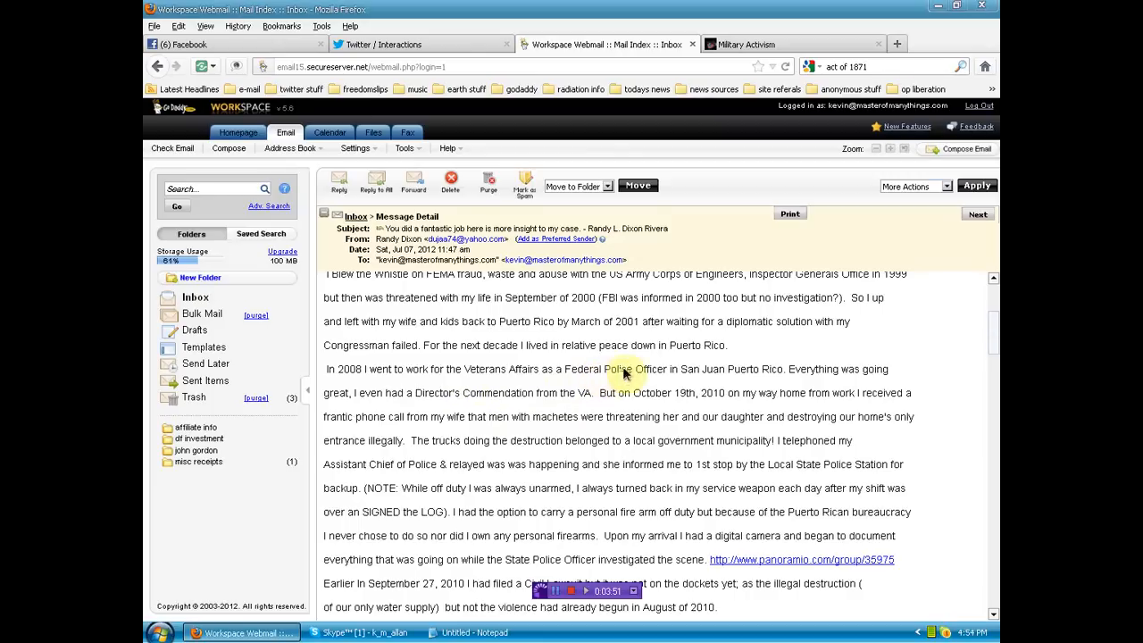
pyautogui.moveTo(775, 375)
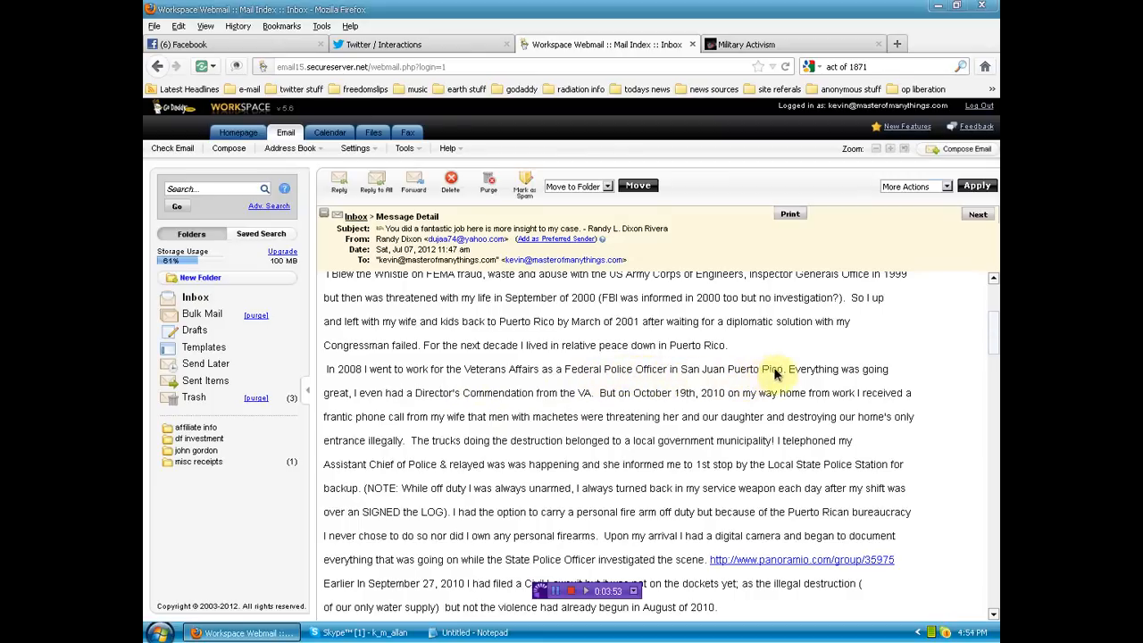
pyautogui.moveTo(363, 400)
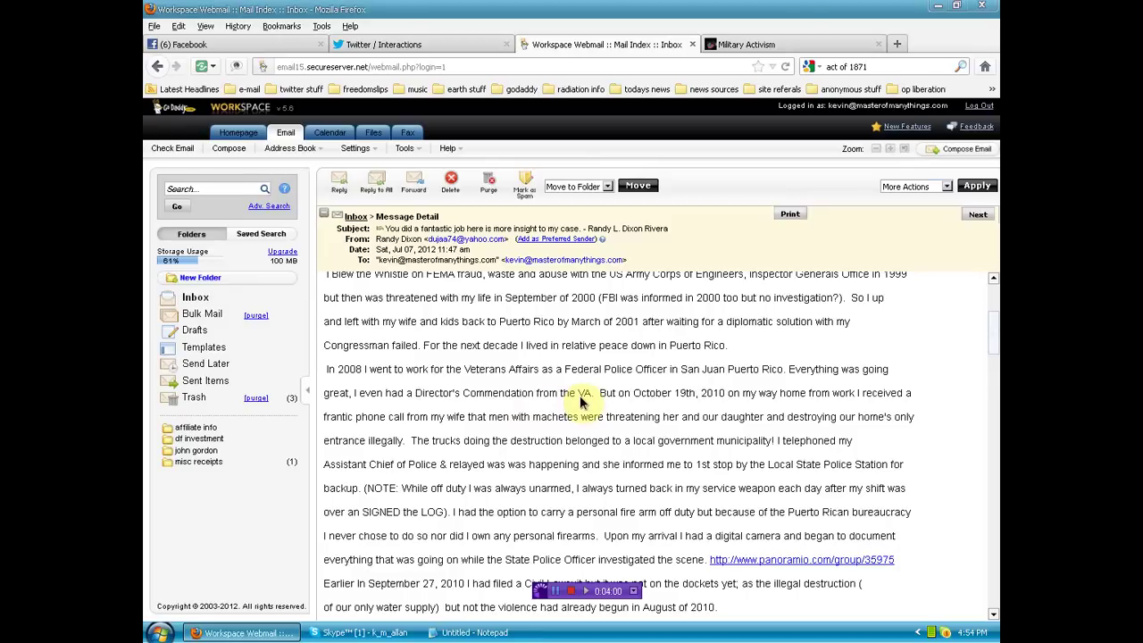
pyautogui.moveTo(677, 400)
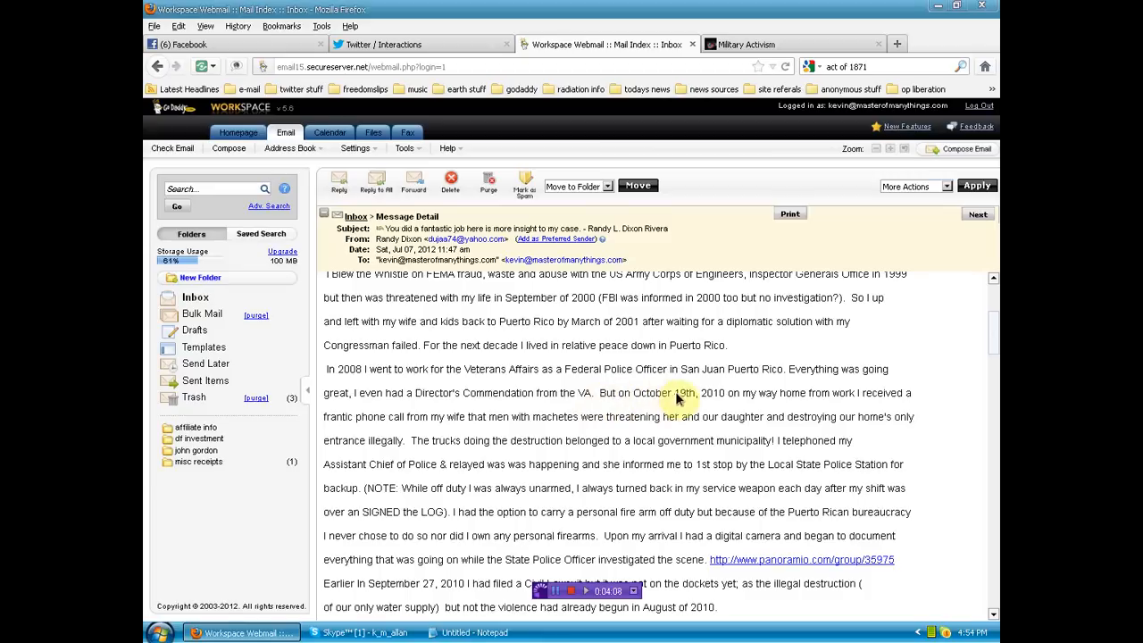
pyautogui.moveTo(775, 399)
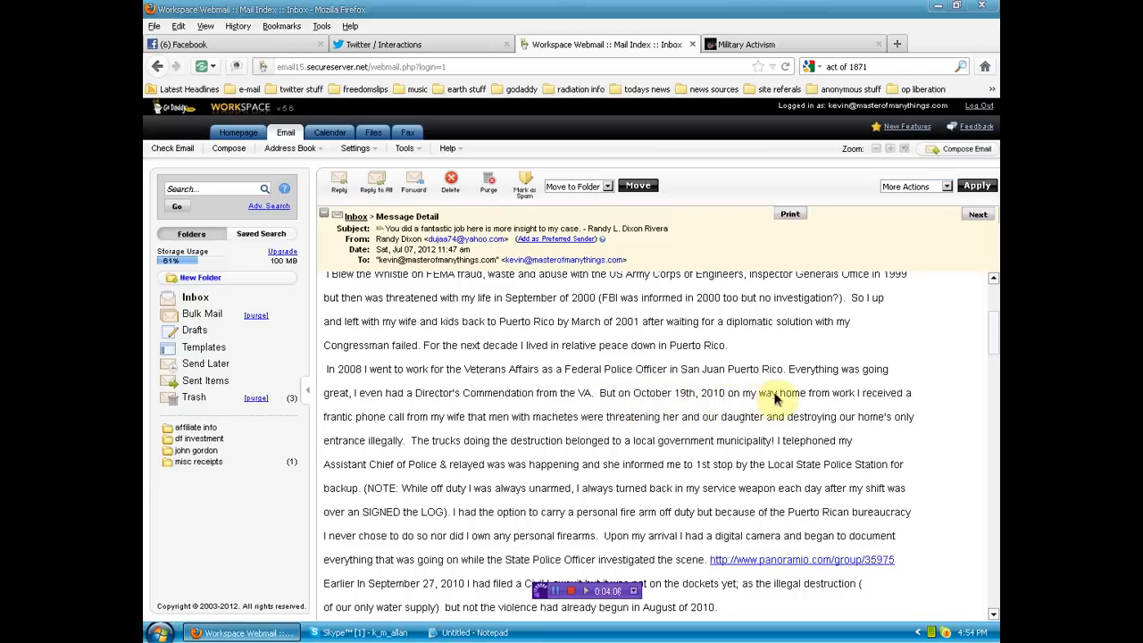
pyautogui.moveTo(403, 421)
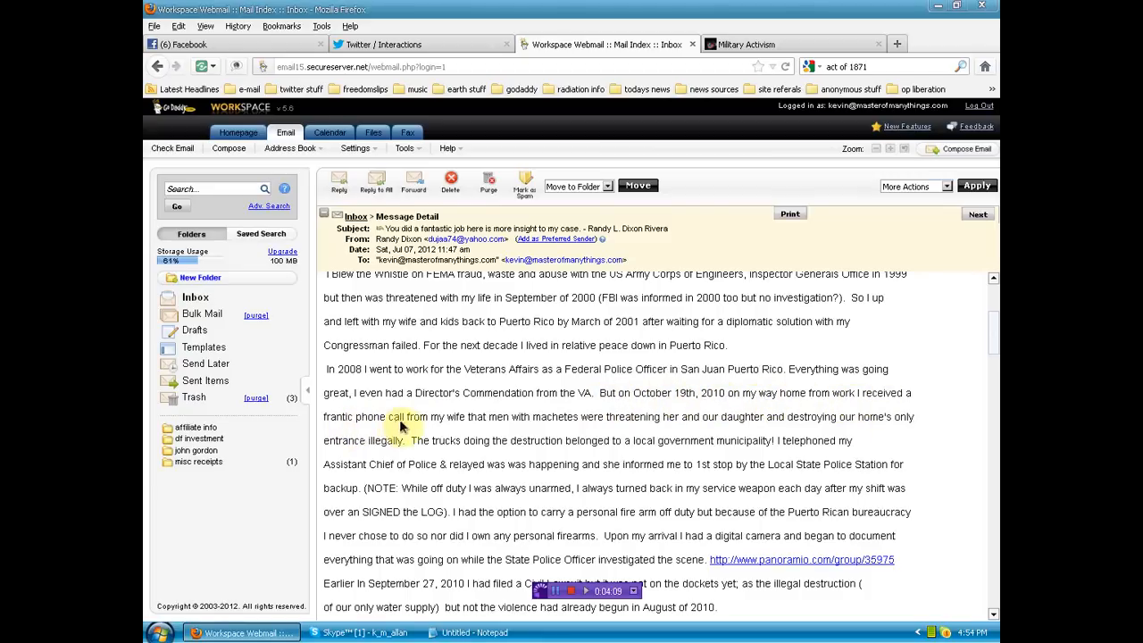
pyautogui.moveTo(587, 423)
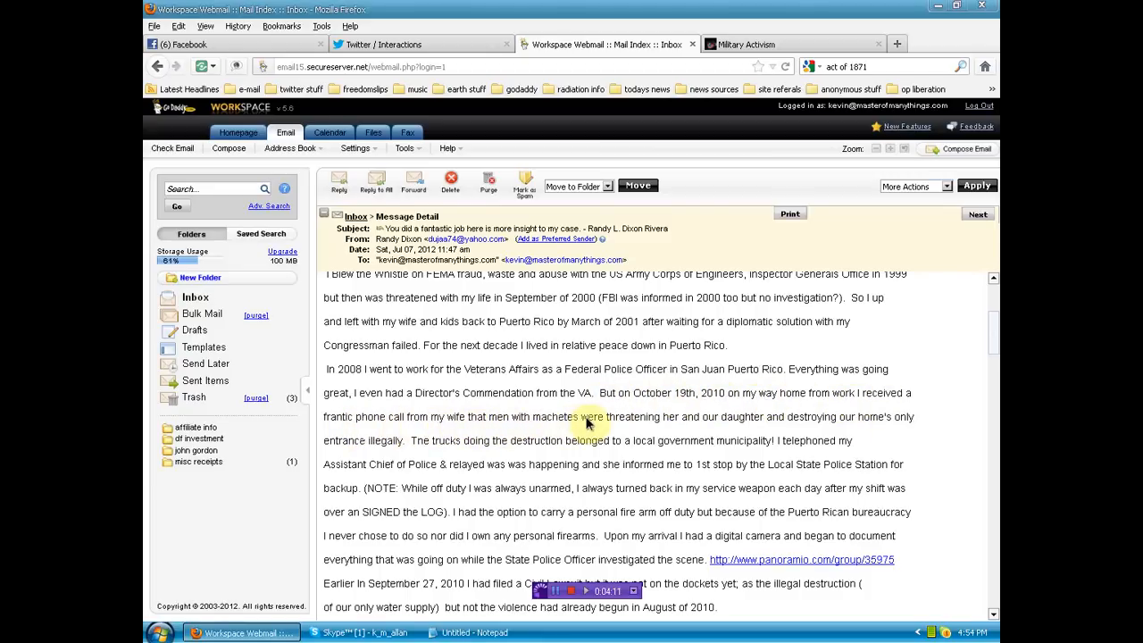
pyautogui.moveTo(768, 431)
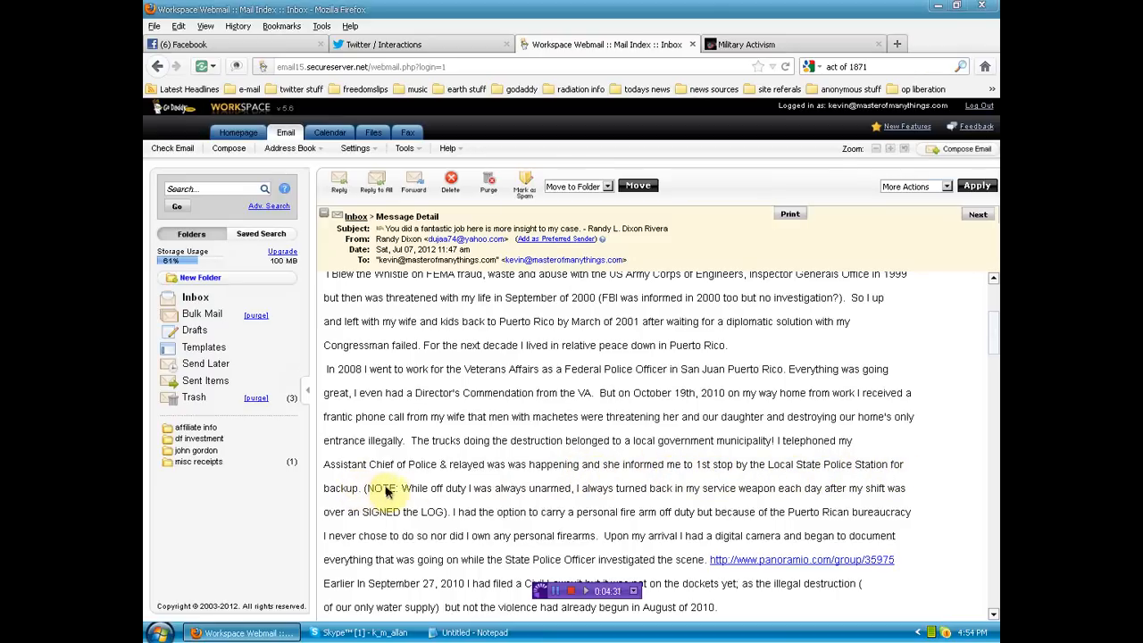
pyautogui.moveTo(508, 489)
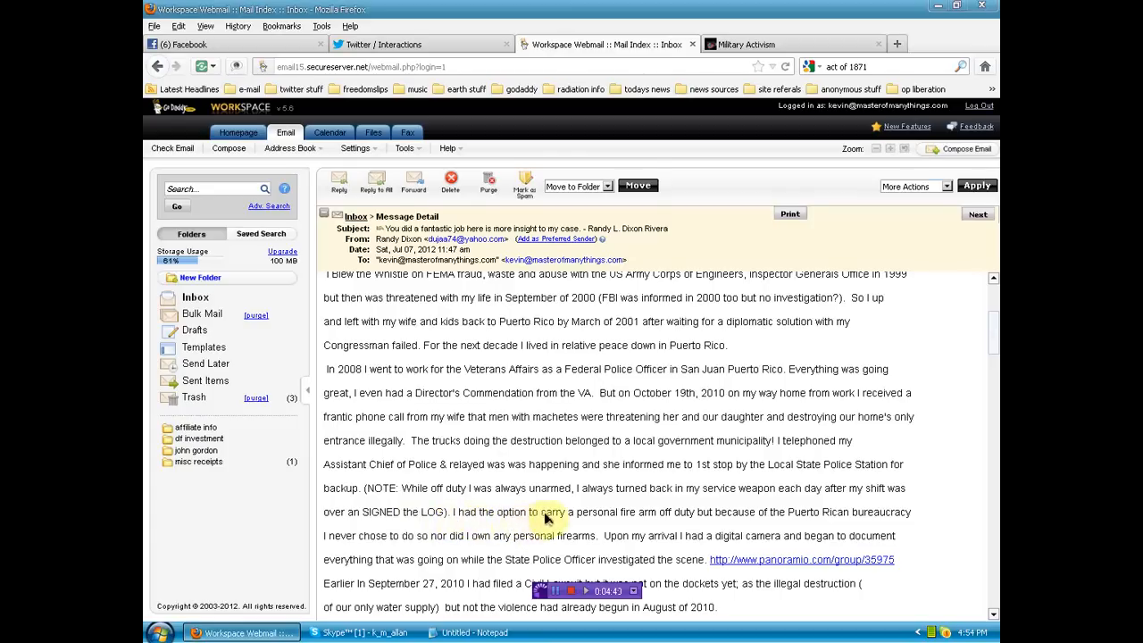
pyautogui.moveTo(734, 528)
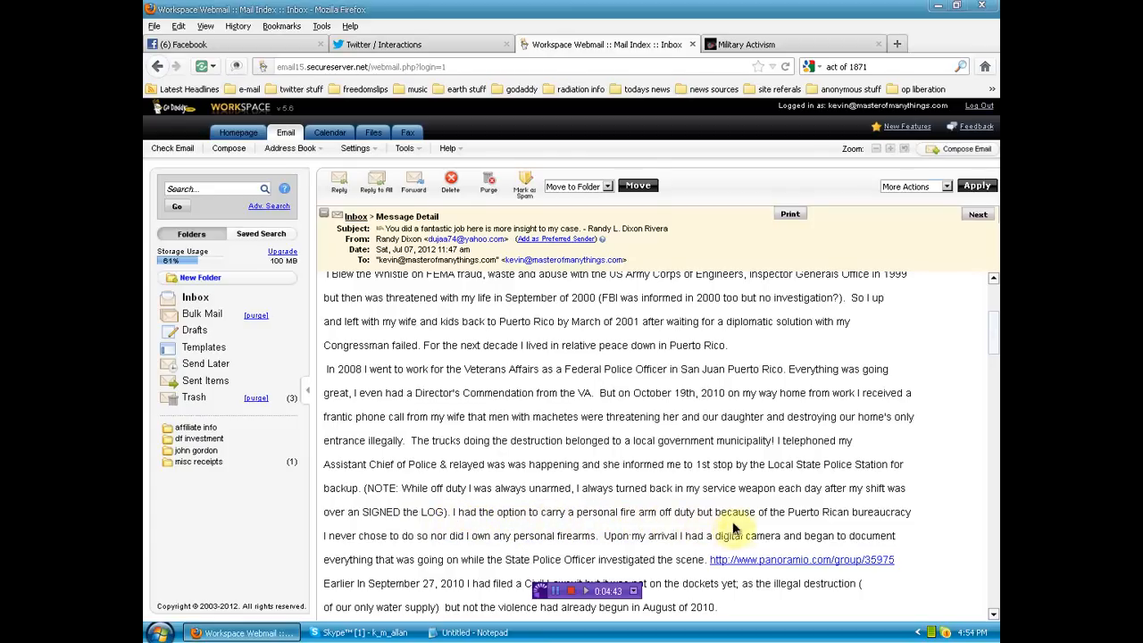
pyautogui.moveTo(802, 524)
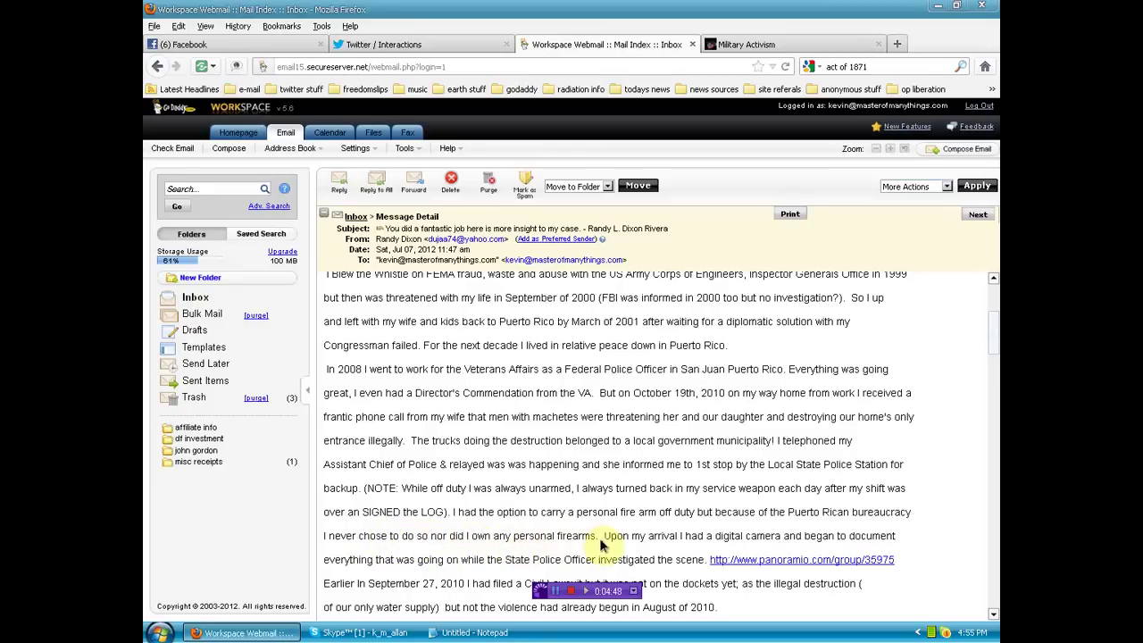
pyautogui.moveTo(680, 547)
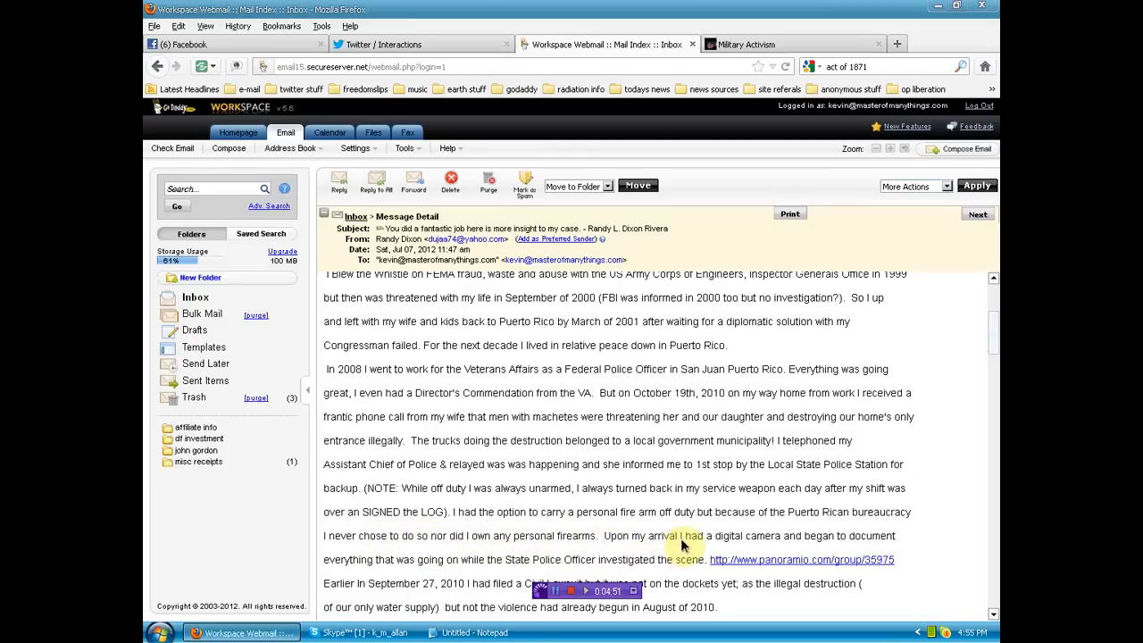
pyautogui.moveTo(850, 547)
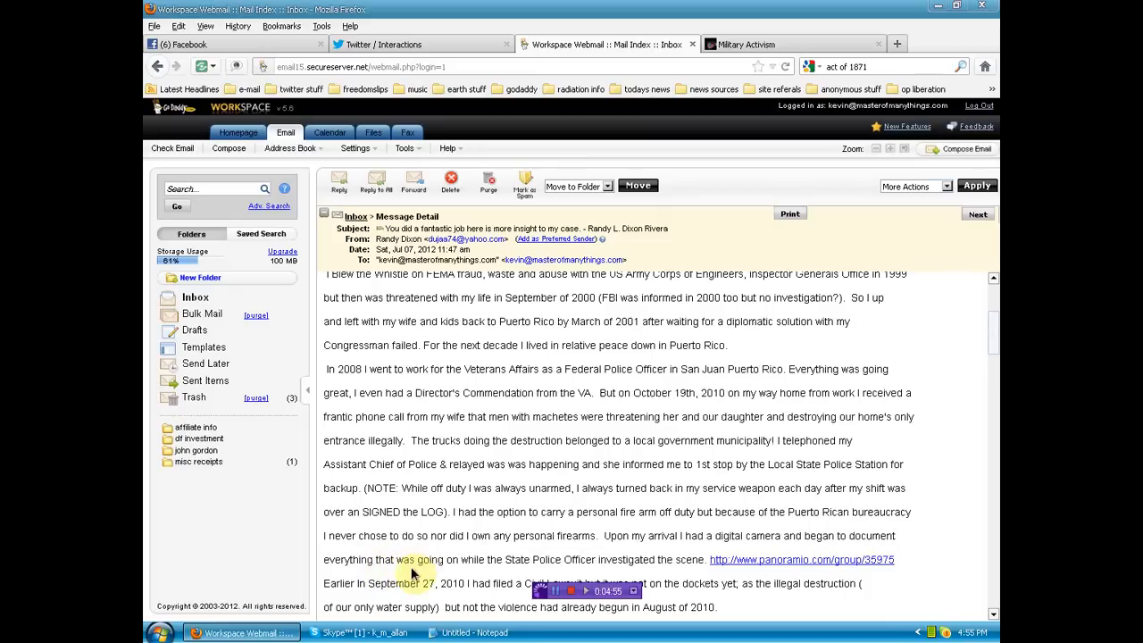
pyautogui.moveTo(634, 568)
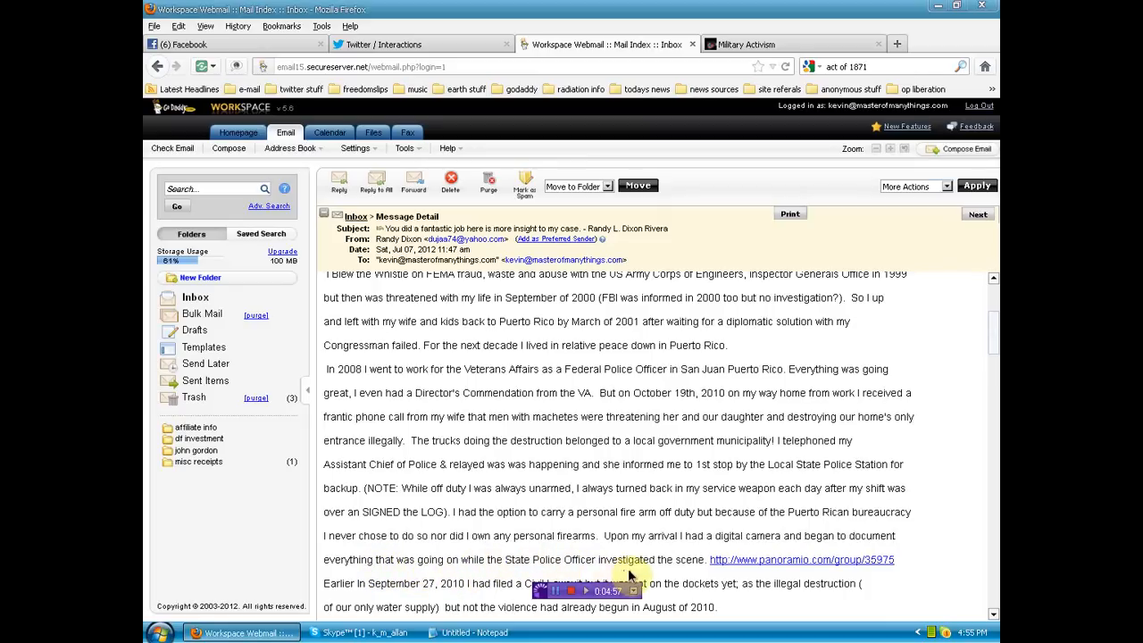
pyautogui.moveTo(768, 570)
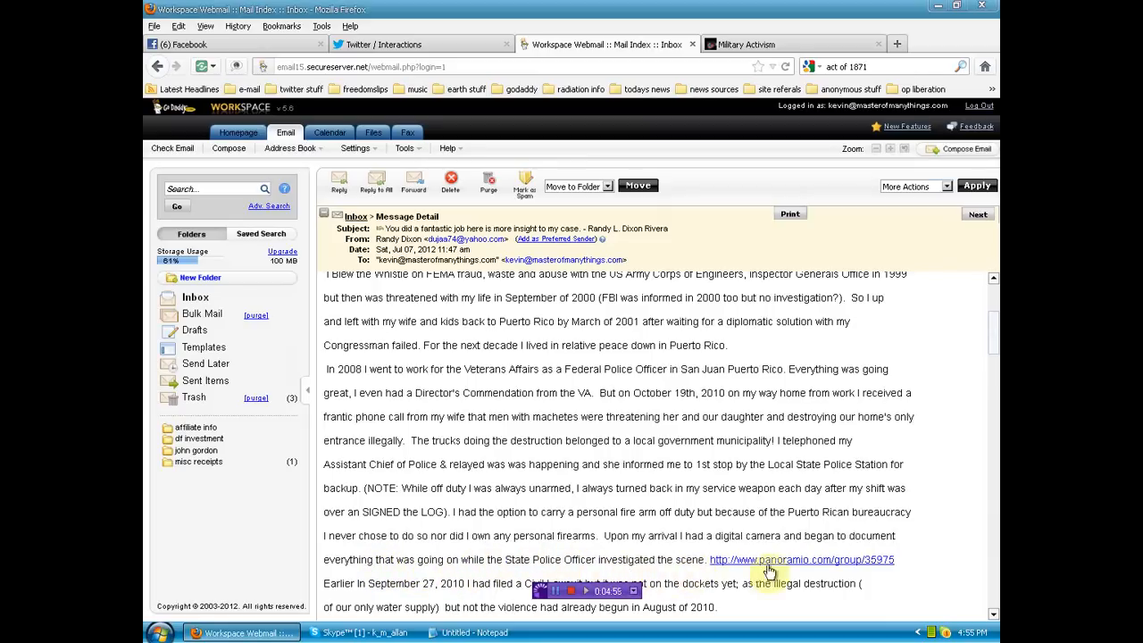
pyautogui.scroll(-3)
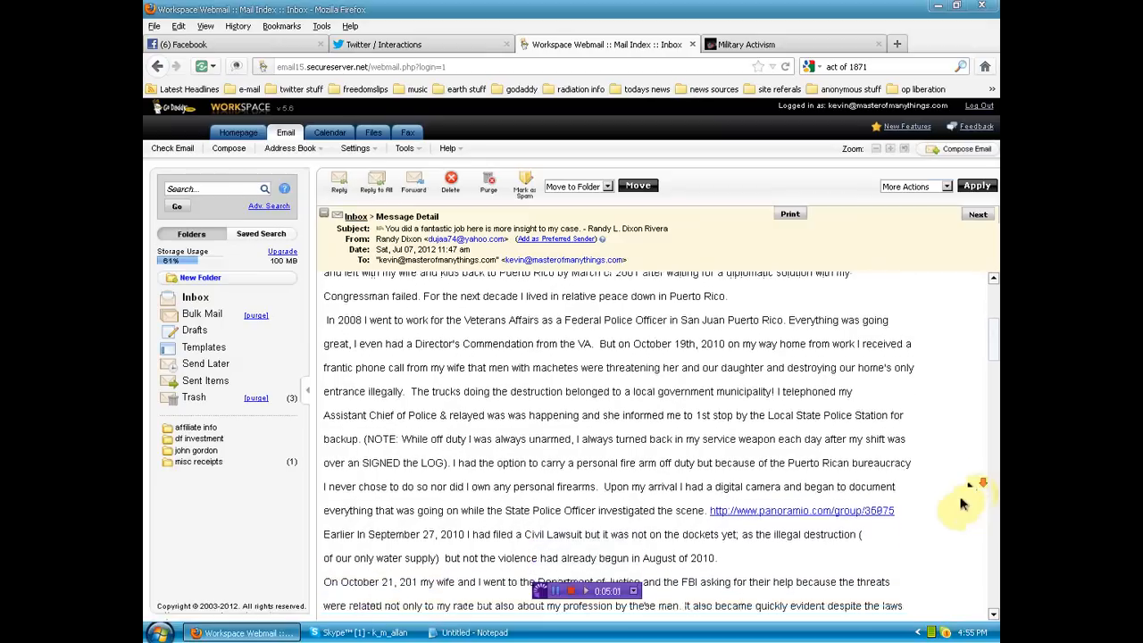
pyautogui.scroll(-3)
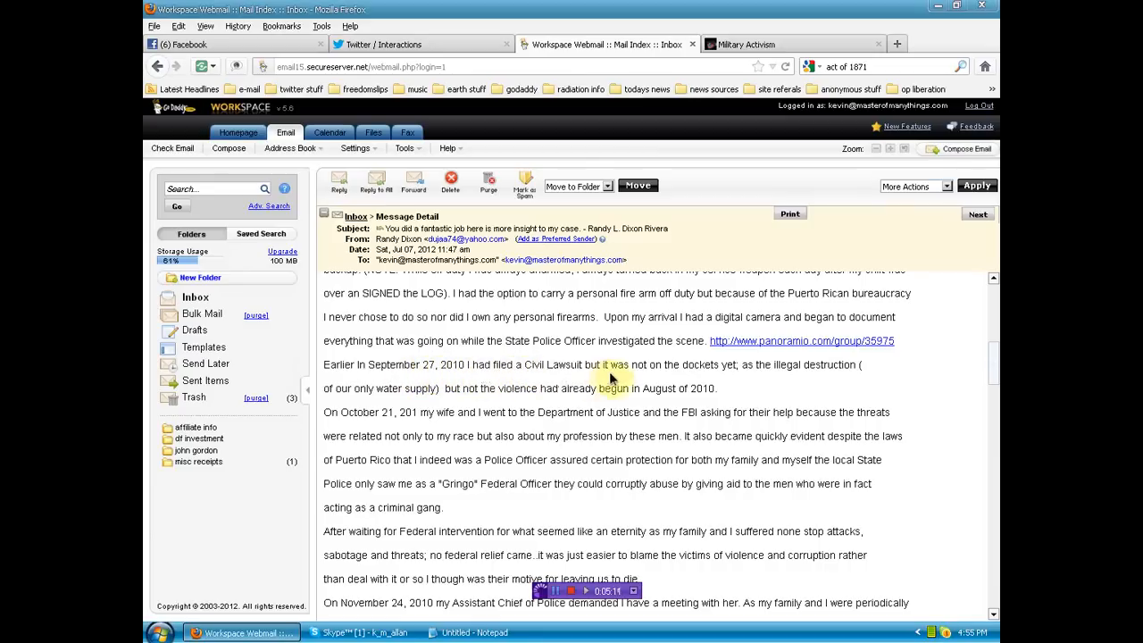
pyautogui.moveTo(730, 374)
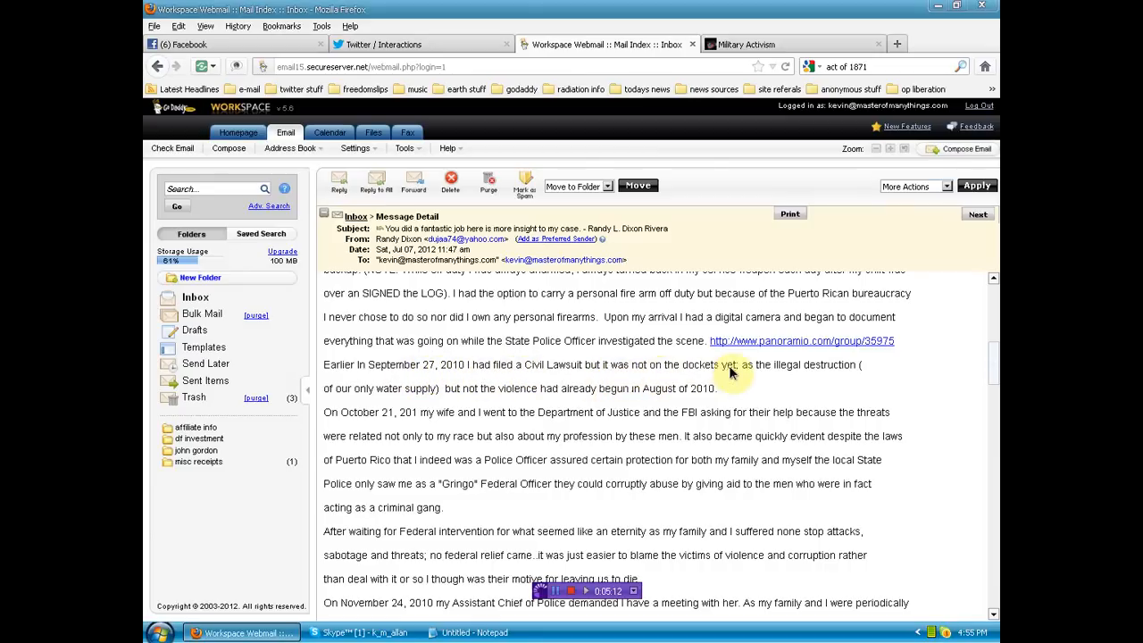
pyautogui.moveTo(851, 374)
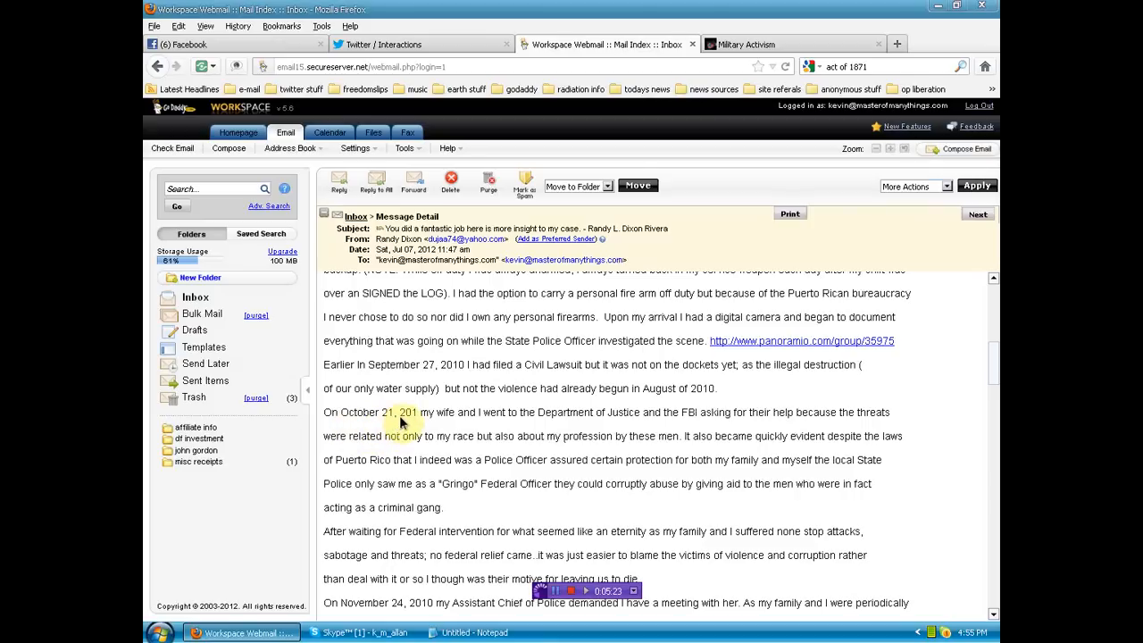
pyautogui.moveTo(514, 420)
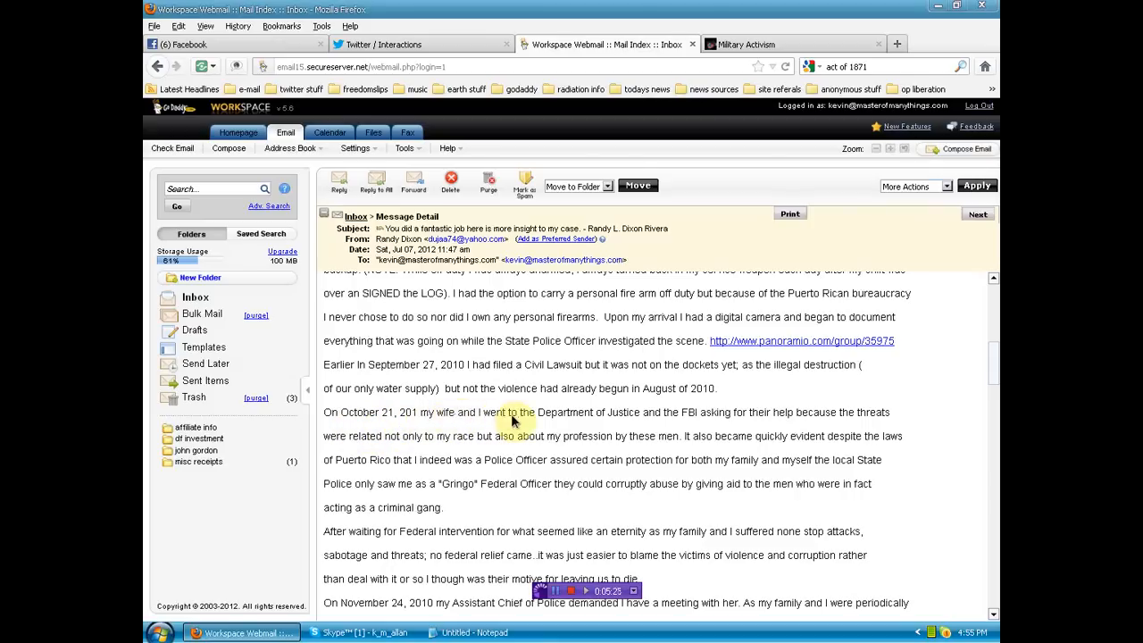
pyautogui.moveTo(684, 419)
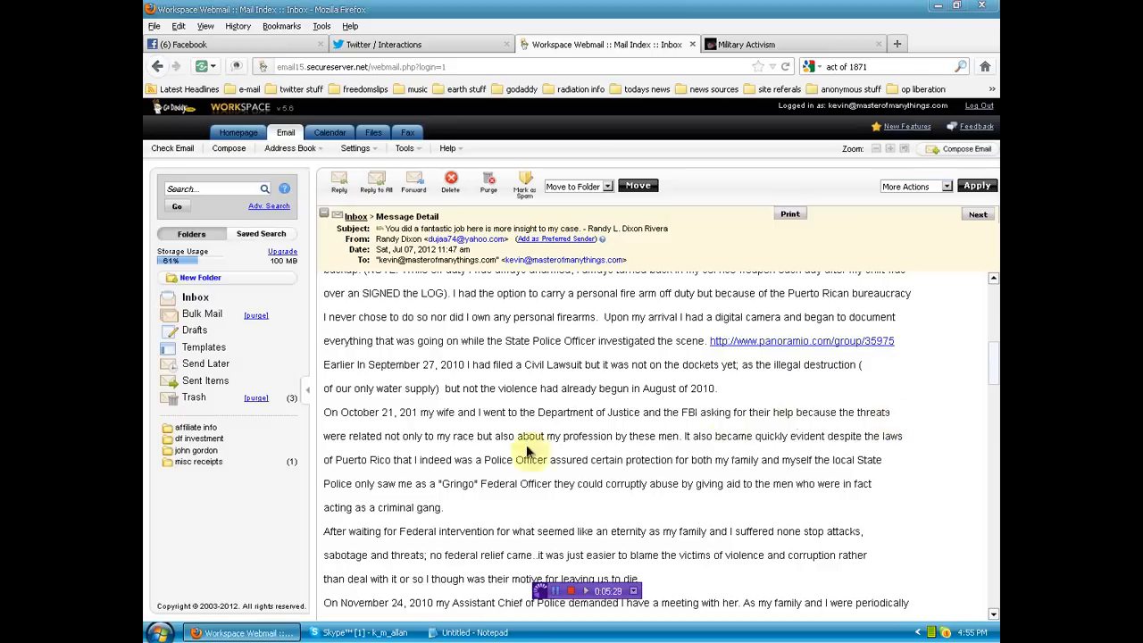
pyautogui.moveTo(446, 444)
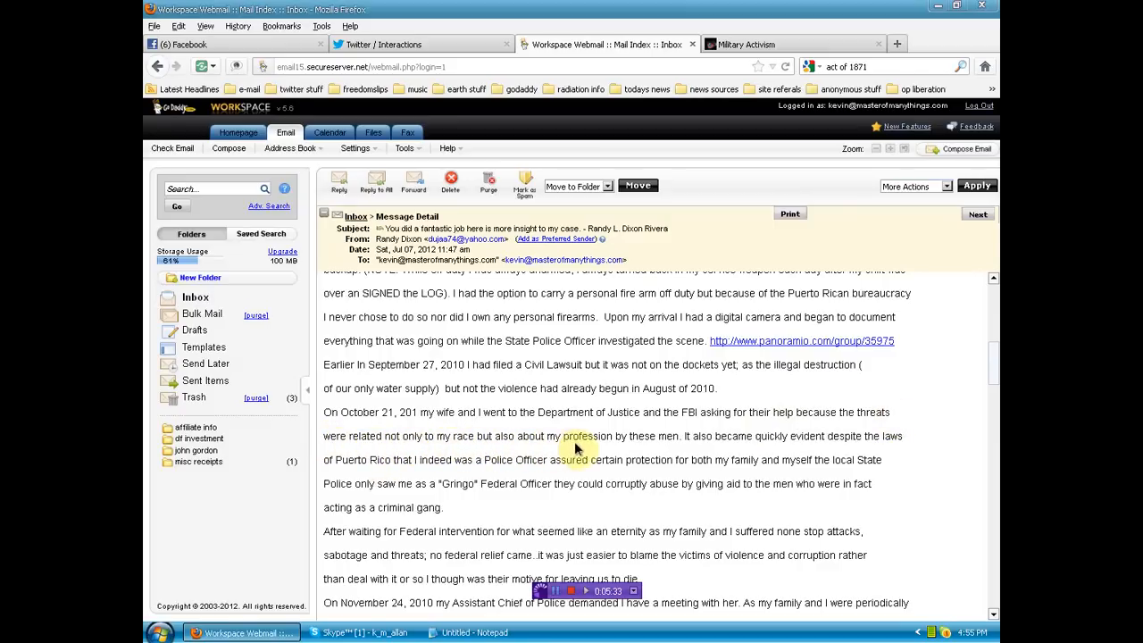
pyautogui.moveTo(714, 446)
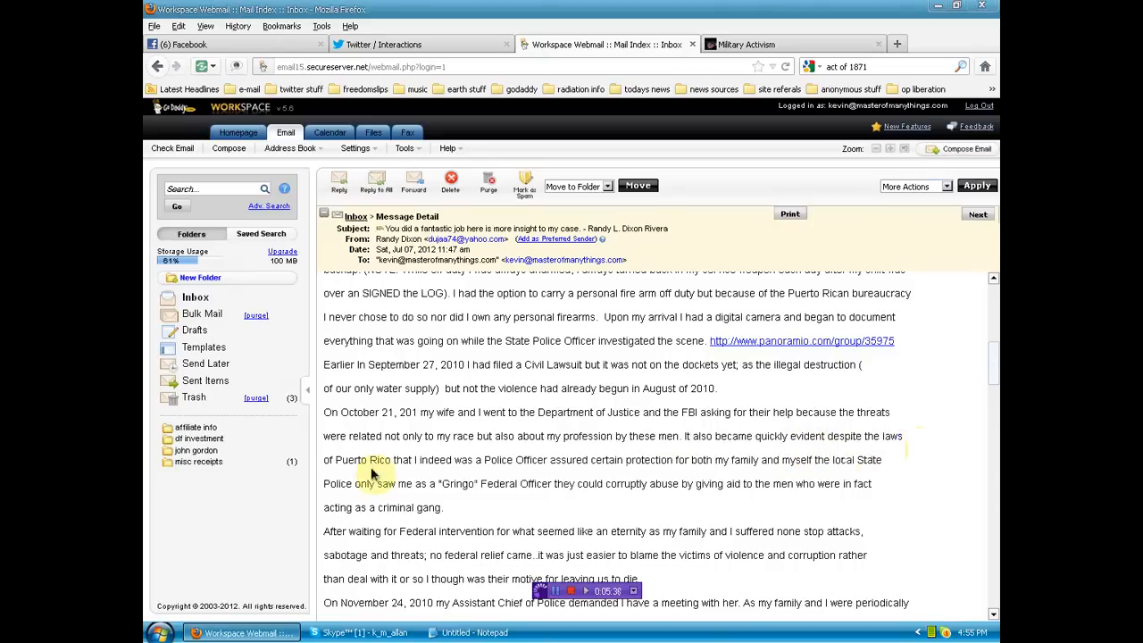
pyautogui.moveTo(484, 474)
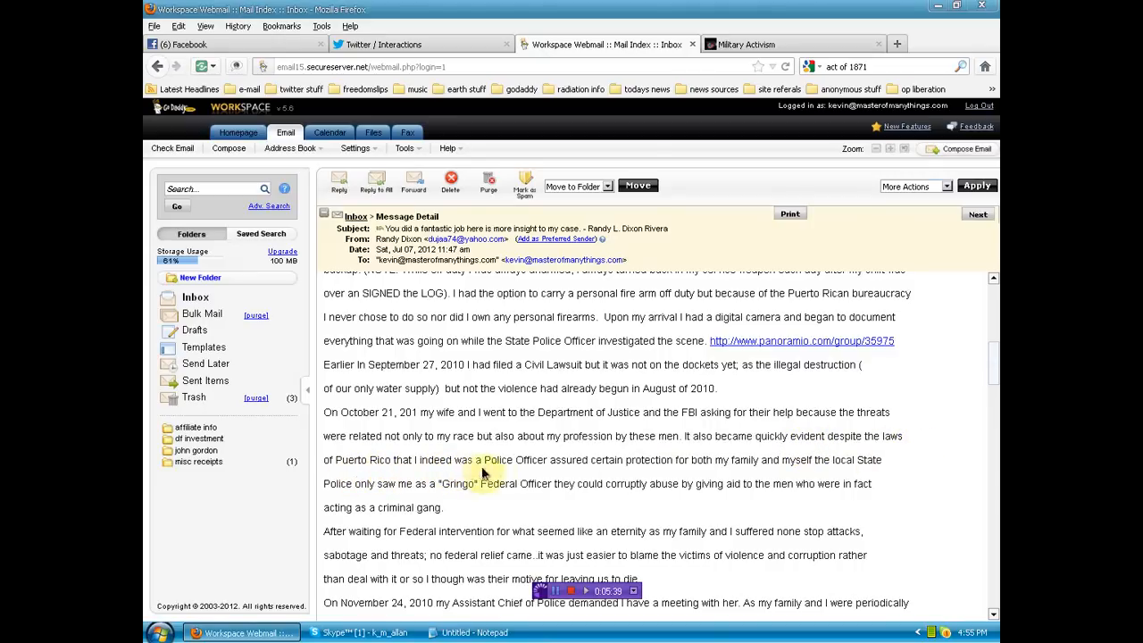
pyautogui.moveTo(664, 470)
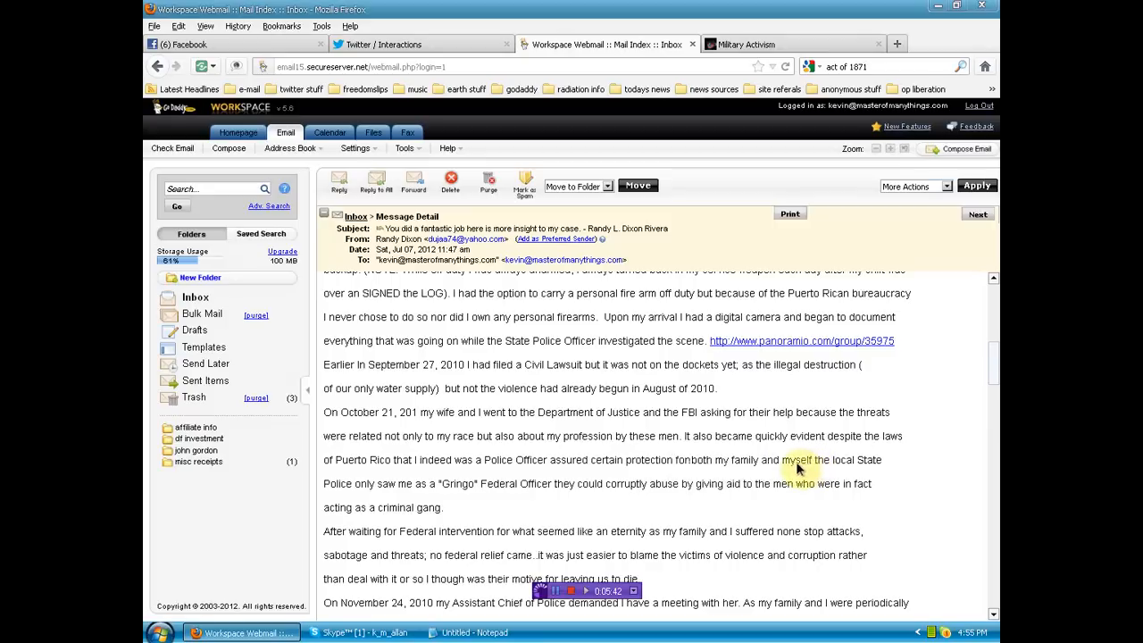
pyautogui.moveTo(372, 498)
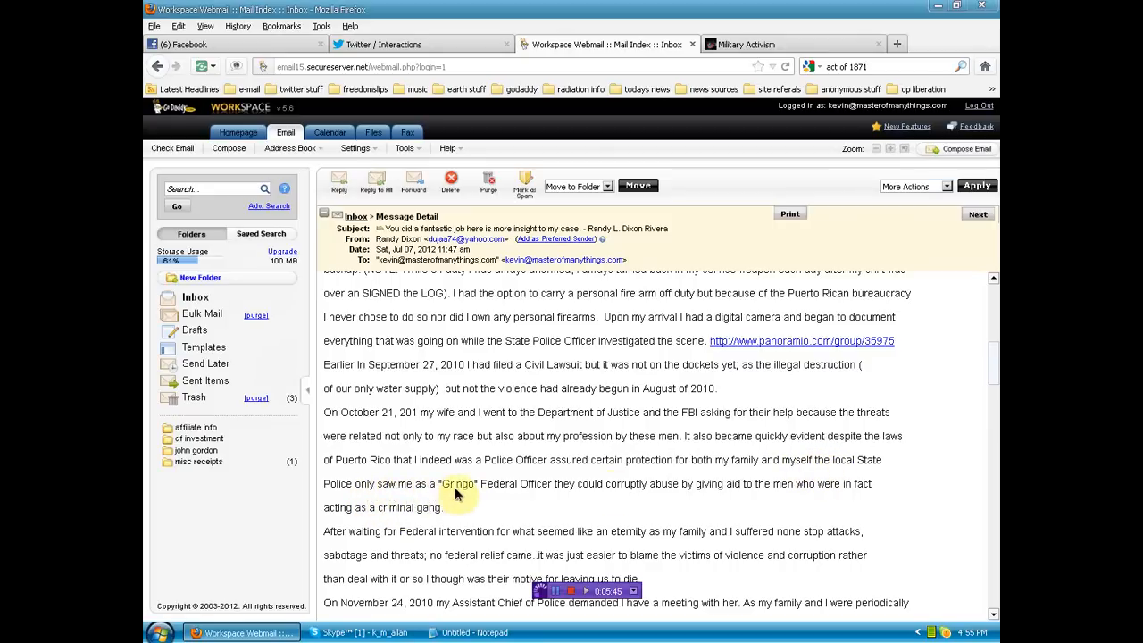
pyautogui.moveTo(580, 498)
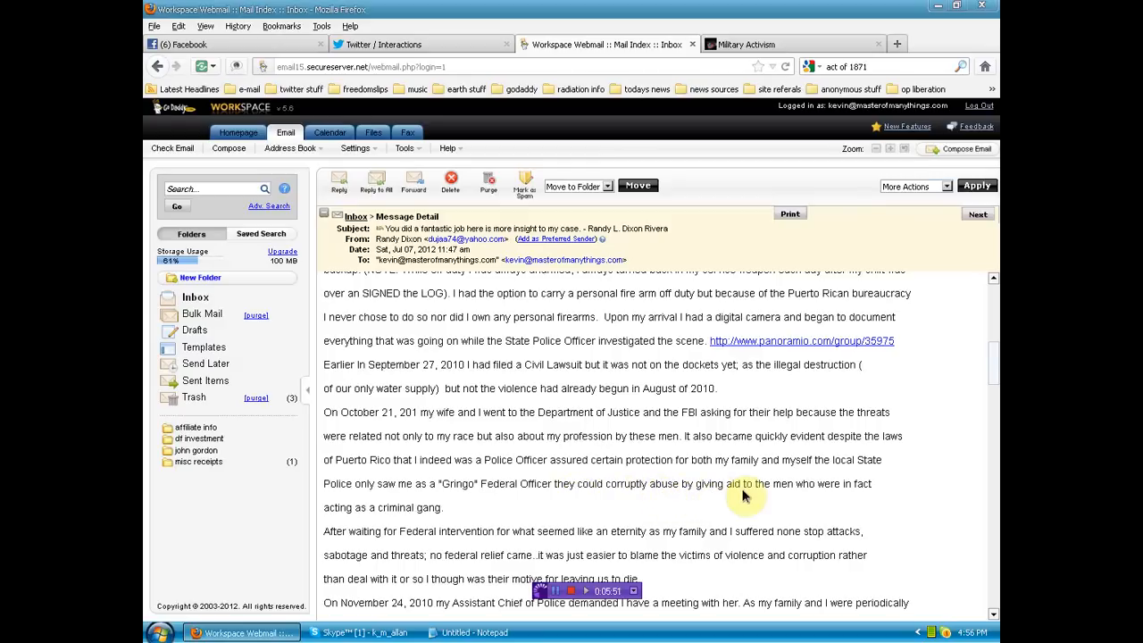
pyautogui.moveTo(462, 506)
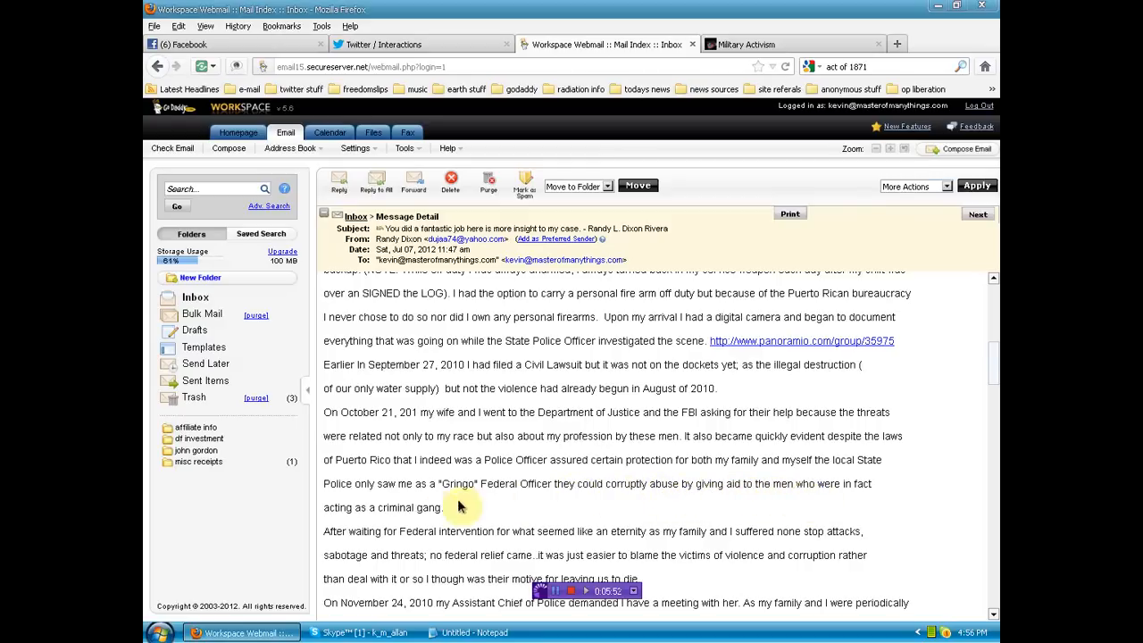
pyautogui.scroll(-3)
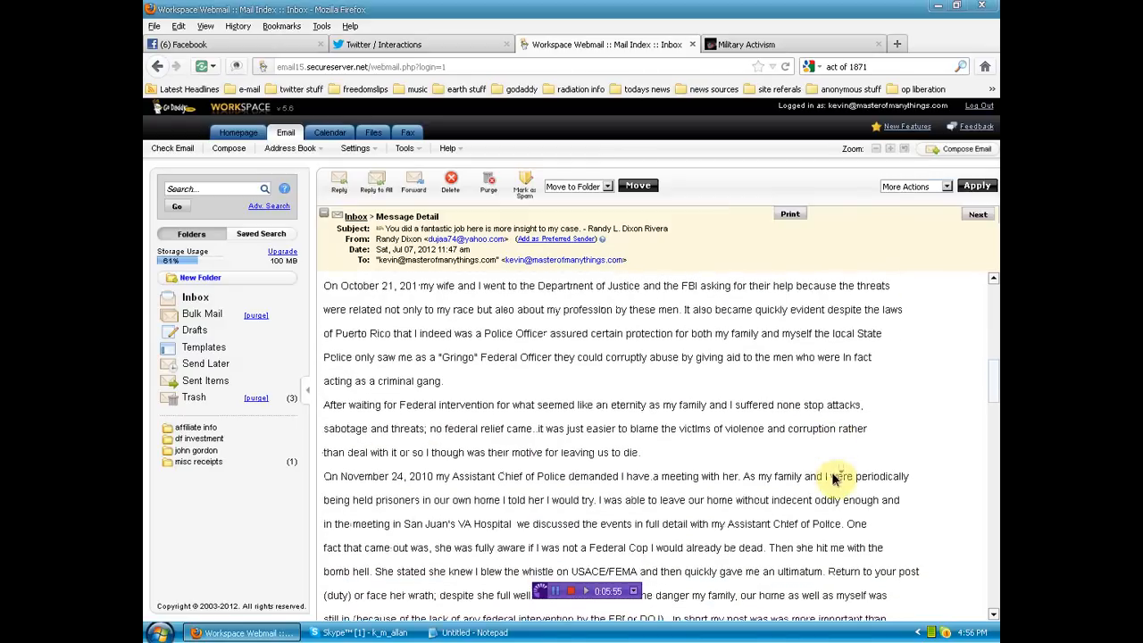
pyautogui.scroll(-3)
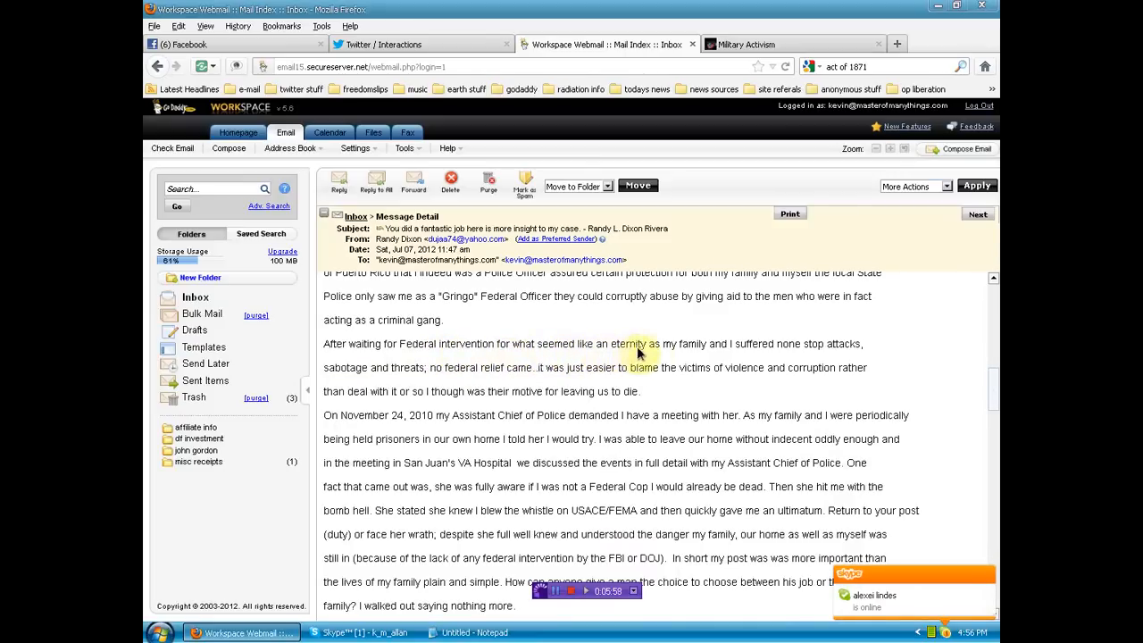
pyautogui.moveTo(819, 351)
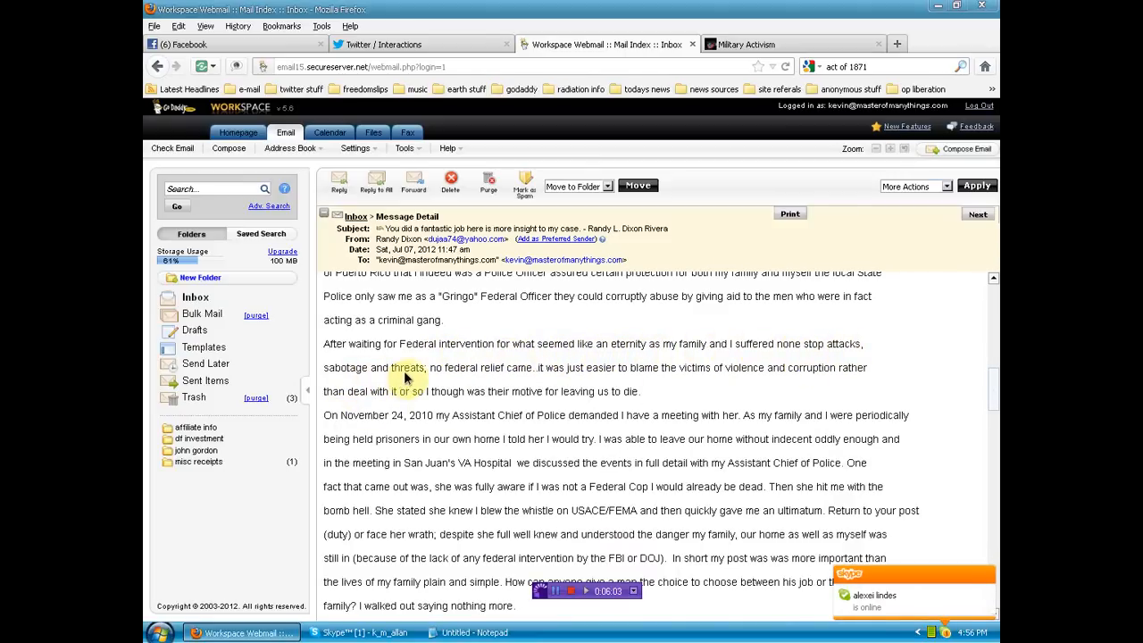
pyautogui.moveTo(491, 375)
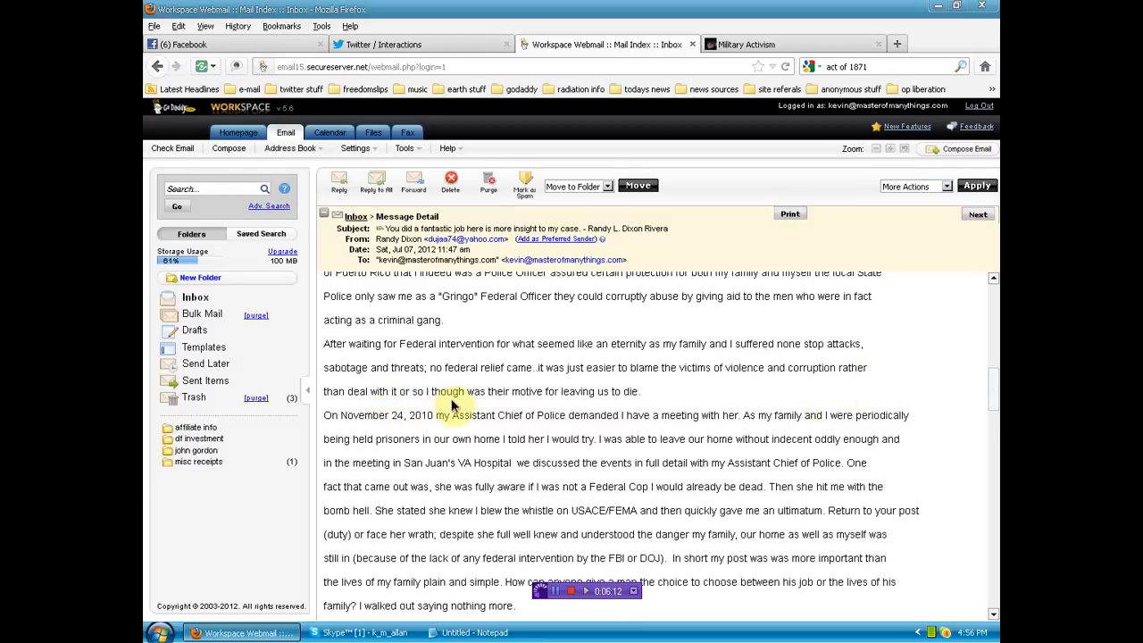
pyautogui.moveTo(629, 404)
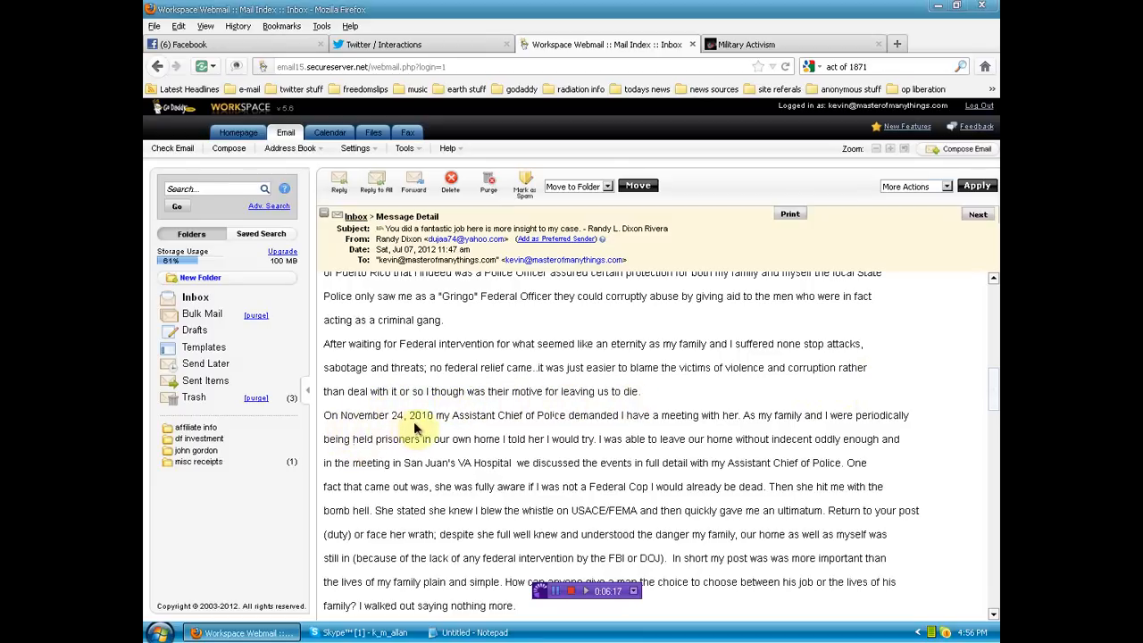
pyautogui.moveTo(546, 431)
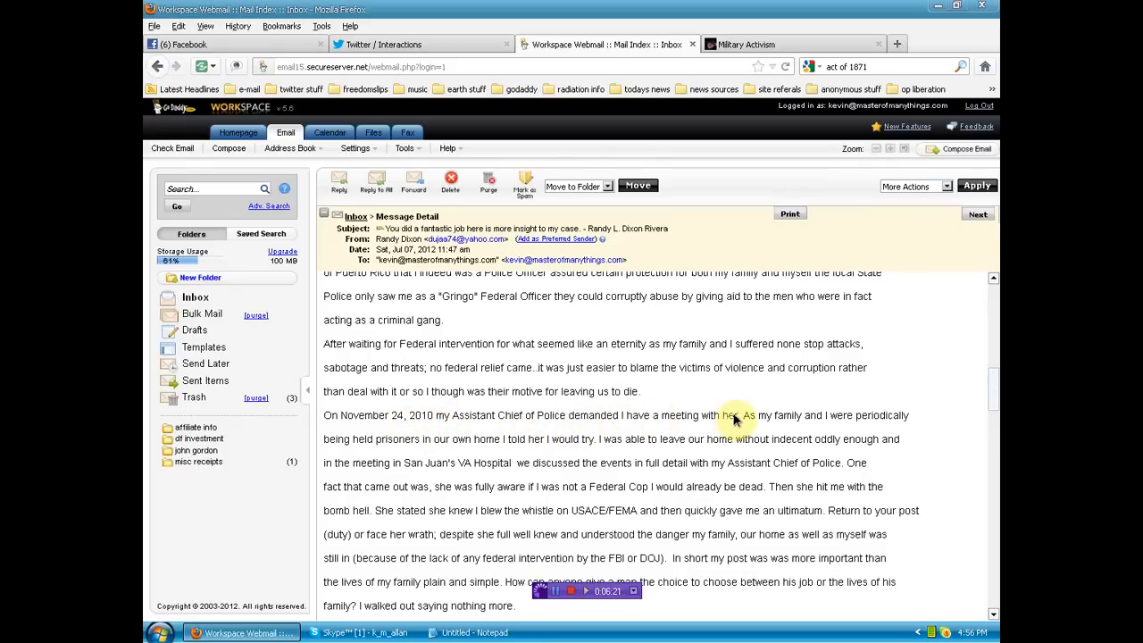
pyautogui.moveTo(531, 475)
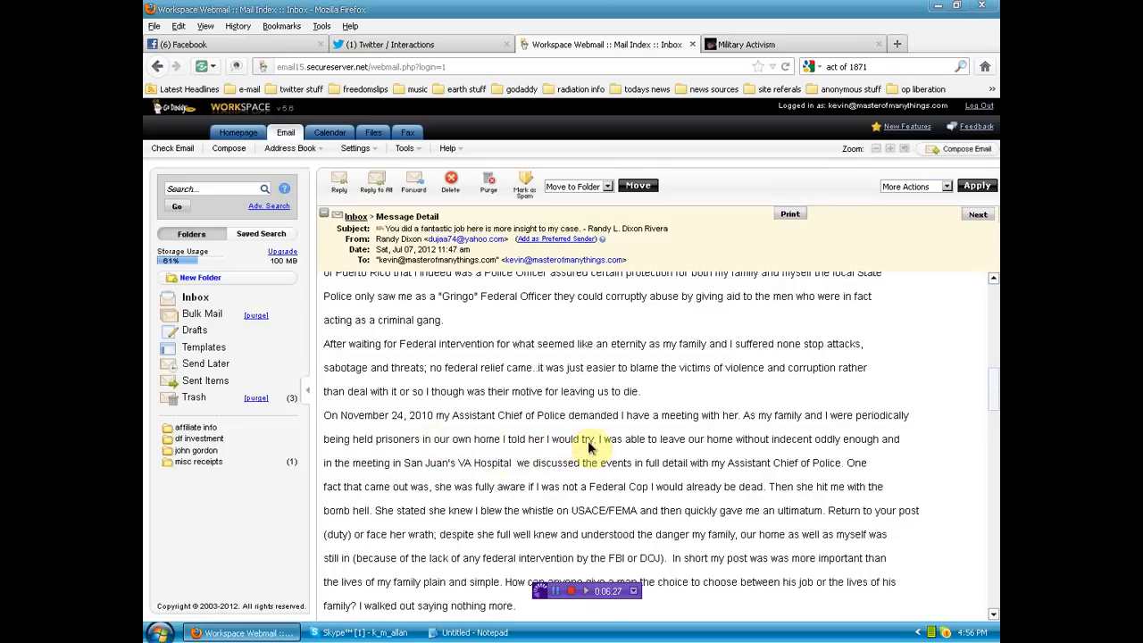
pyautogui.moveTo(761, 446)
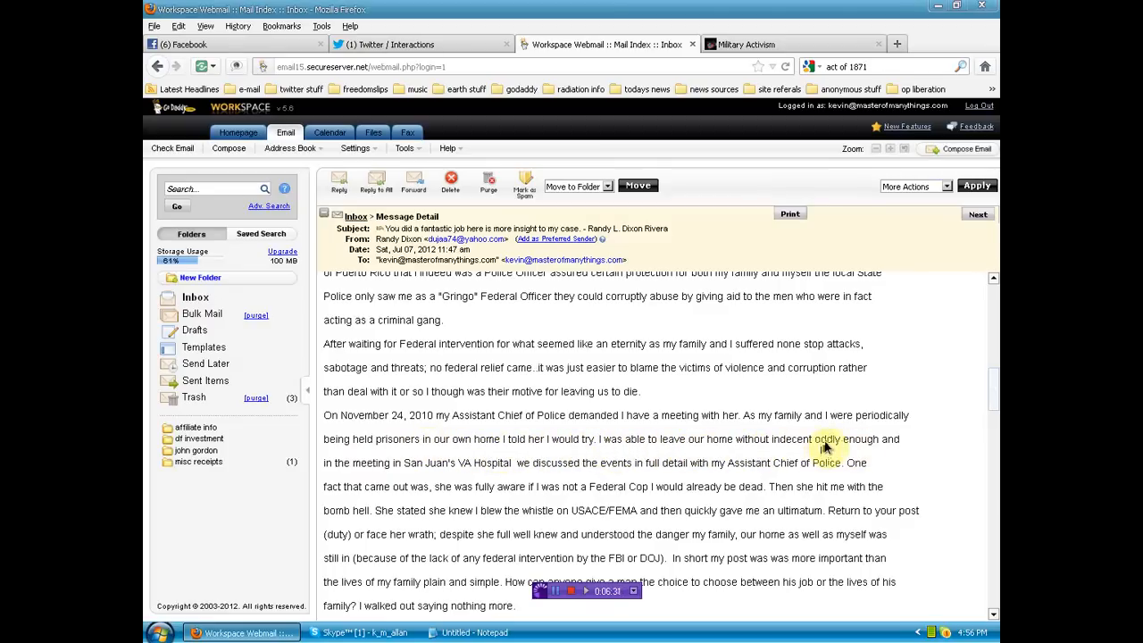
pyautogui.moveTo(398, 463)
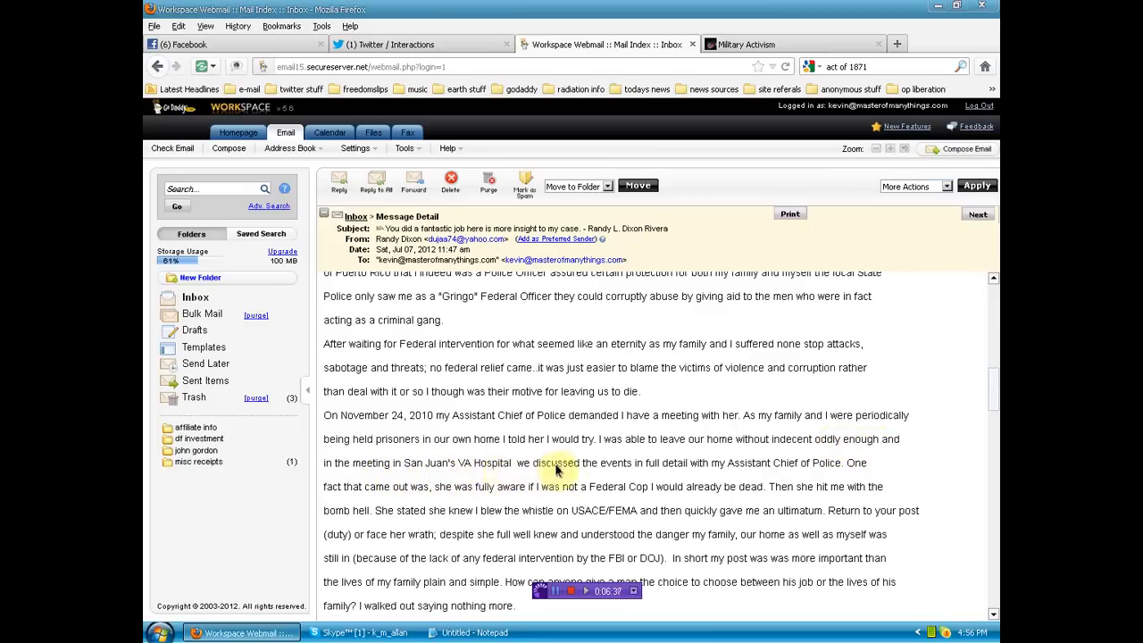
pyautogui.moveTo(790, 475)
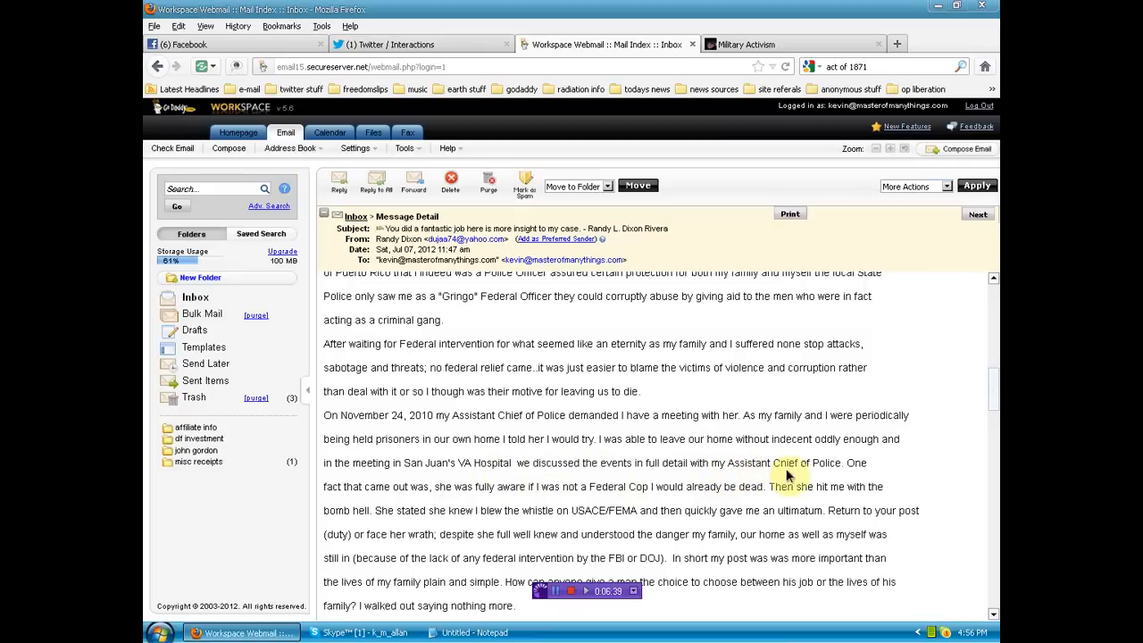
pyautogui.moveTo(375, 504)
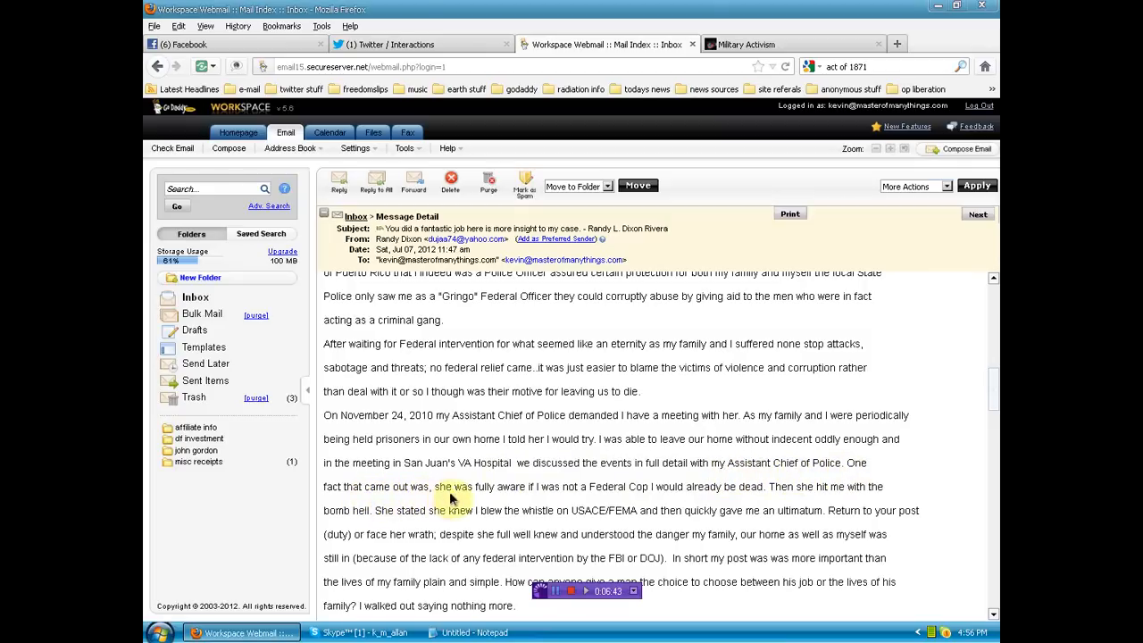
pyautogui.moveTo(583, 496)
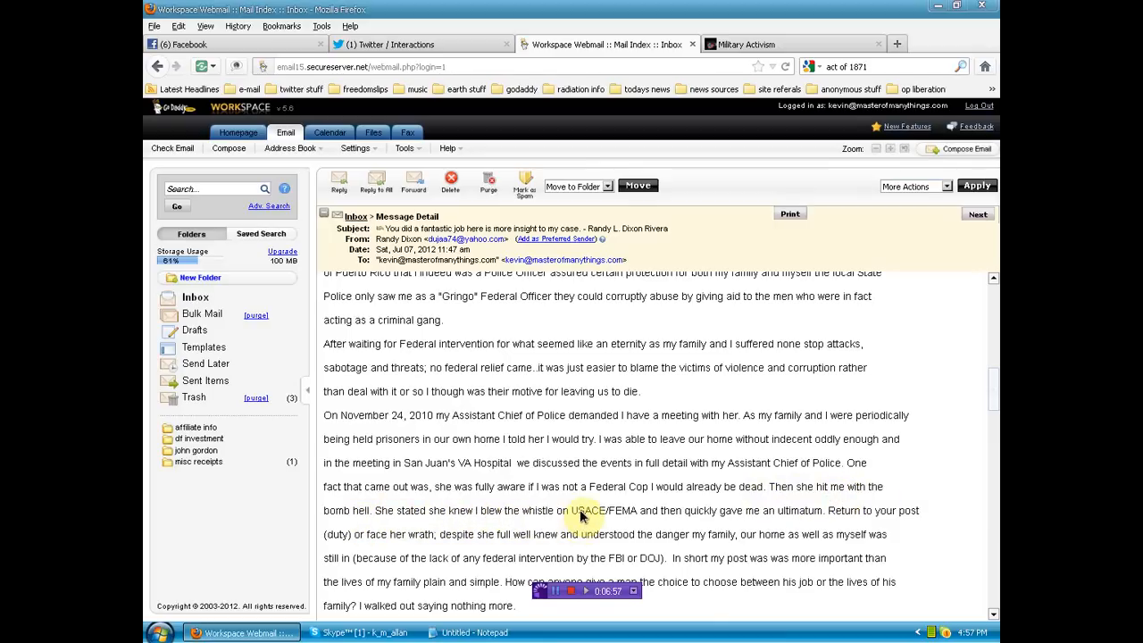
pyautogui.moveTo(667, 526)
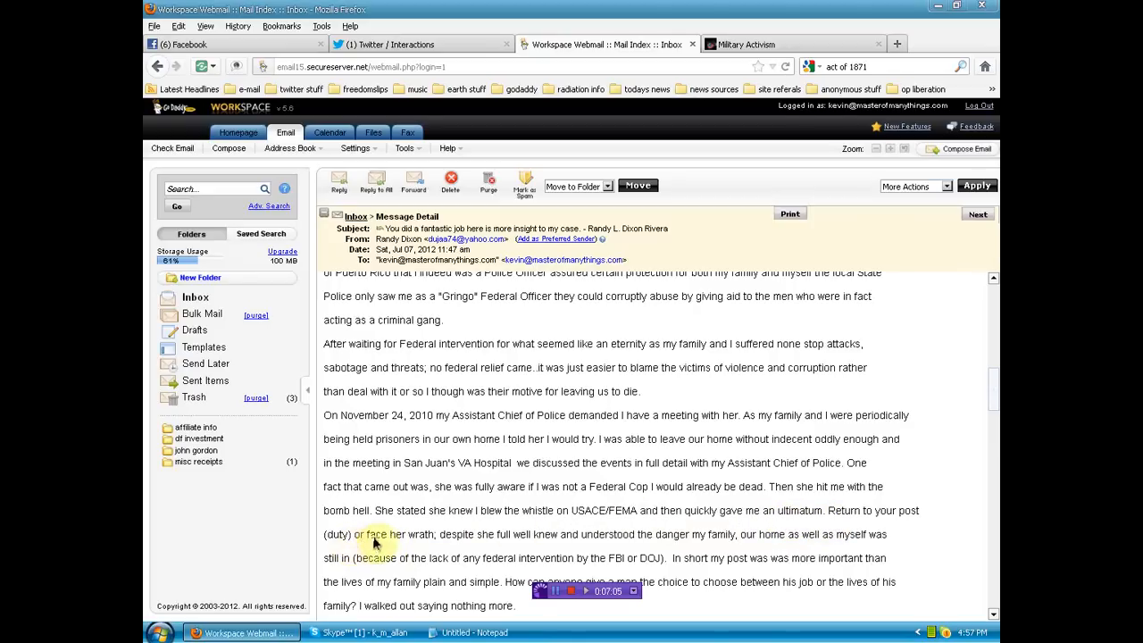
pyautogui.moveTo(479, 548)
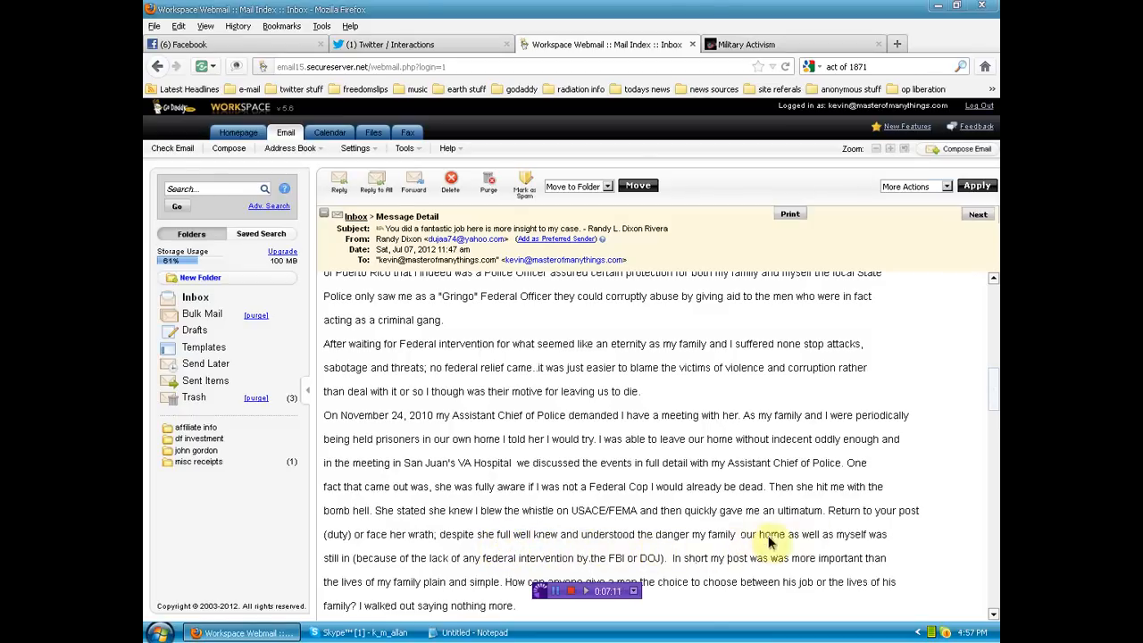
pyautogui.moveTo(466, 576)
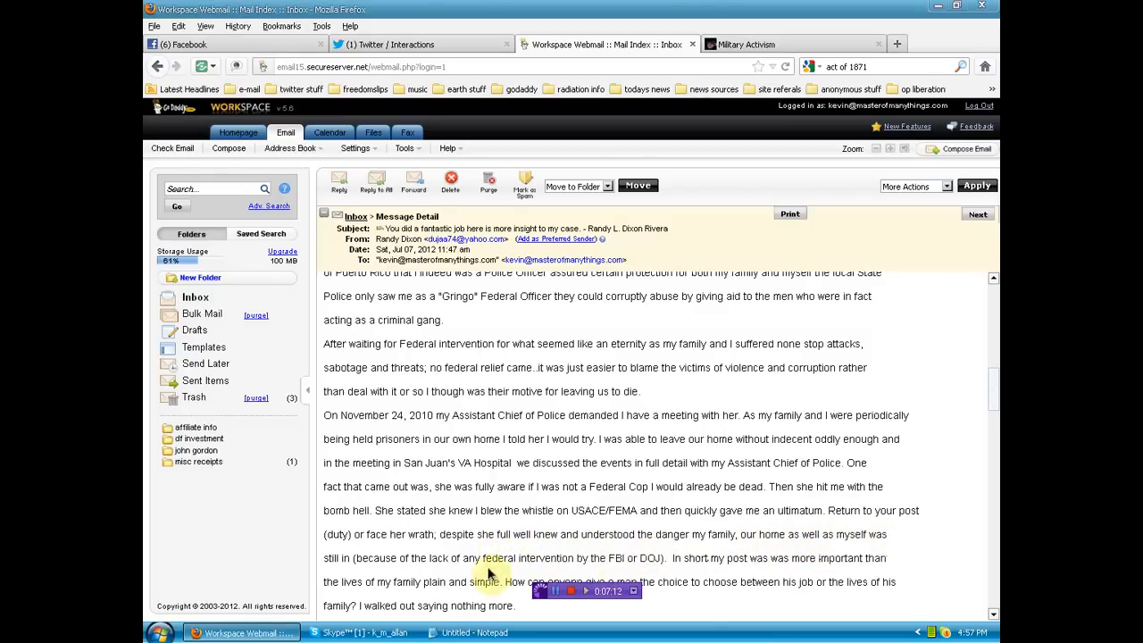
pyautogui.scroll(-3)
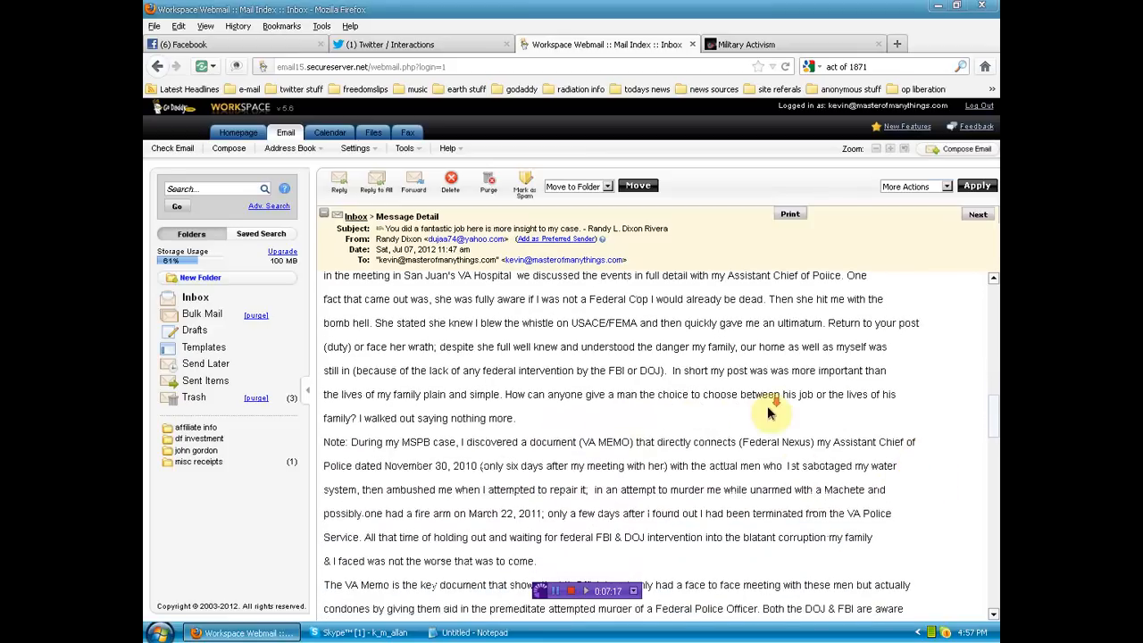
# Scroll the email to the Note paragraph about the MSPB case and VA Memo
pyautogui.scroll(-3)
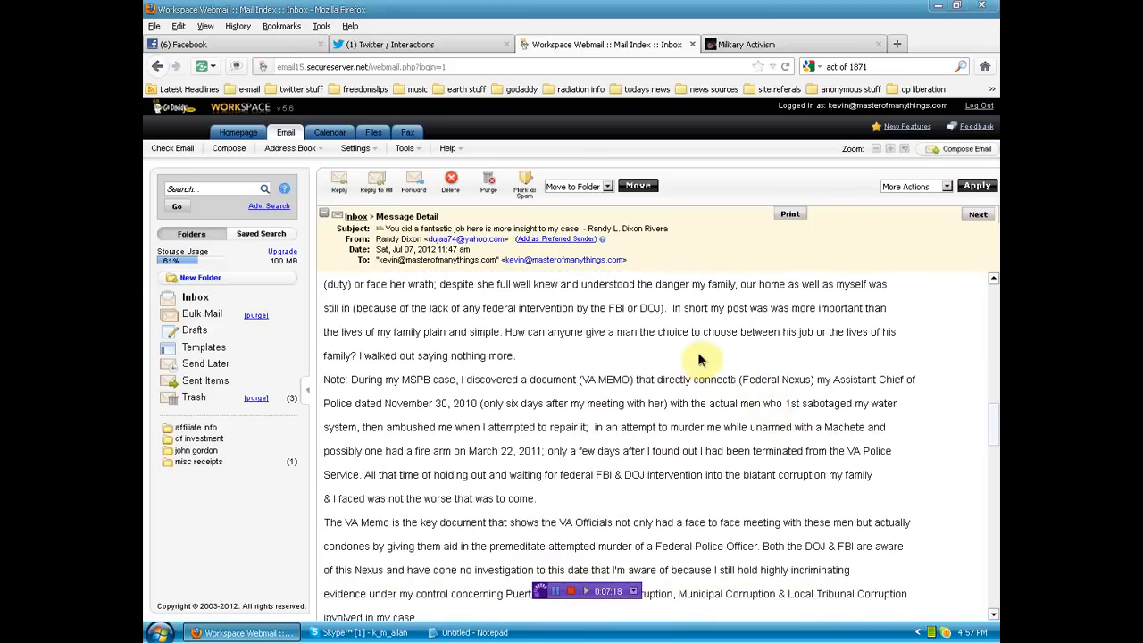
pyautogui.moveTo(857, 314)
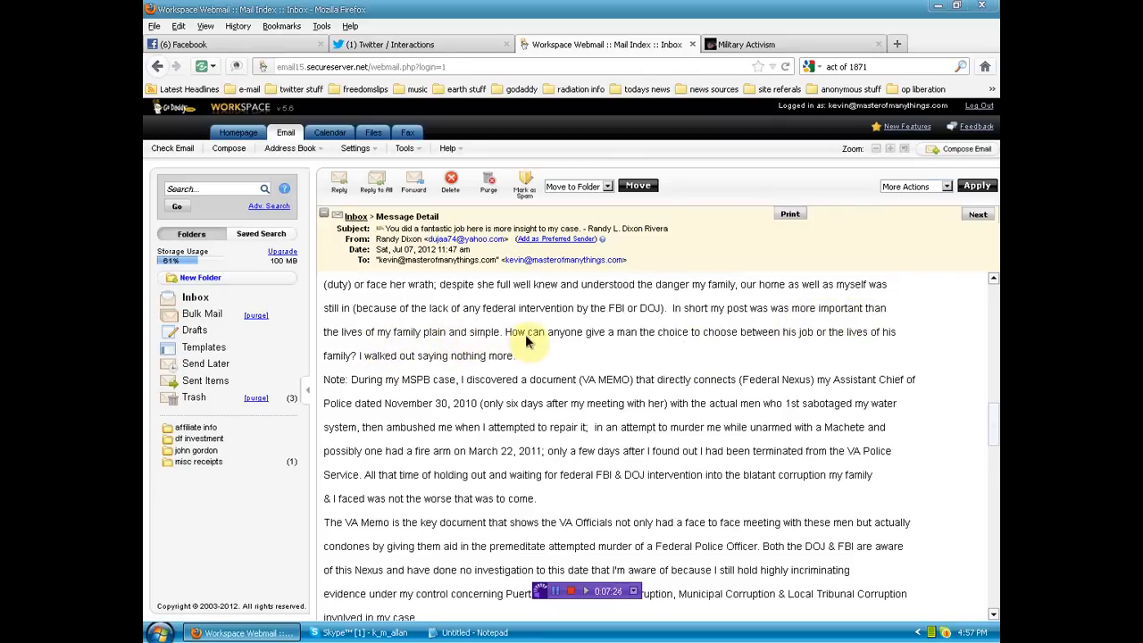
pyautogui.moveTo(692, 343)
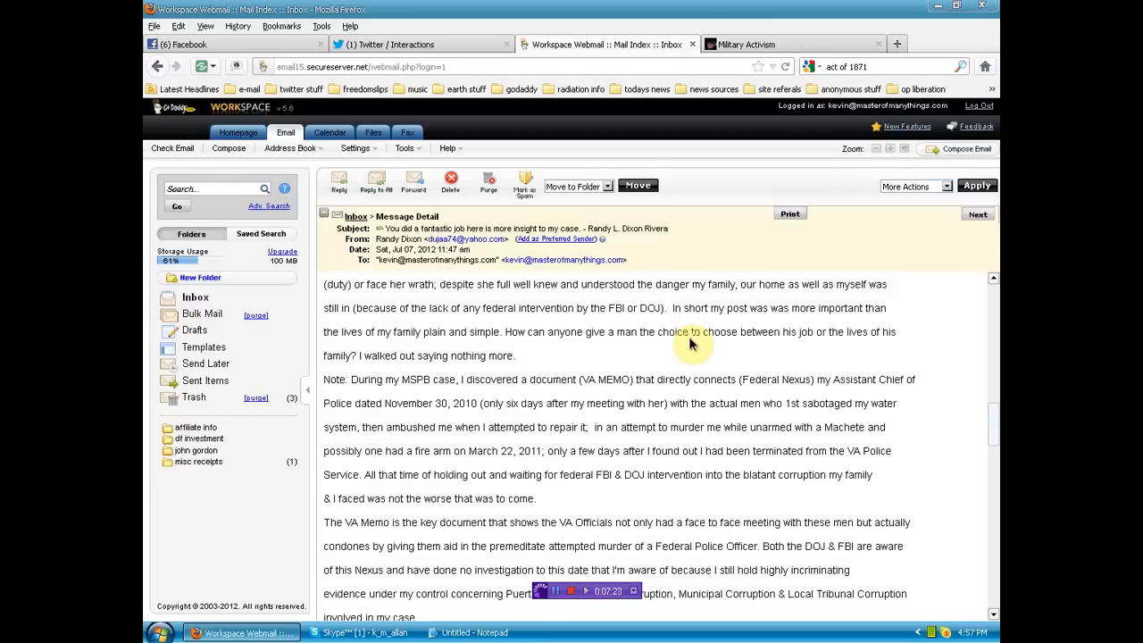
pyautogui.moveTo(429, 308)
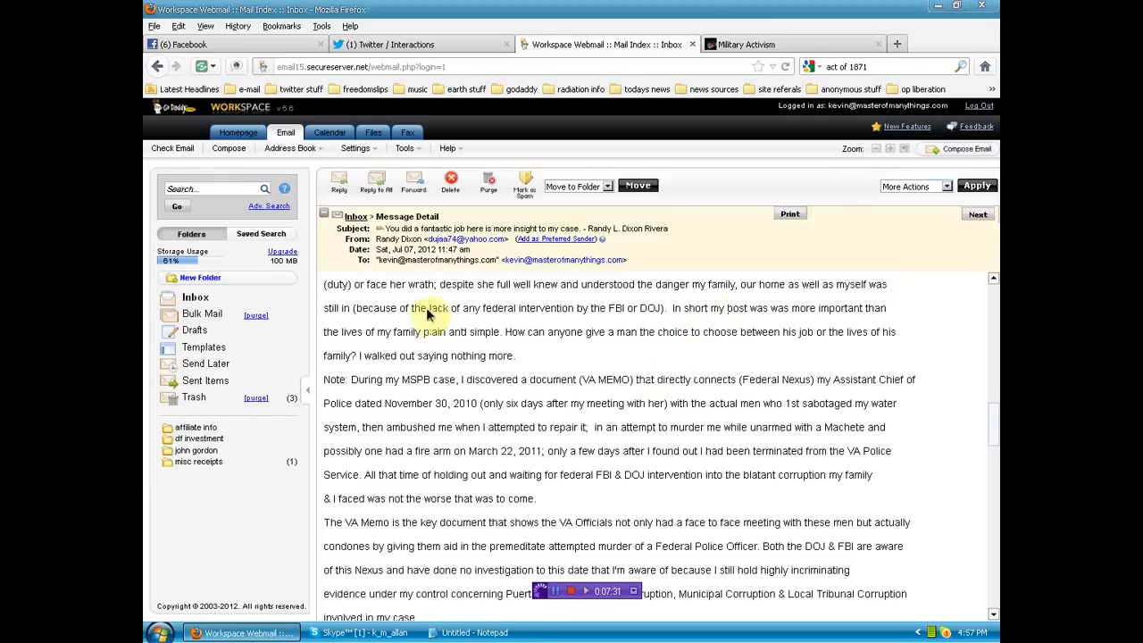
pyautogui.moveTo(348, 395)
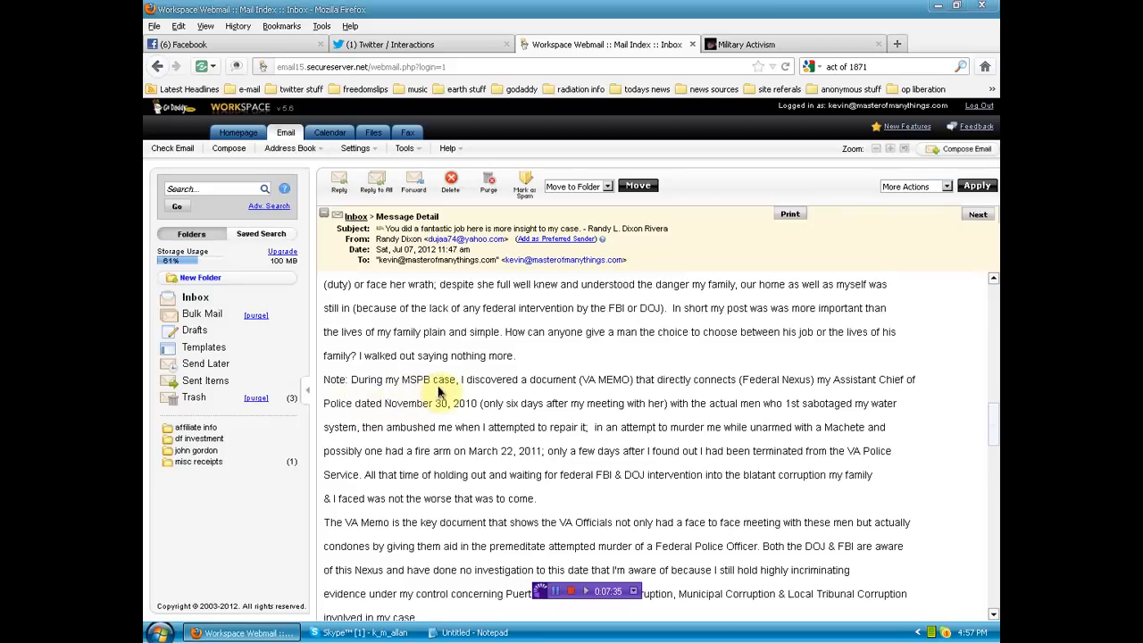
pyautogui.moveTo(573, 383)
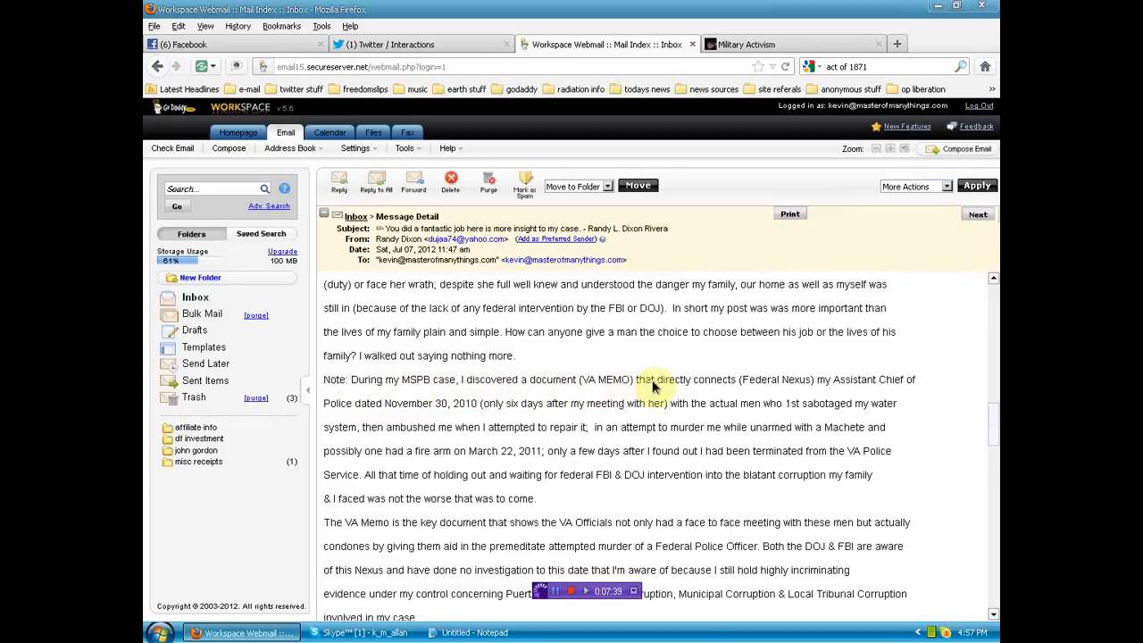
pyautogui.moveTo(791, 386)
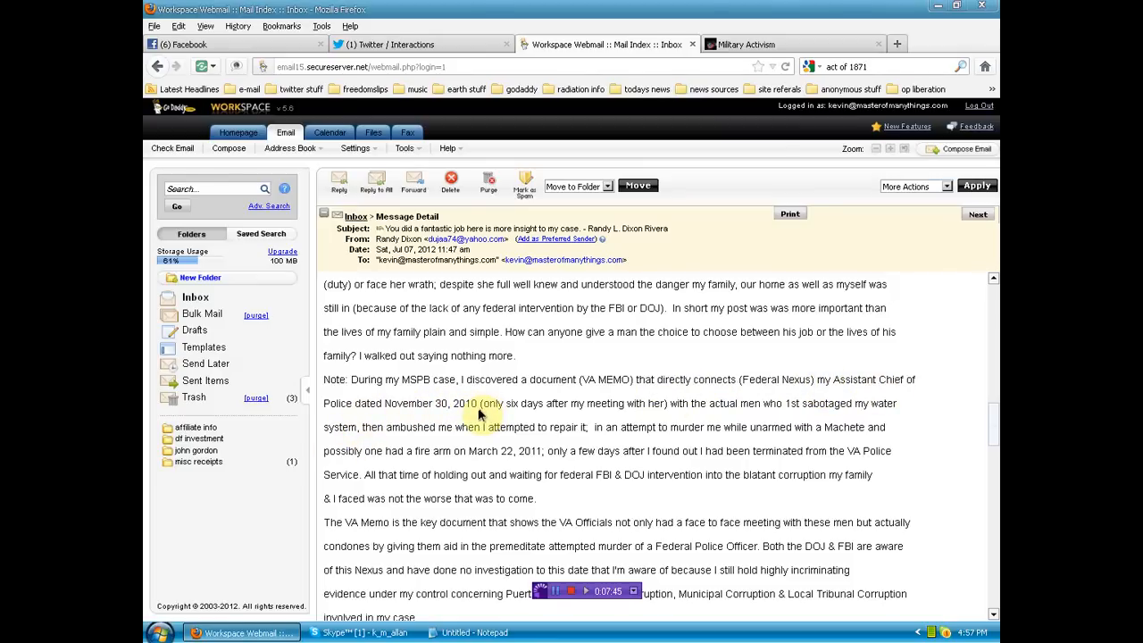
pyautogui.moveTo(661, 404)
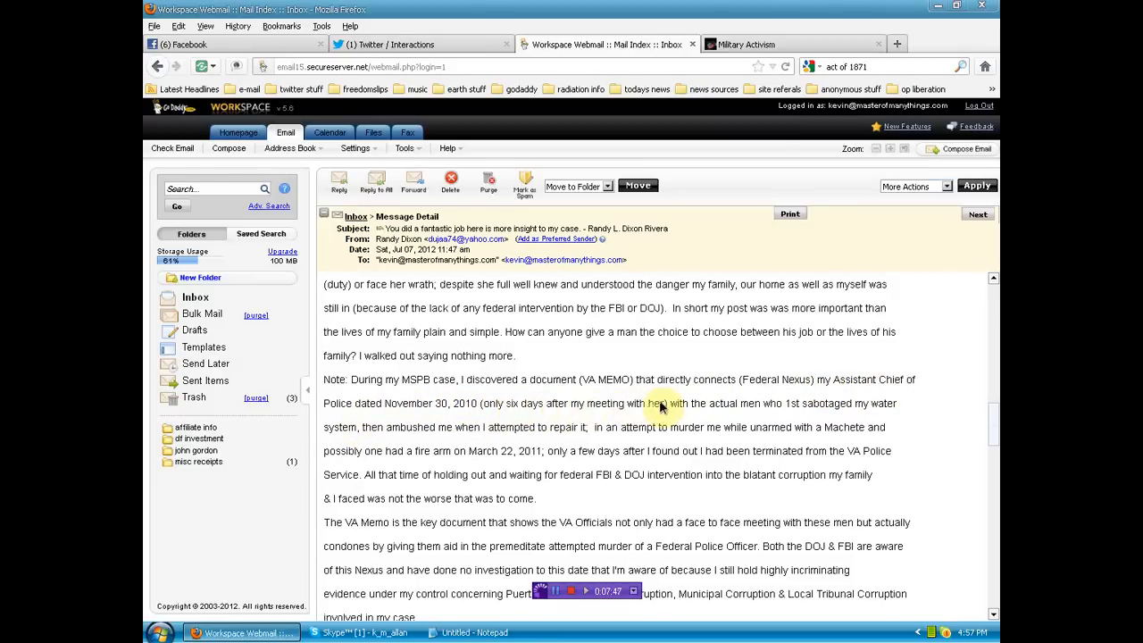
pyautogui.moveTo(882, 408)
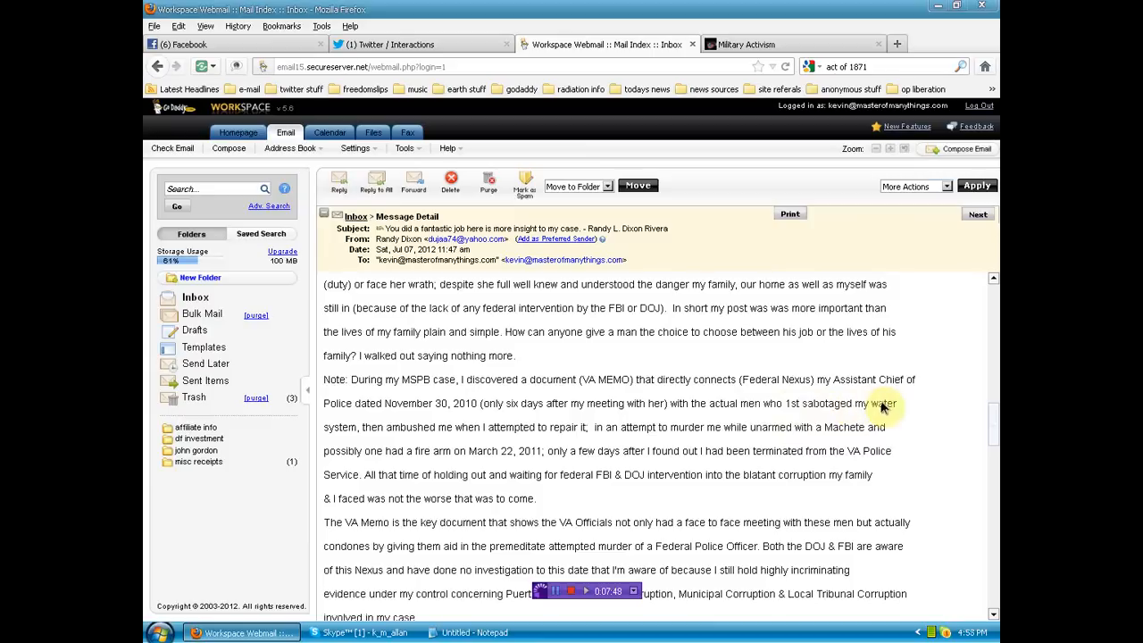
pyautogui.moveTo(439, 433)
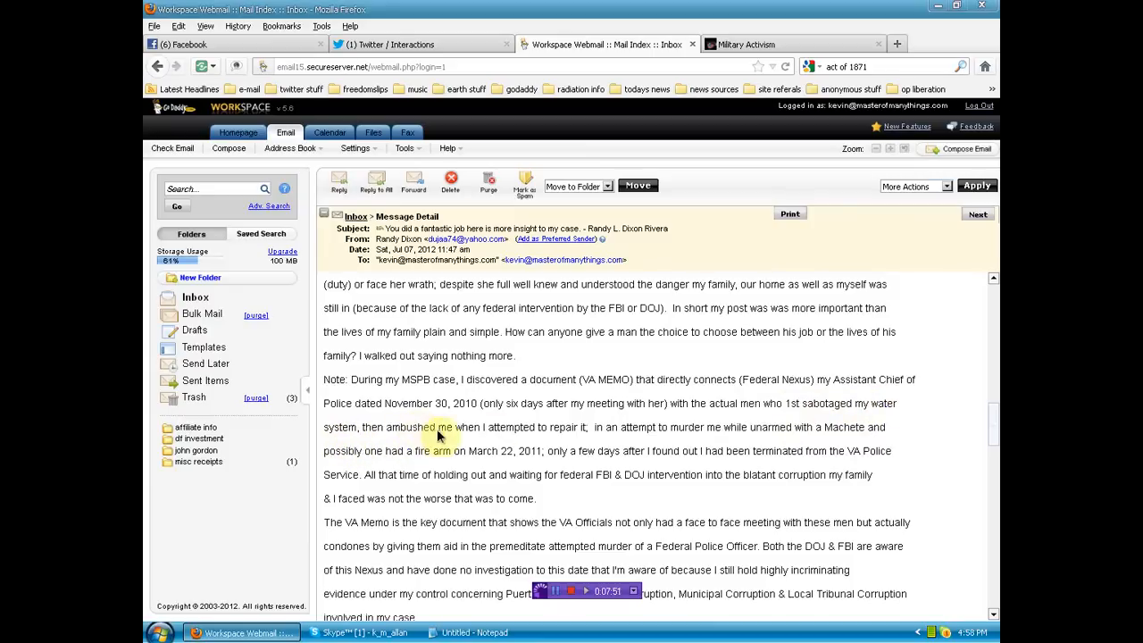
pyautogui.moveTo(560, 429)
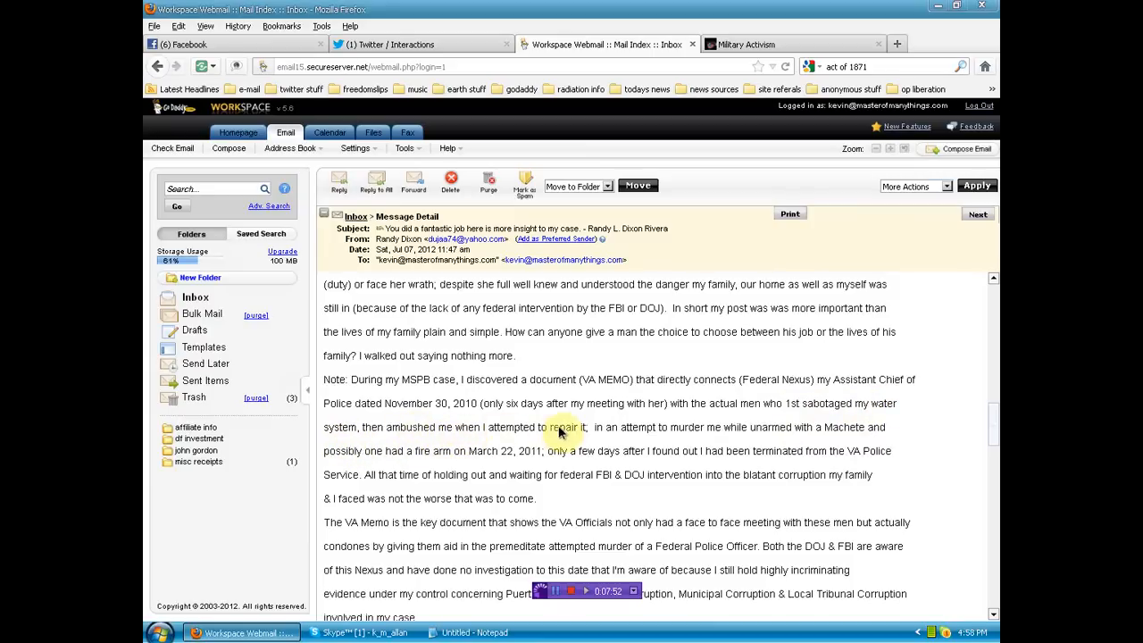
pyautogui.moveTo(728, 433)
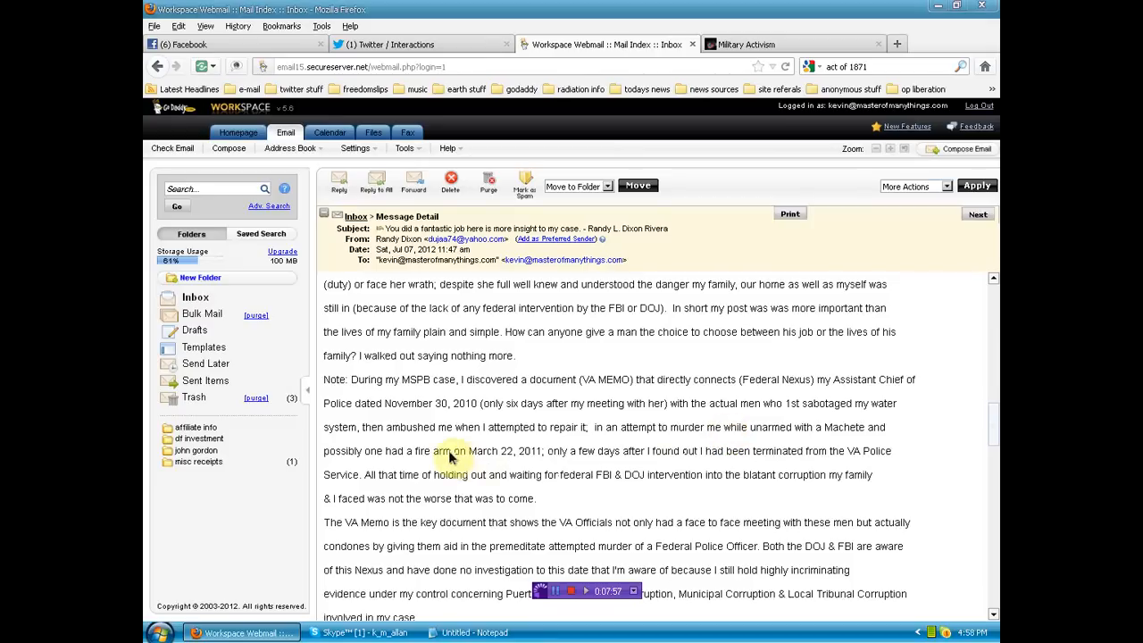
pyautogui.moveTo(463, 467)
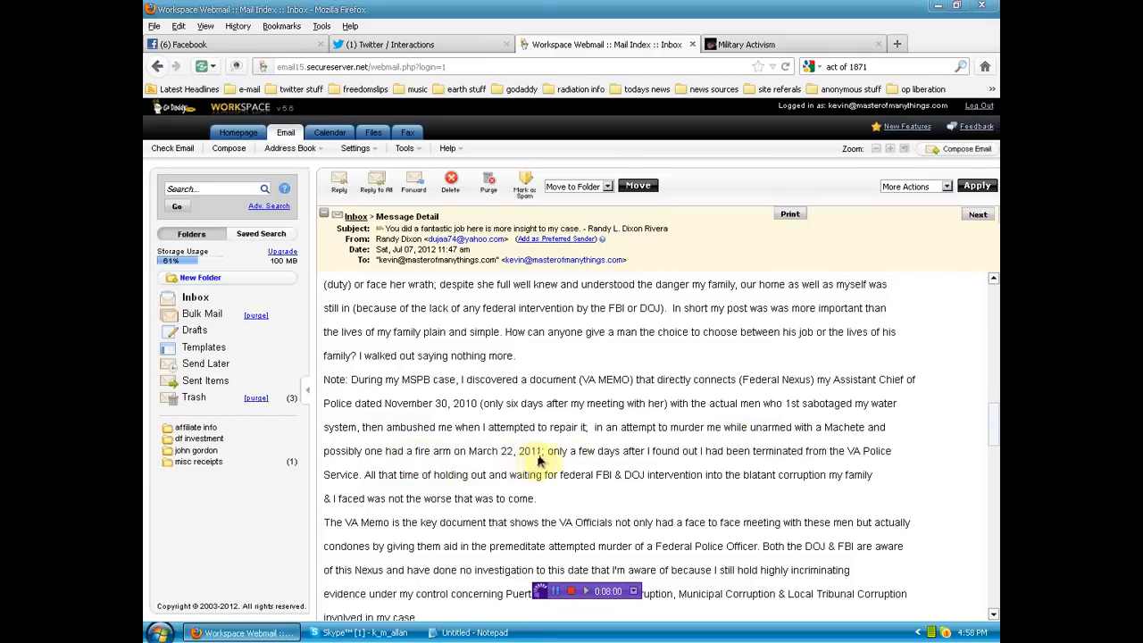
pyautogui.moveTo(733, 457)
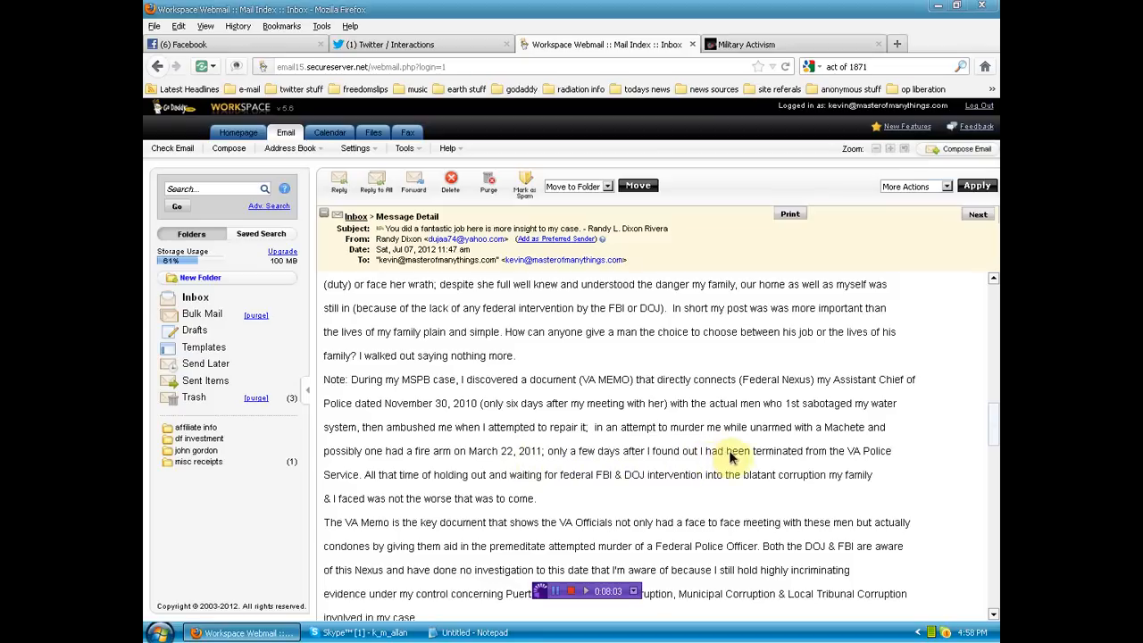
pyautogui.moveTo(856, 458)
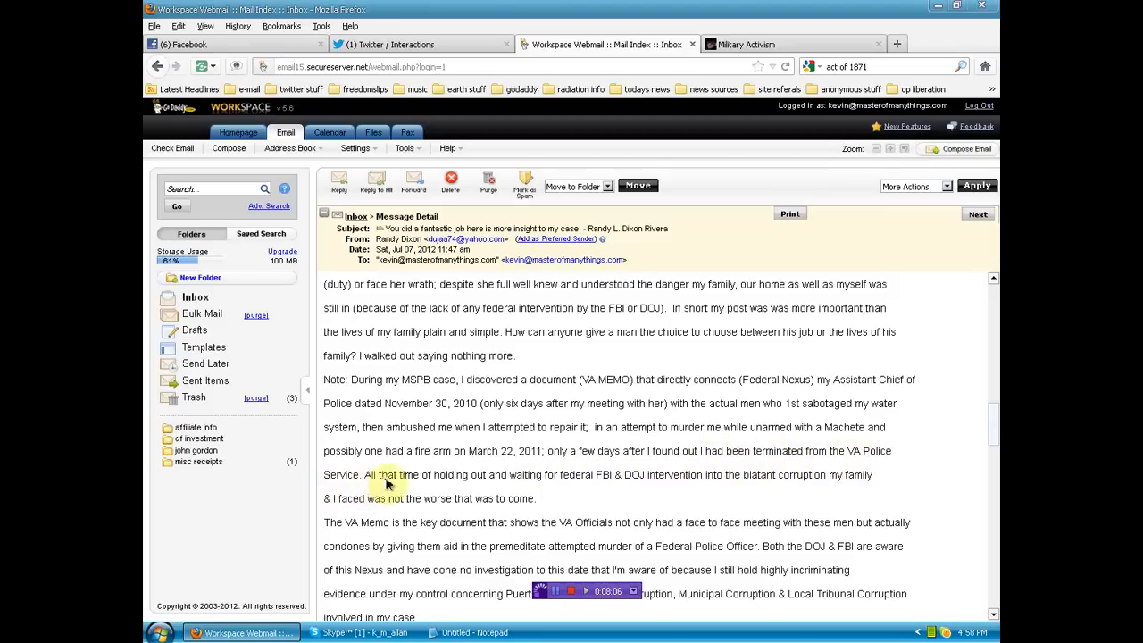
pyautogui.moveTo(594, 482)
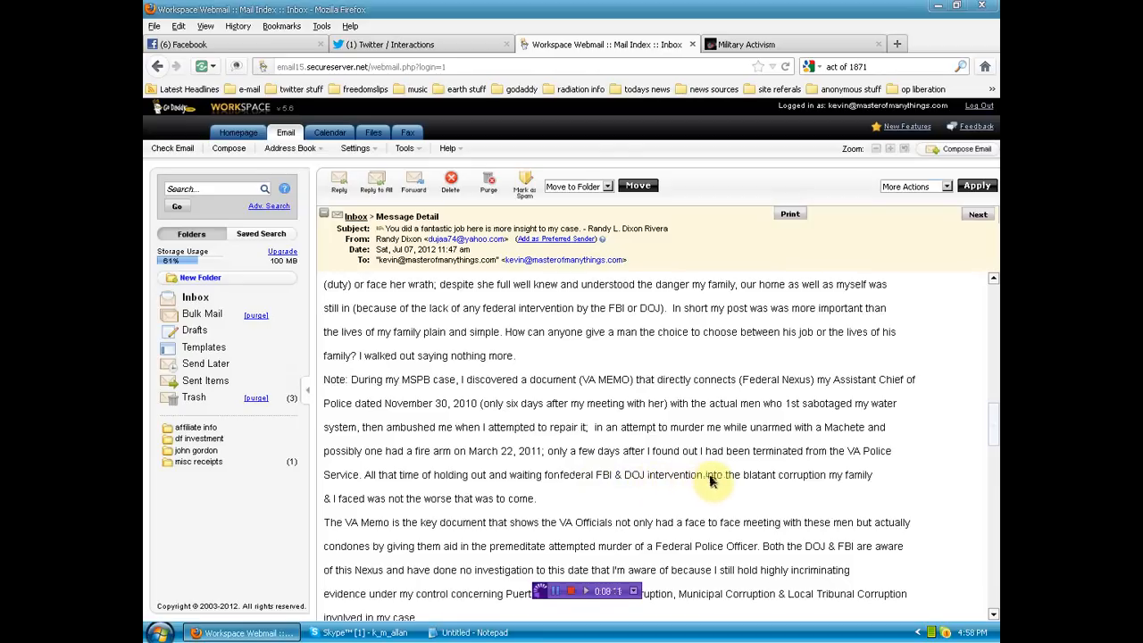
pyautogui.moveTo(792, 490)
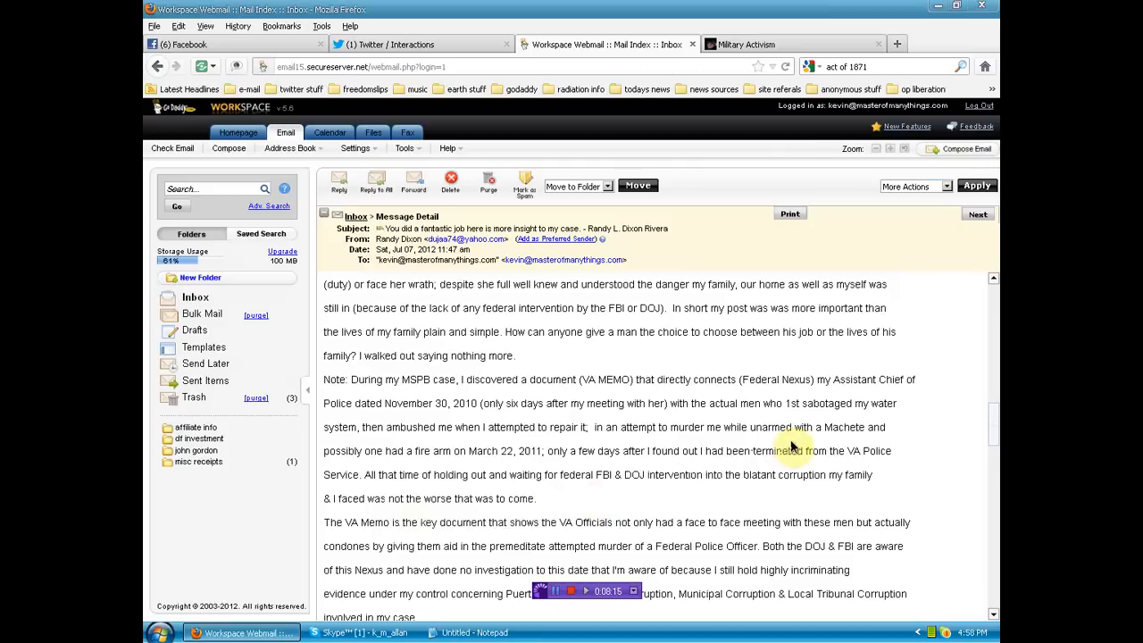
pyautogui.scroll(-3)
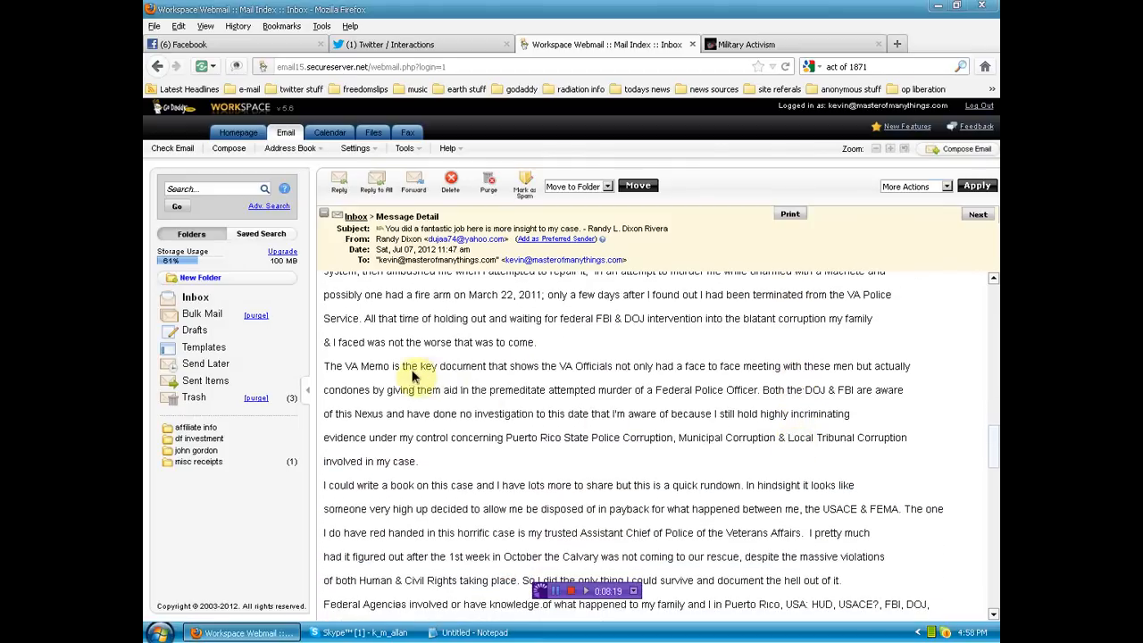
pyautogui.moveTo(572, 376)
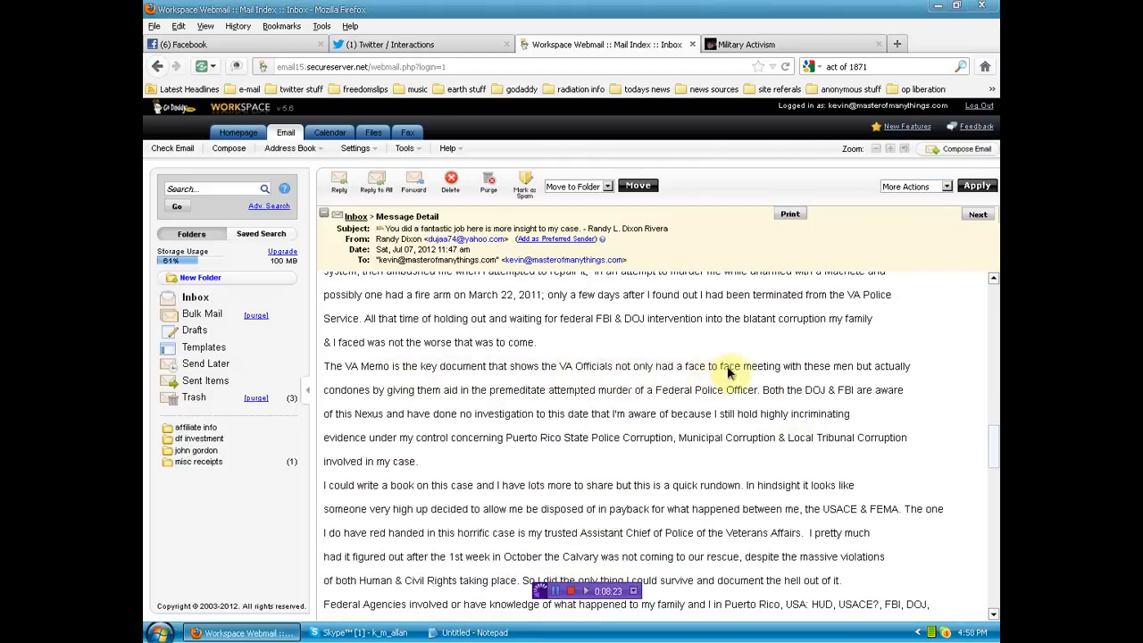
pyautogui.moveTo(347, 401)
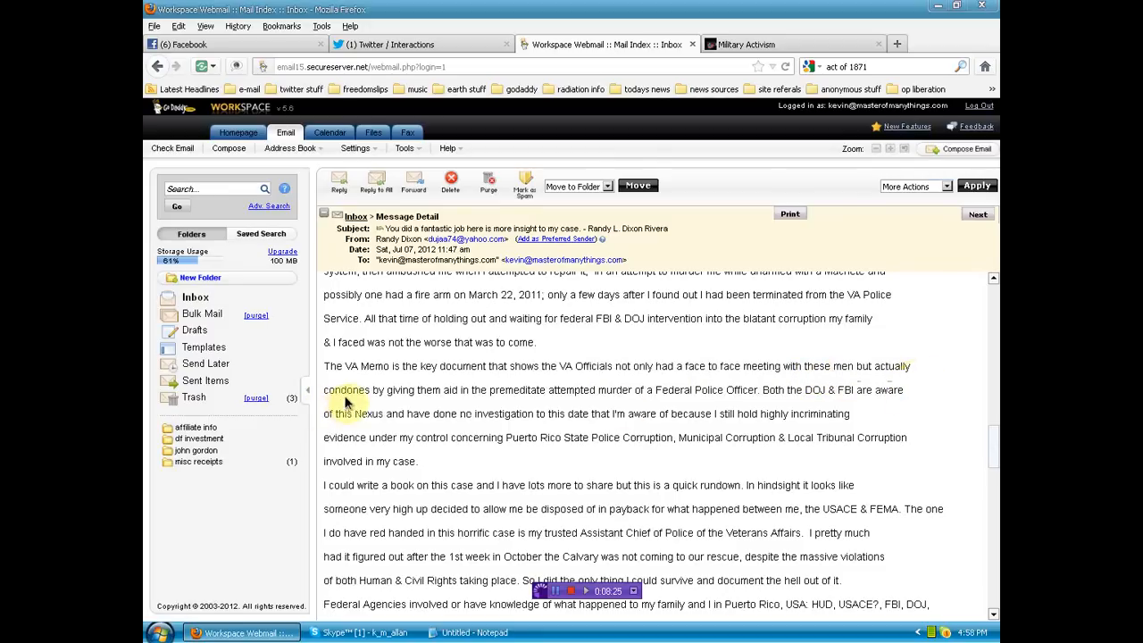
pyautogui.moveTo(467, 403)
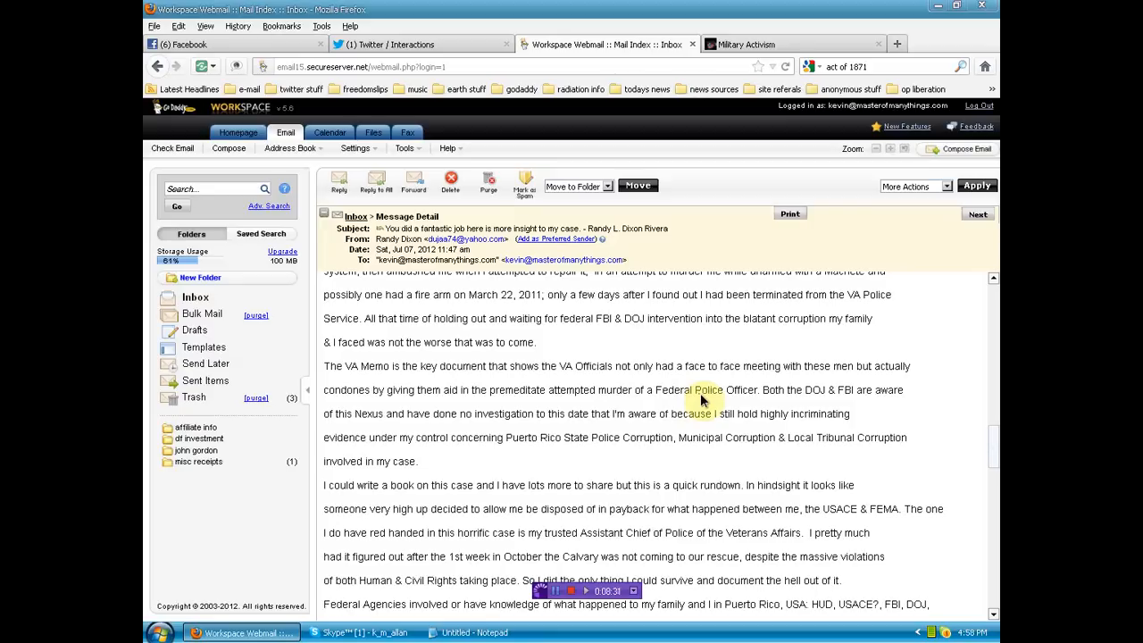
pyautogui.moveTo(835, 397)
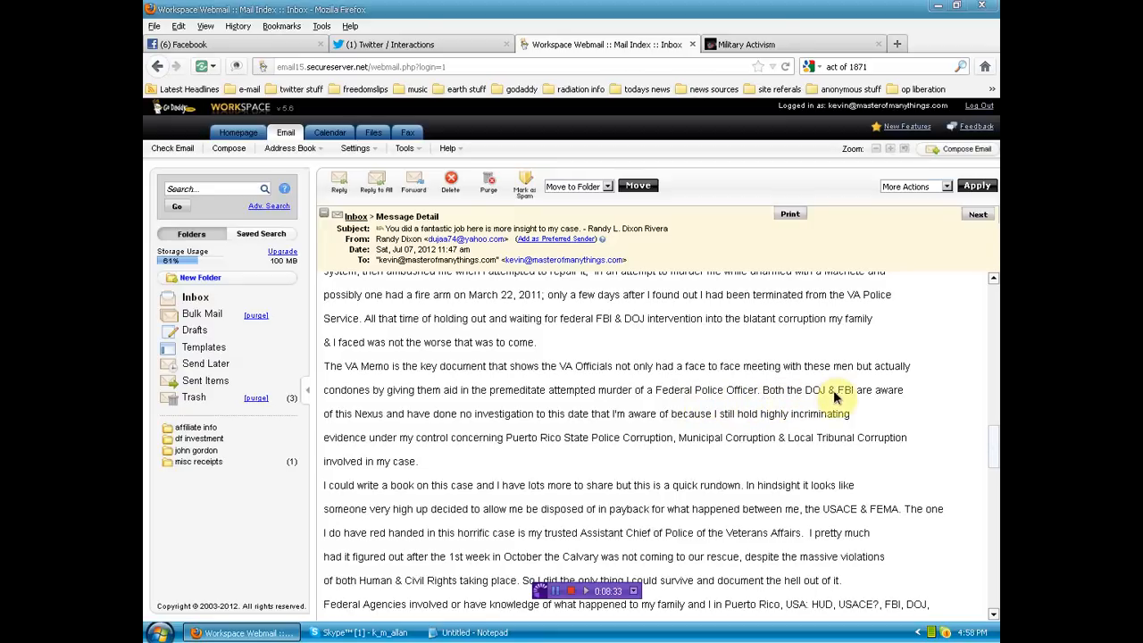
pyautogui.moveTo(369, 423)
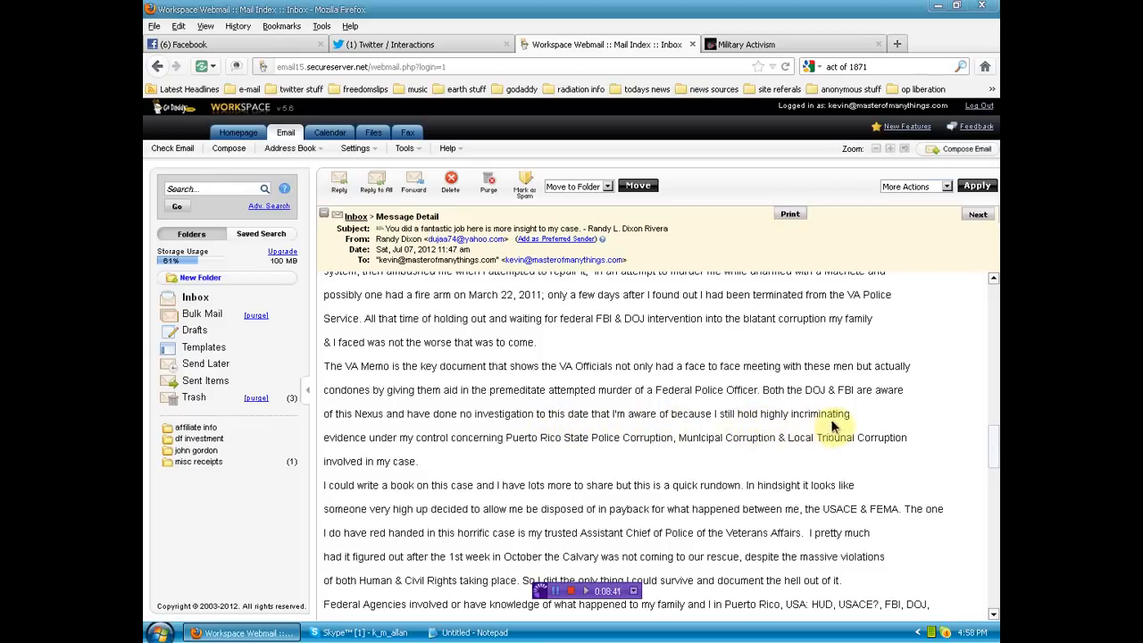
pyautogui.moveTo(435, 450)
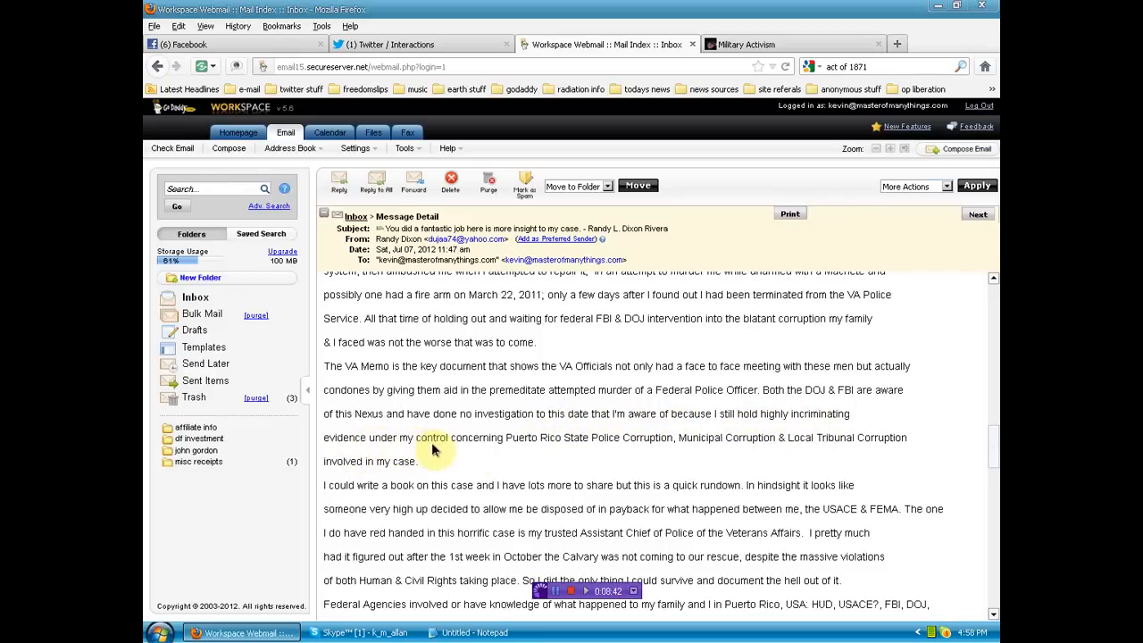
pyautogui.moveTo(644, 447)
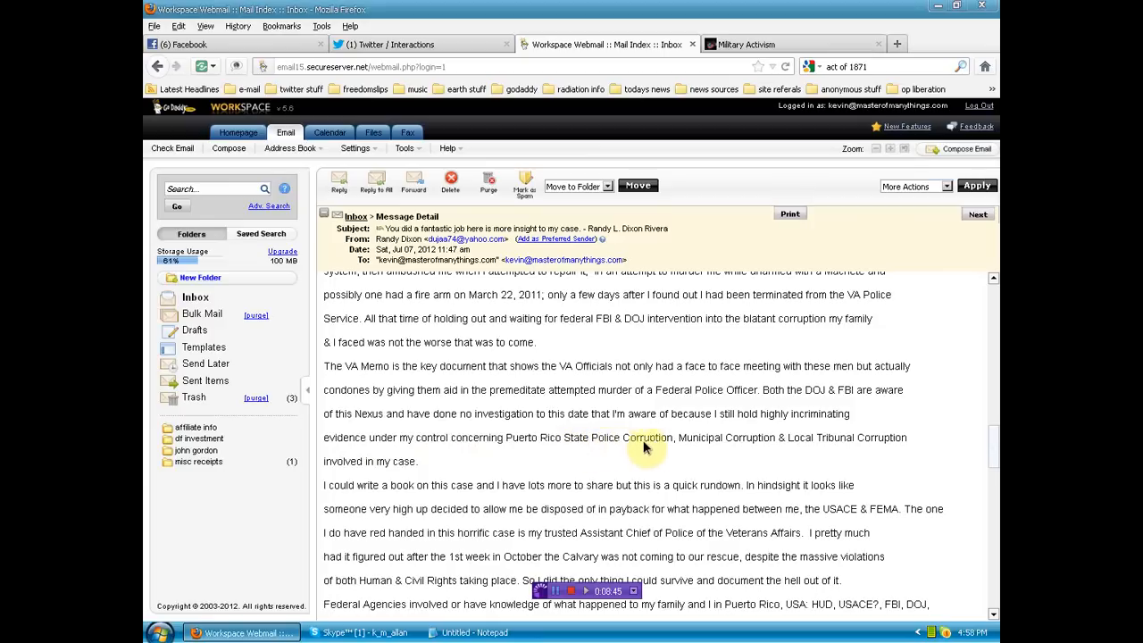
pyautogui.moveTo(890, 446)
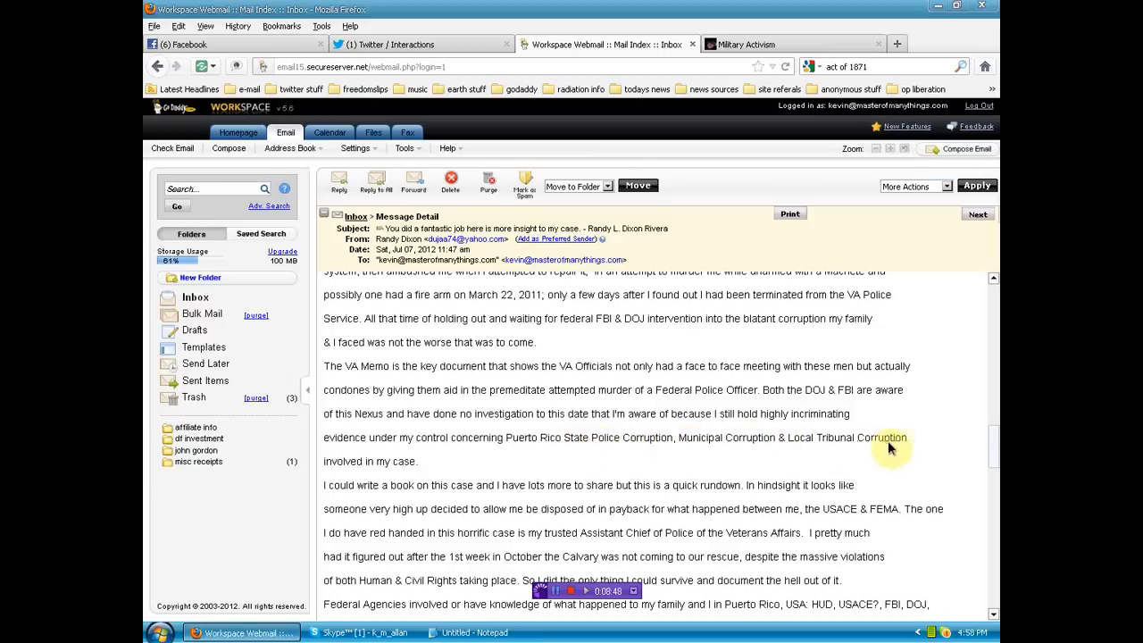
pyautogui.moveTo(730, 401)
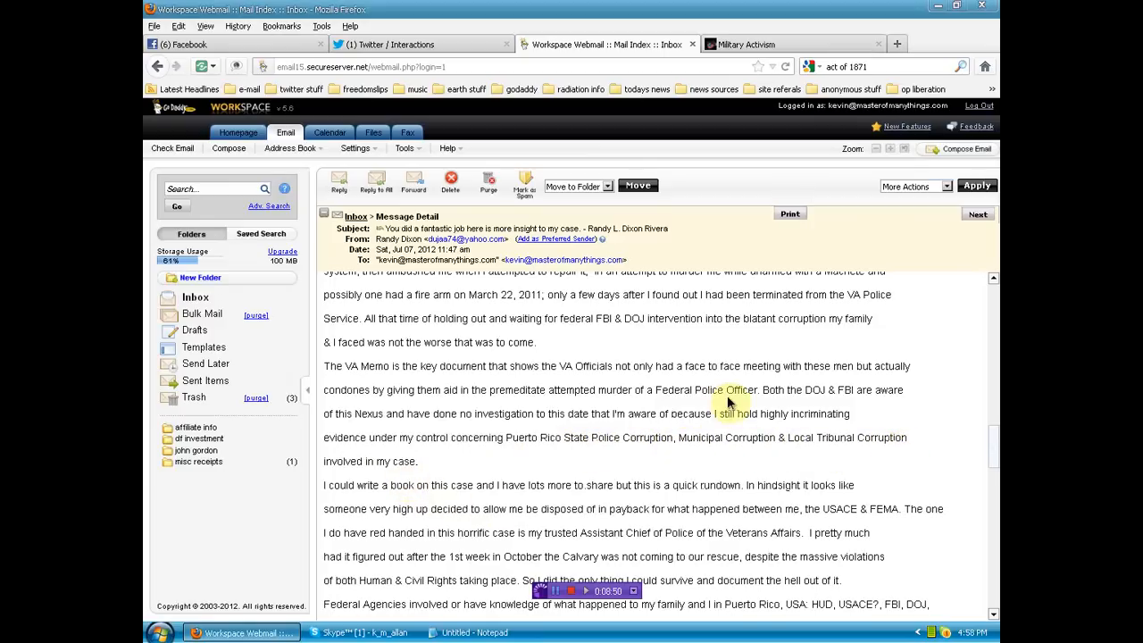
# Scroll the email to the paragraphs on federal and Puerto Rico agencies involved
pyautogui.scroll(-3)
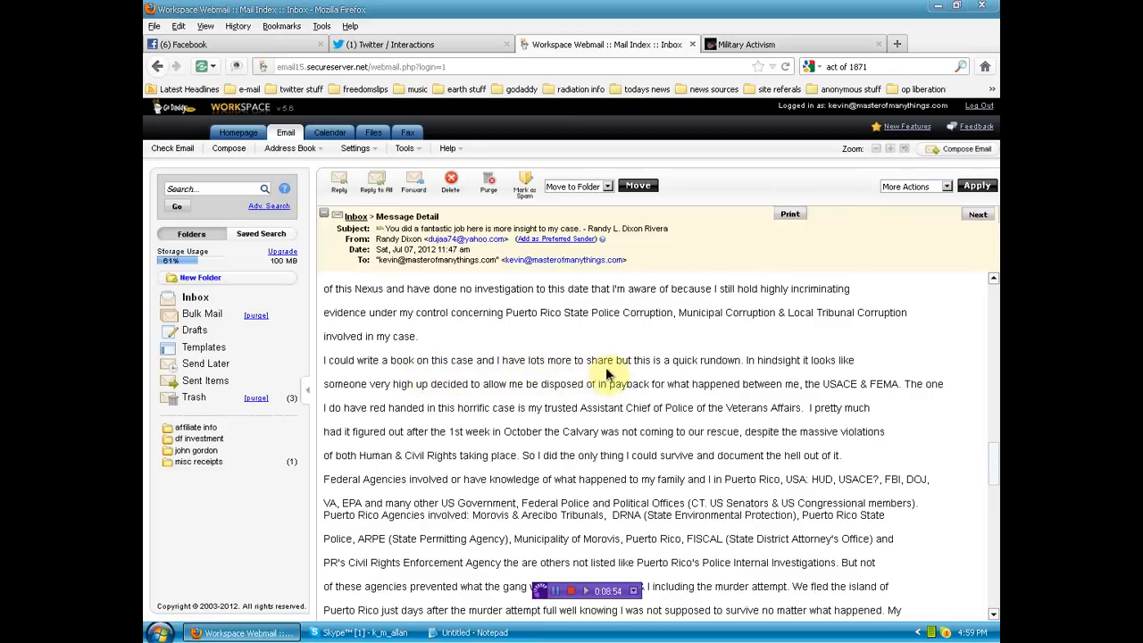
pyautogui.moveTo(748, 373)
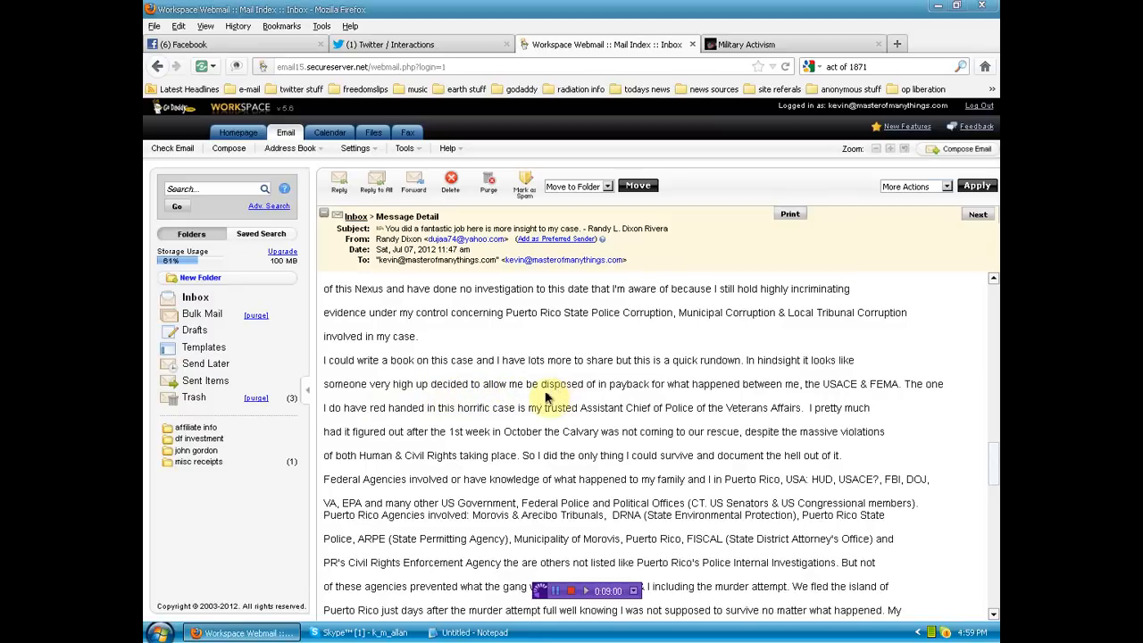
pyautogui.moveTo(639, 394)
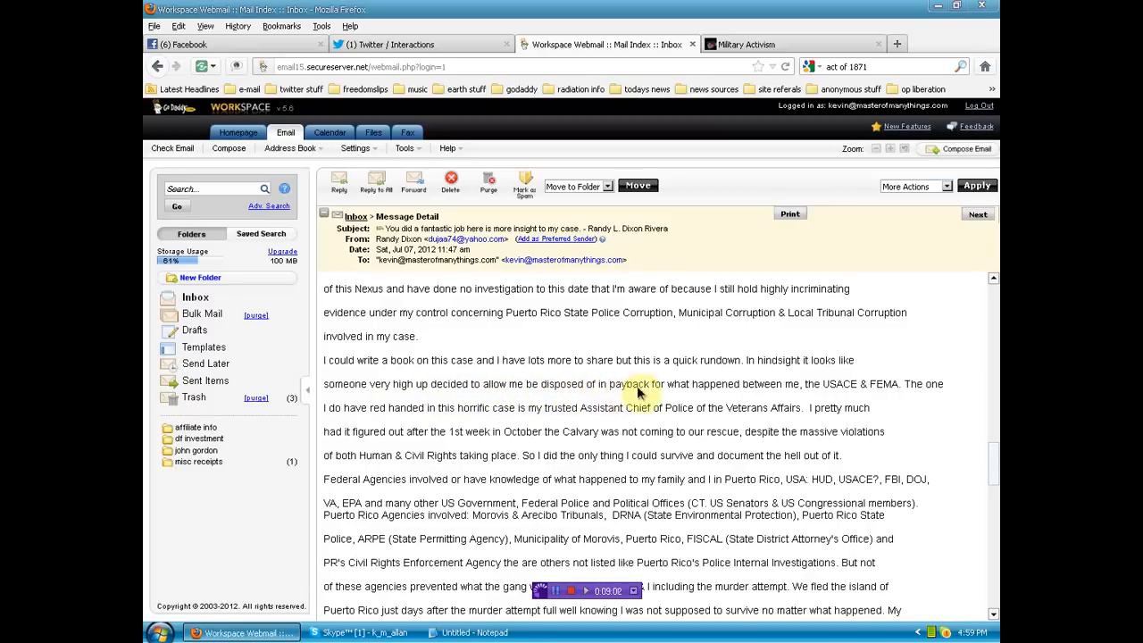
pyautogui.moveTo(797, 396)
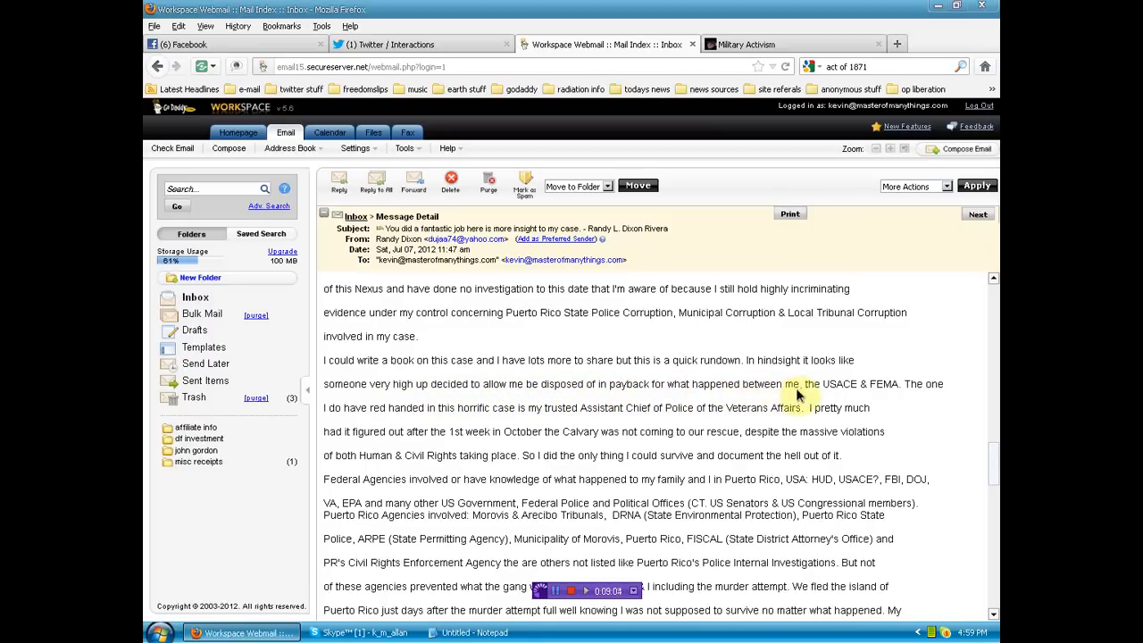
pyautogui.moveTo(906, 391)
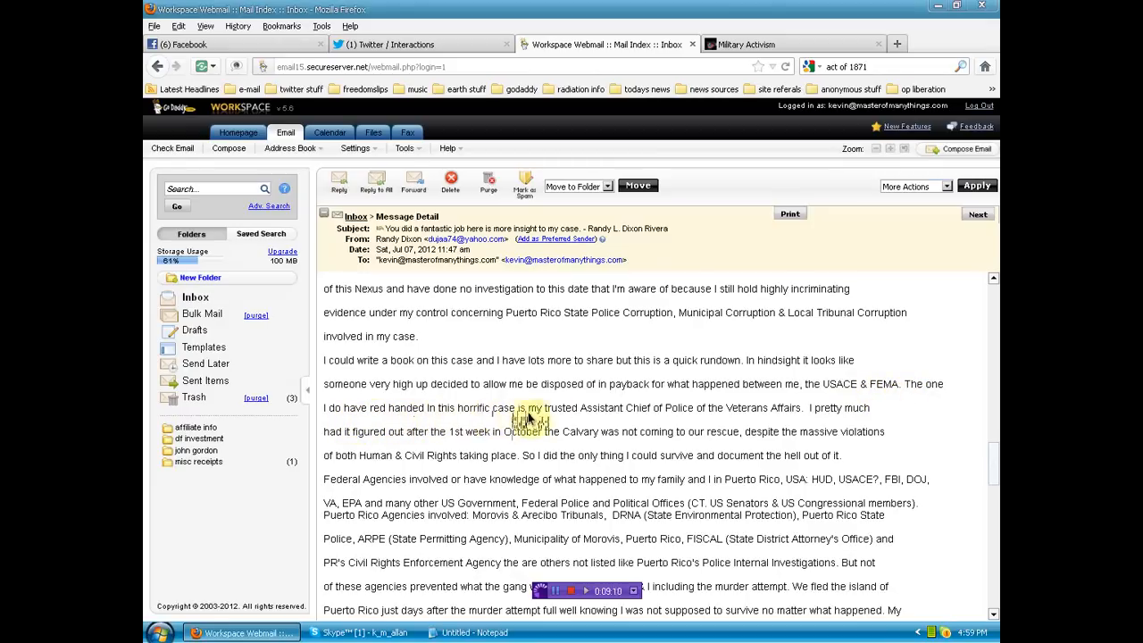
pyautogui.moveTo(685, 419)
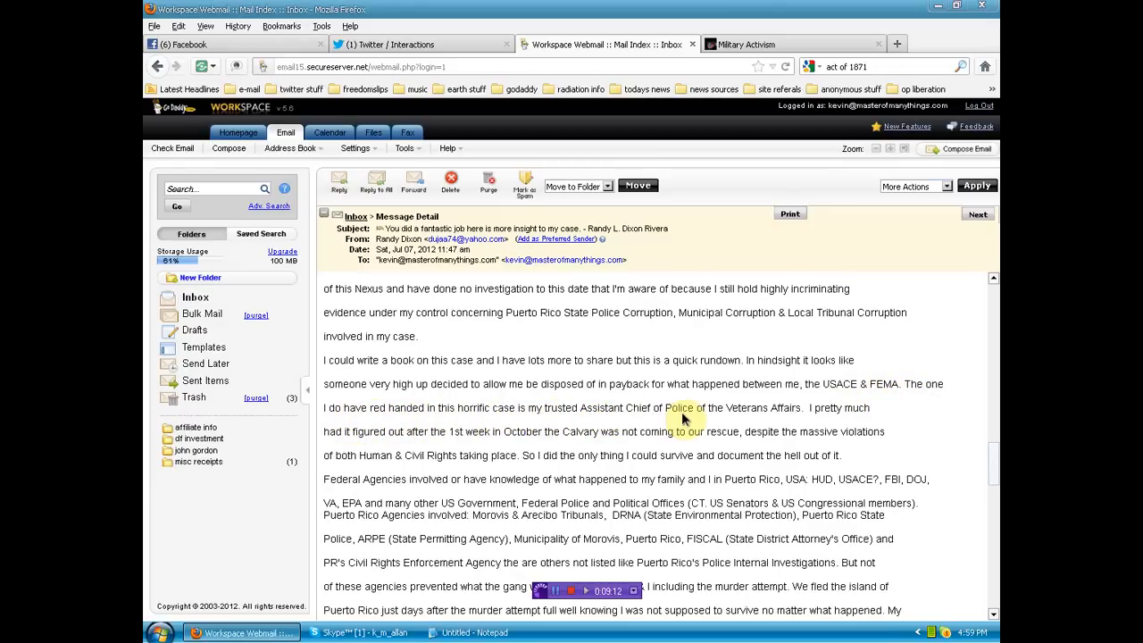
pyautogui.moveTo(815, 420)
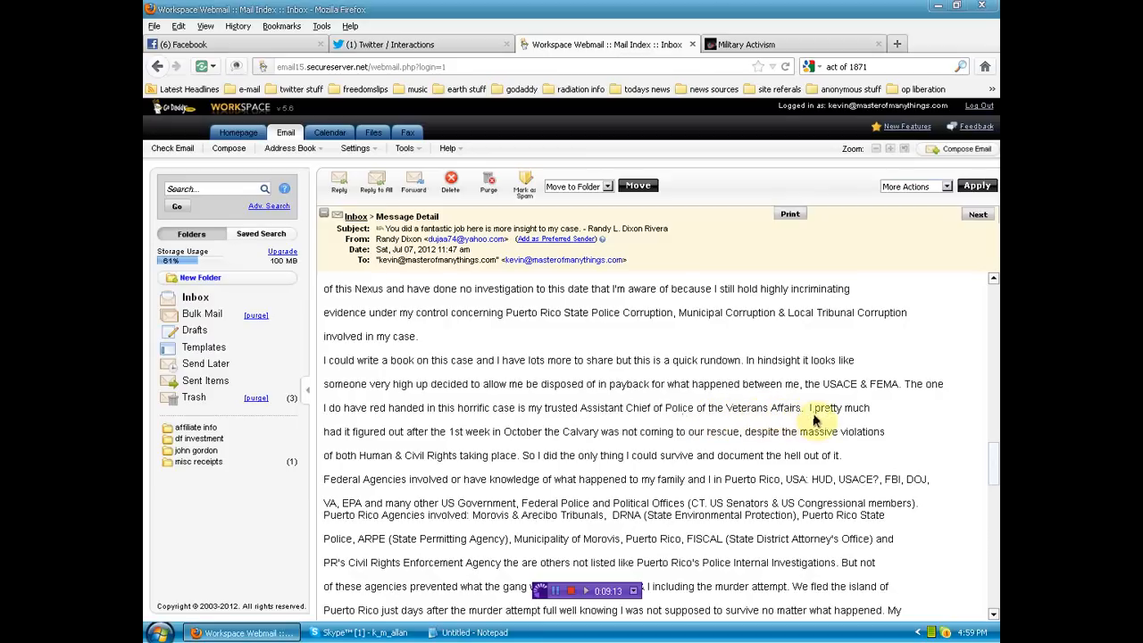
pyautogui.moveTo(375, 447)
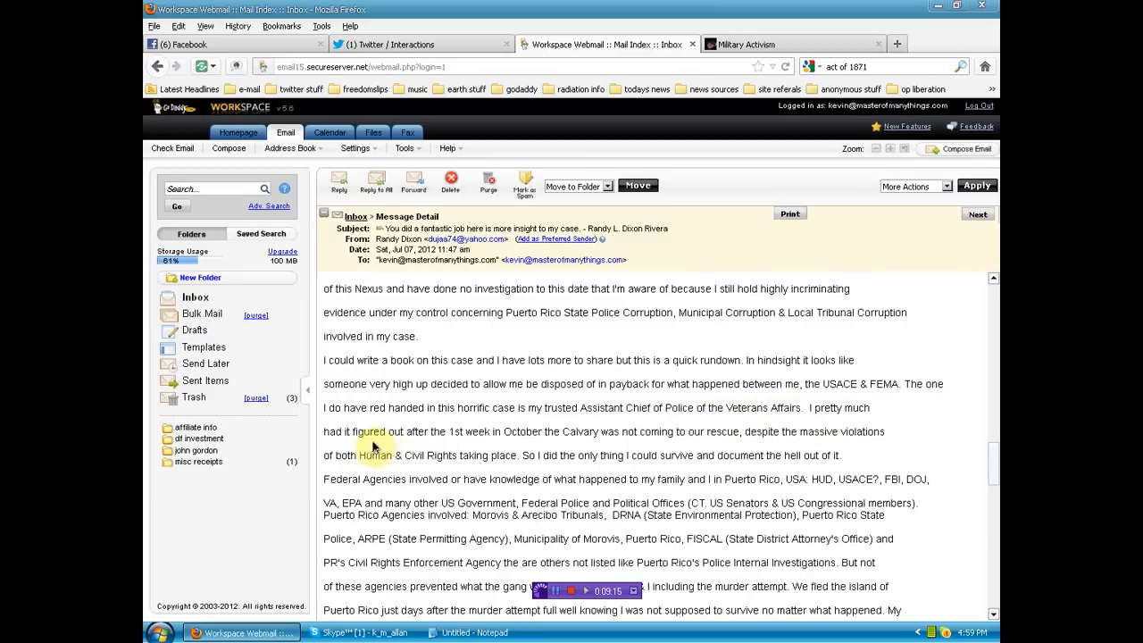
pyautogui.moveTo(468, 440)
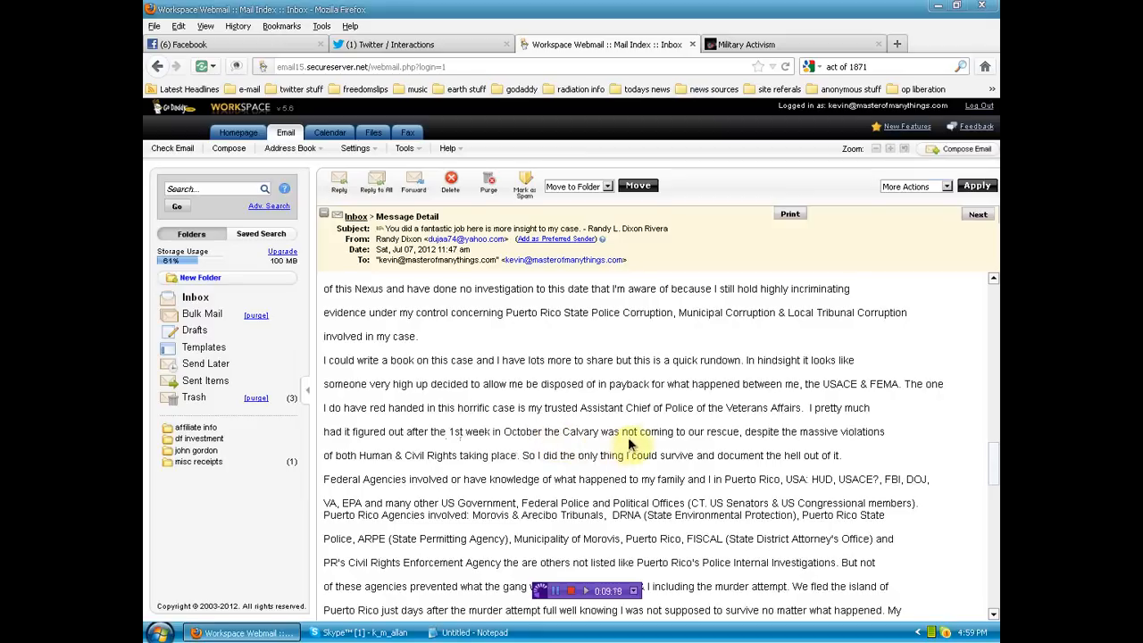
pyautogui.moveTo(797, 444)
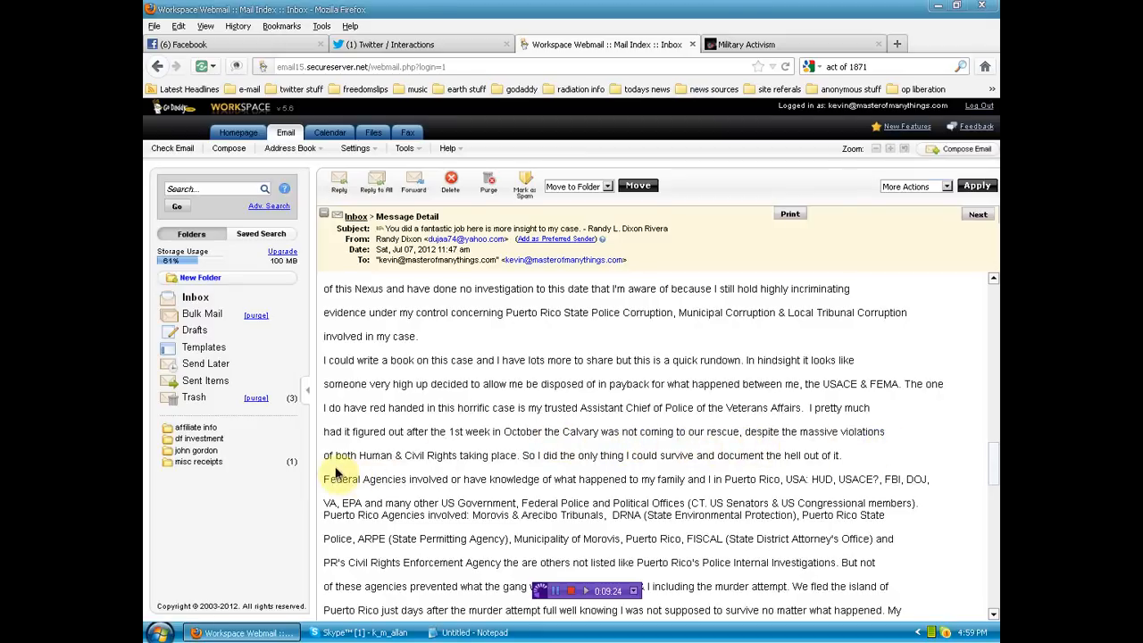
pyautogui.moveTo(542, 472)
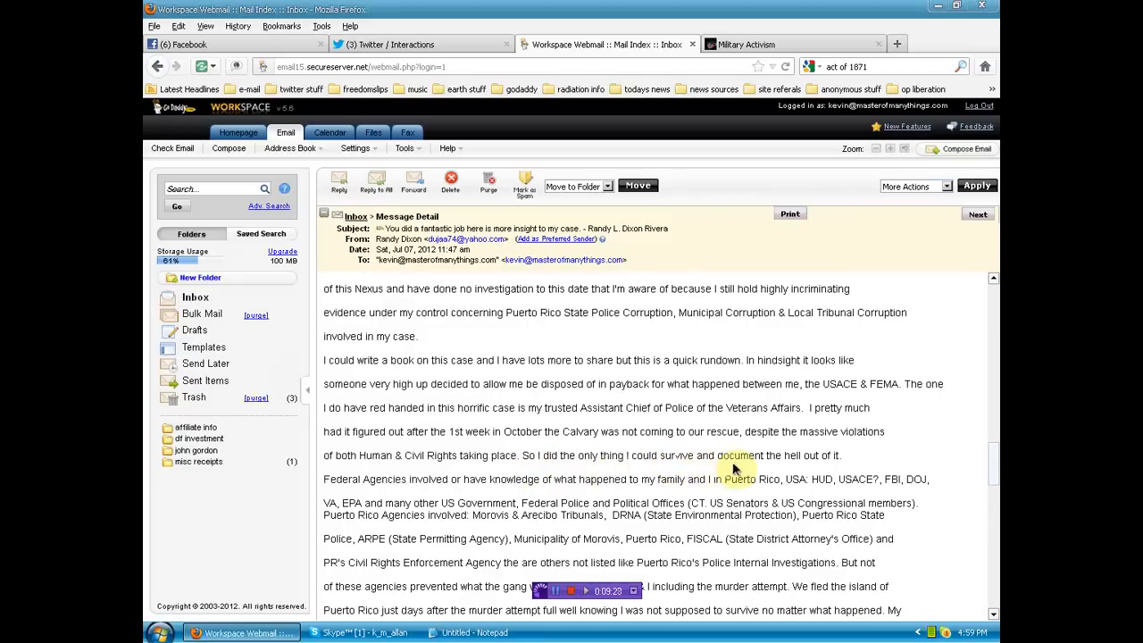
pyautogui.moveTo(384, 485)
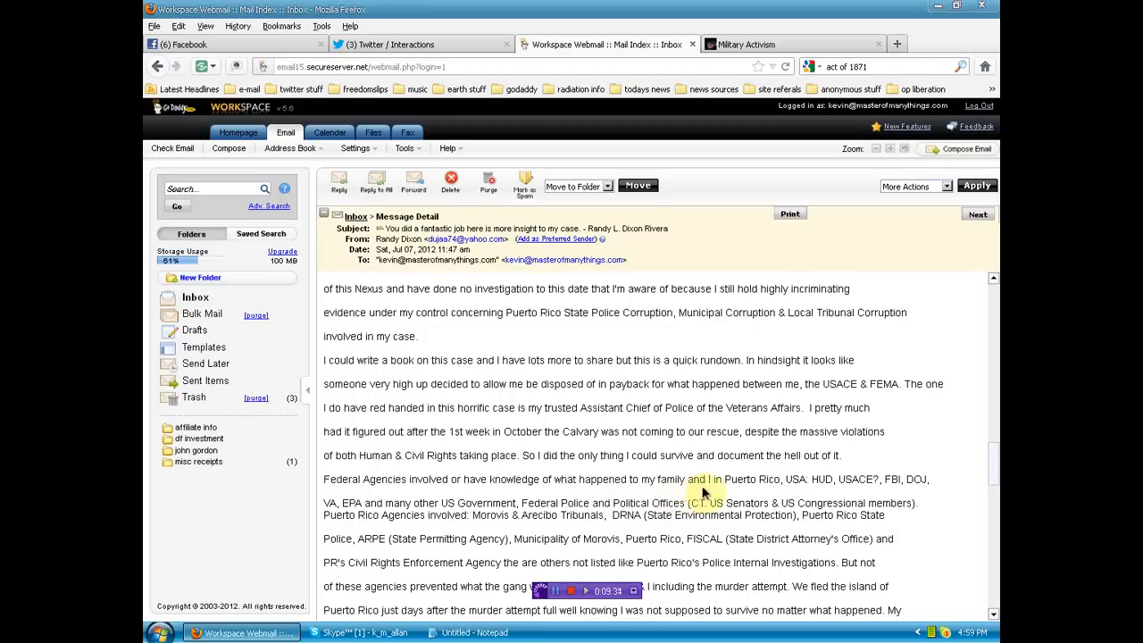
pyautogui.moveTo(799, 484)
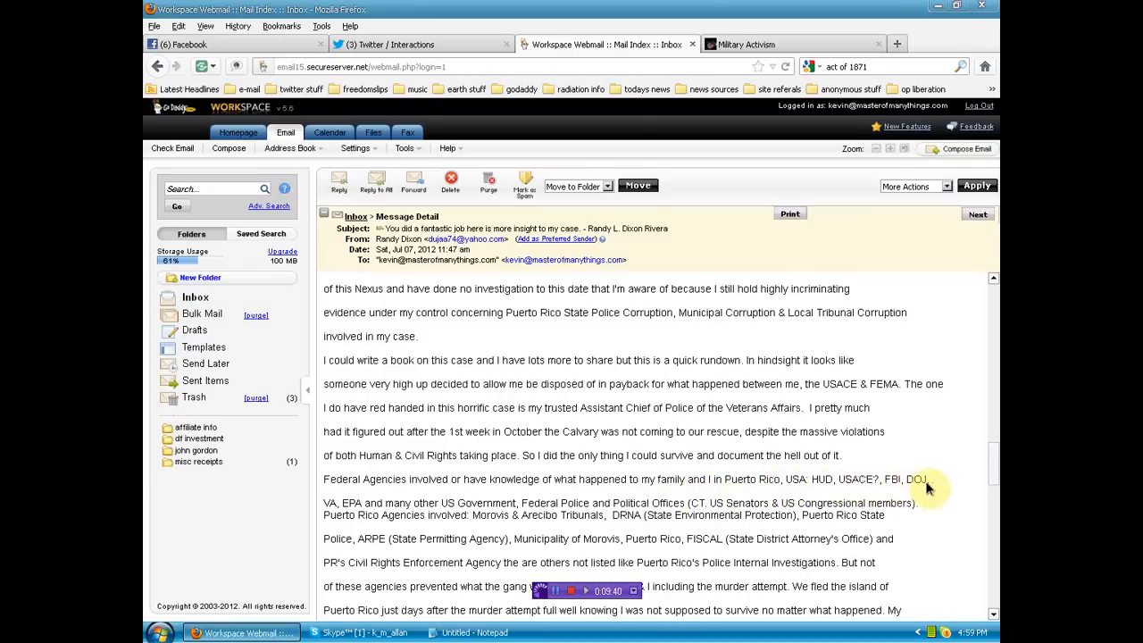
pyautogui.moveTo(330, 513)
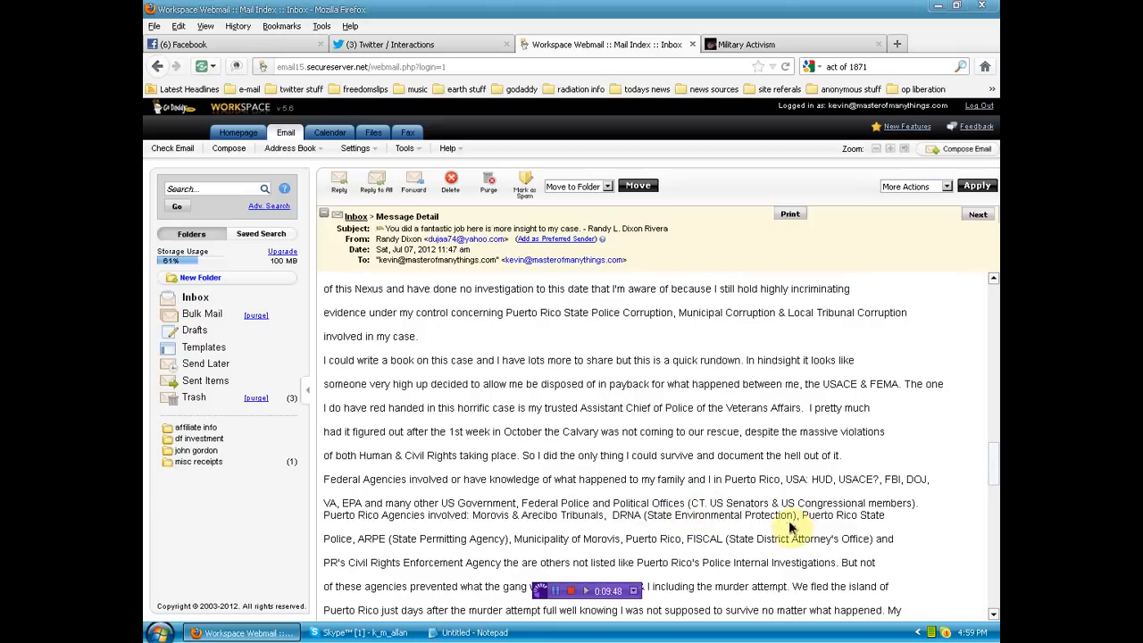
pyautogui.moveTo(560, 502)
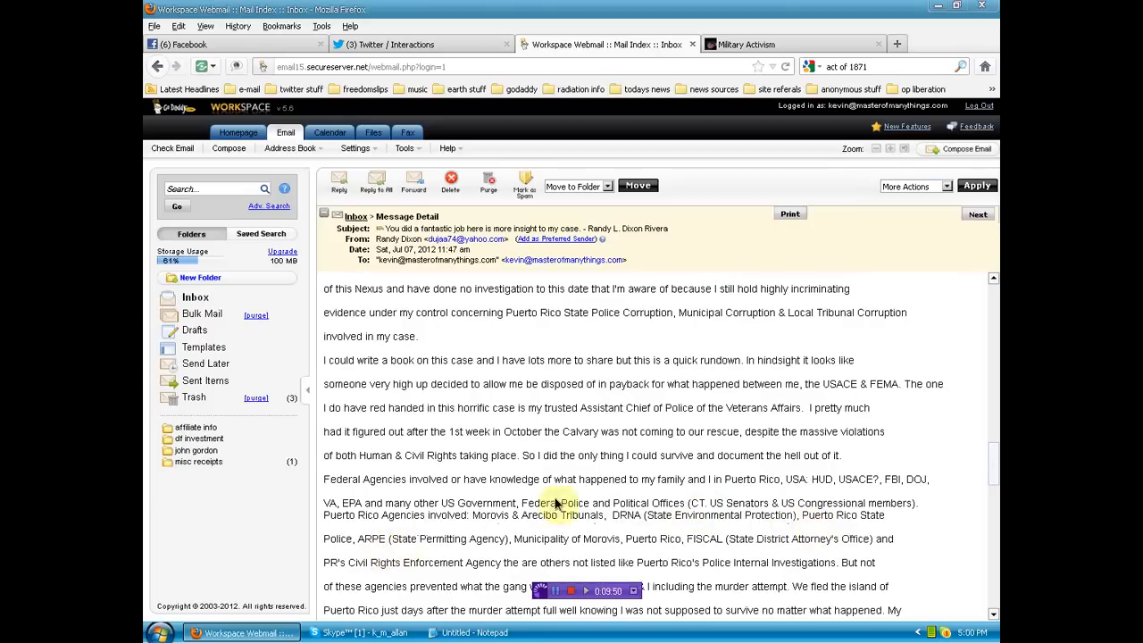
# Scroll toward the email's end about the murder attempt and fleeing Puerto Rico
pyautogui.scroll(-3)
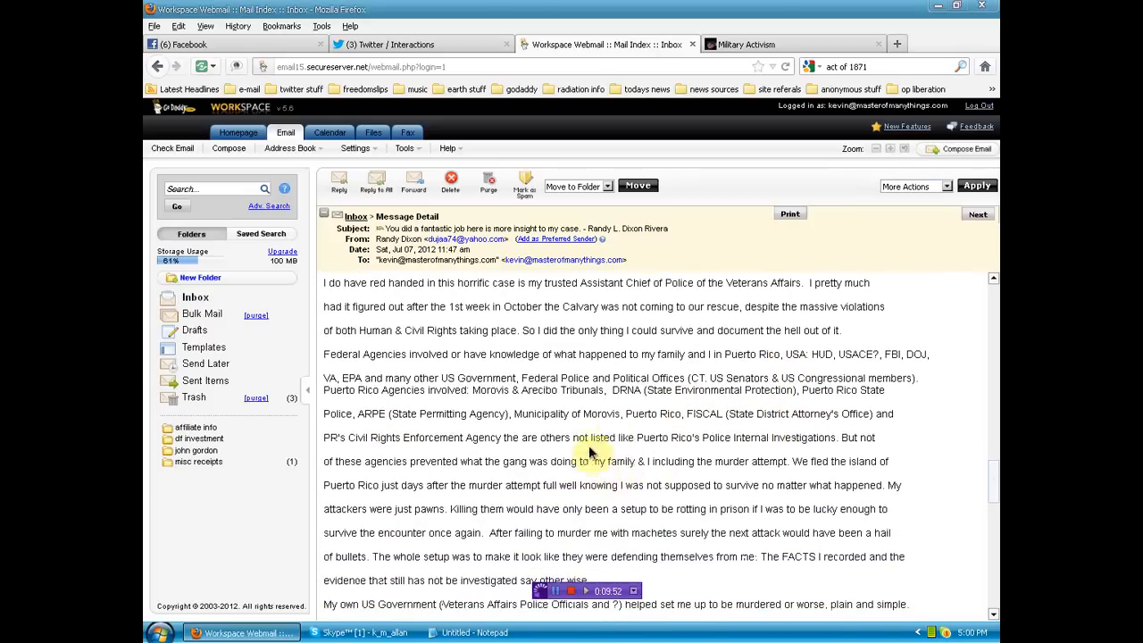
pyautogui.scroll(-3)
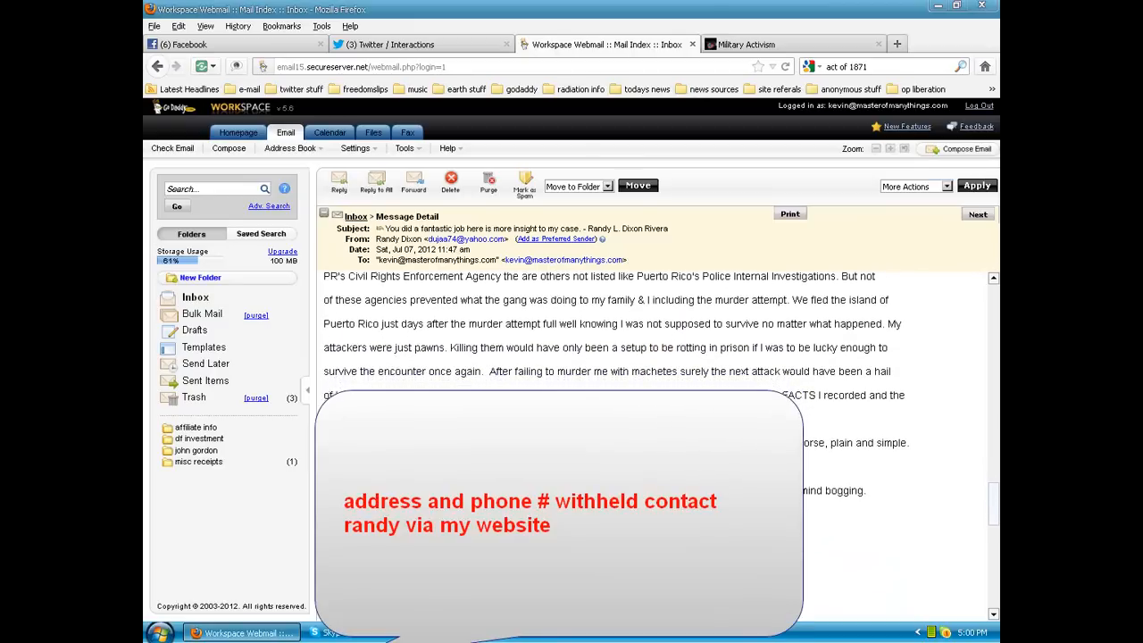
pyautogui.scroll(-3)
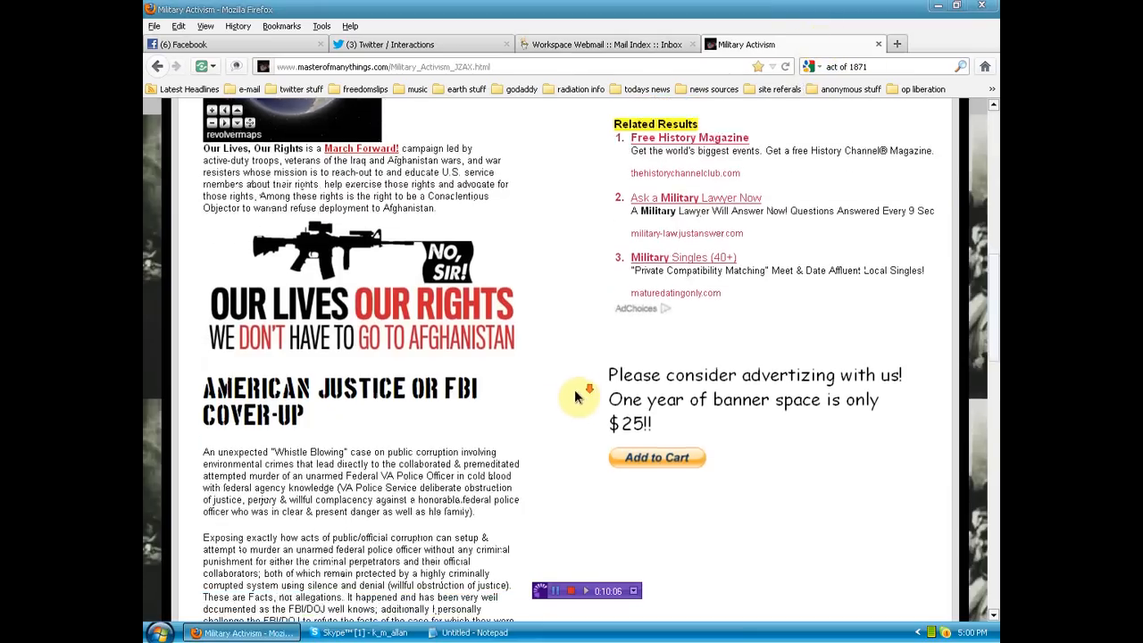
# Open the 'American Justice or FBI cover-up?' change.org petition from the SIGN THE PETITION graphic
pyautogui.scroll(-3)
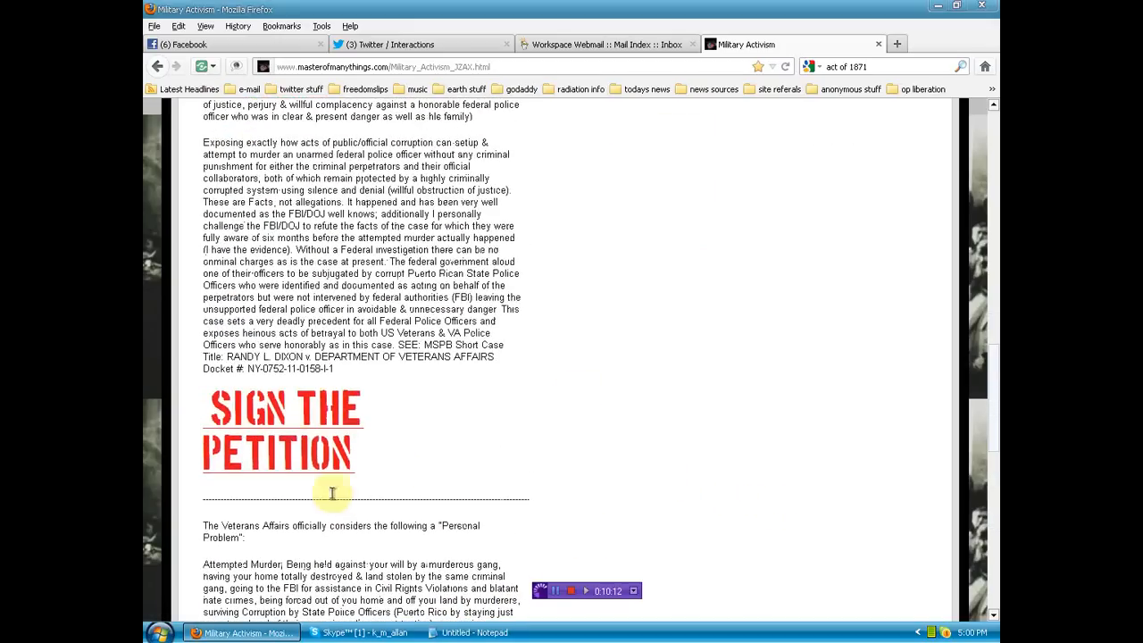
pyautogui.click(281, 437)
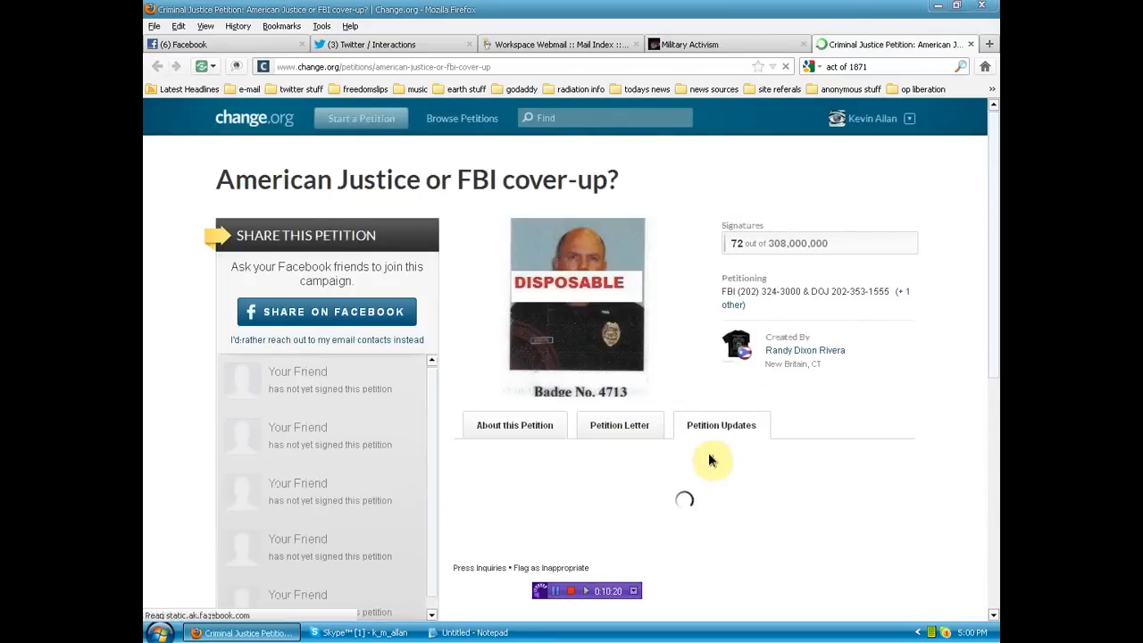
pyautogui.click(326, 339)
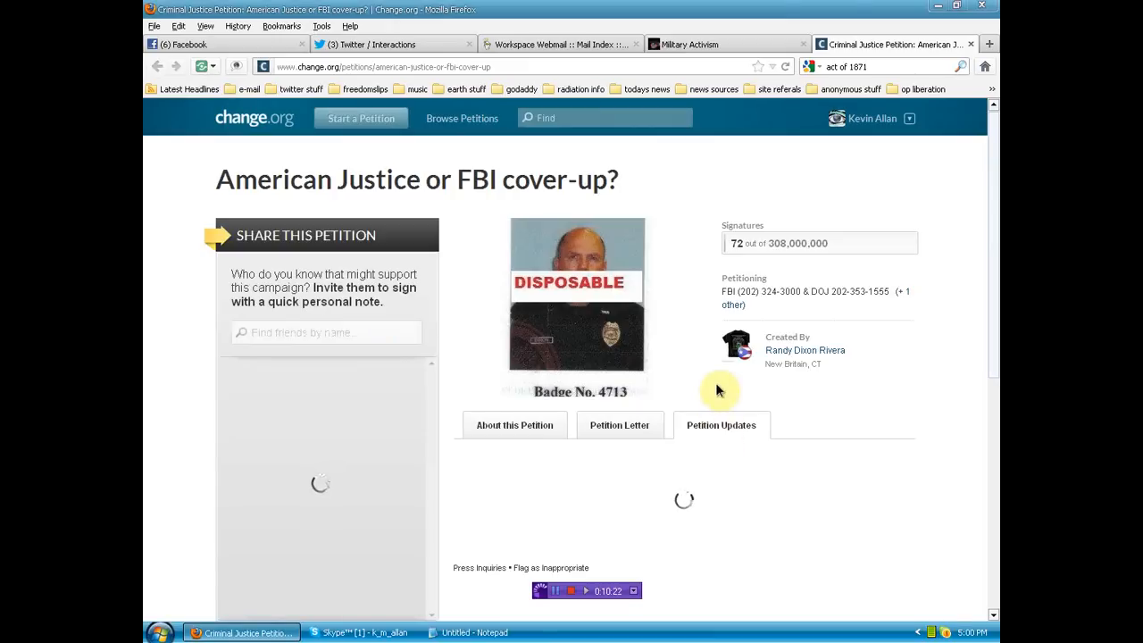